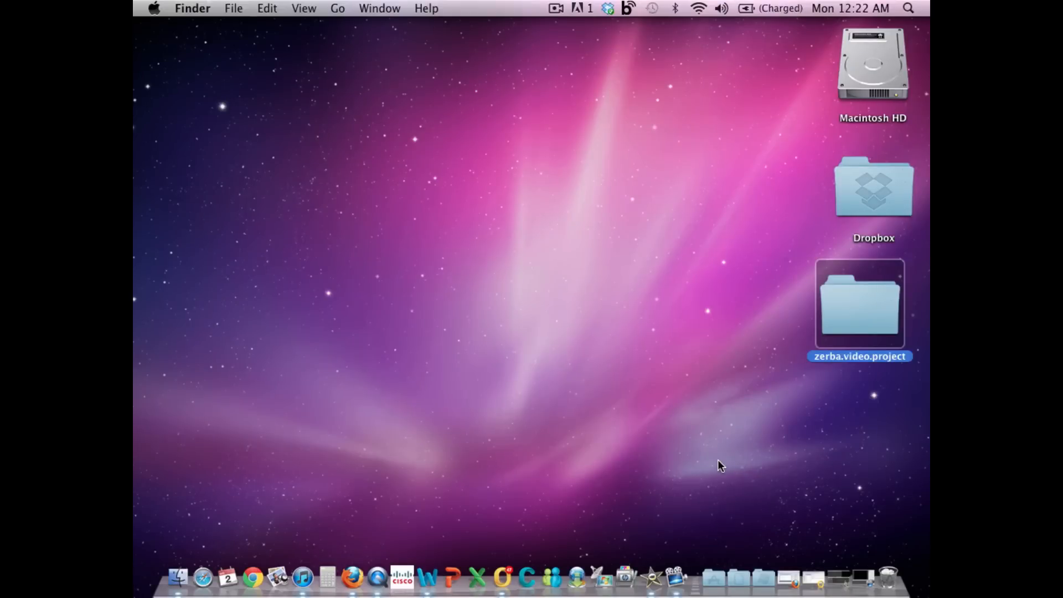
mouse_move(843, 406)
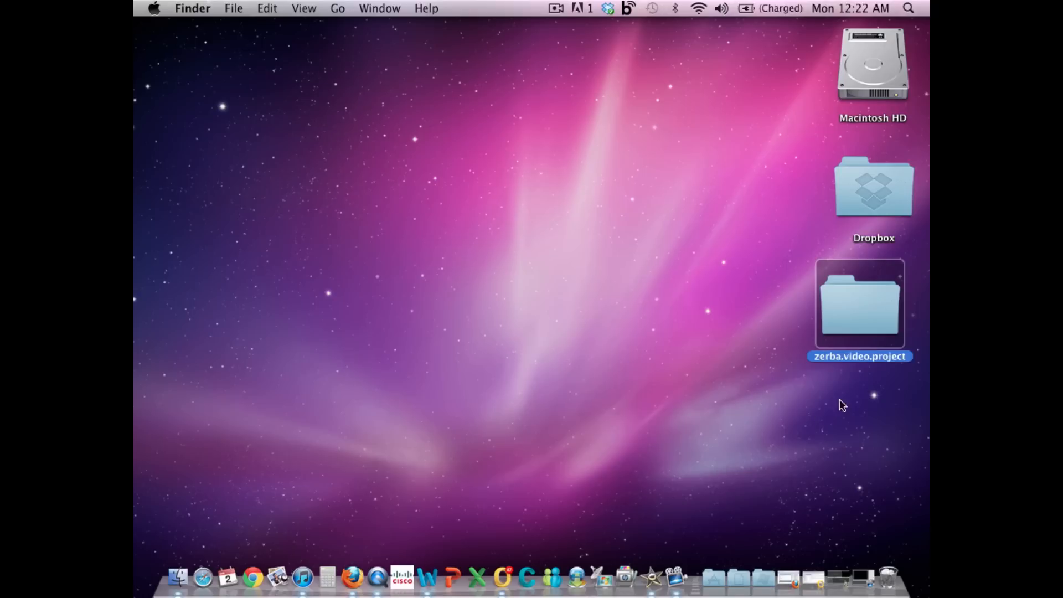
Open the zerba.video.project folder in Finder and review its videos and images folders
double_click(859, 304)
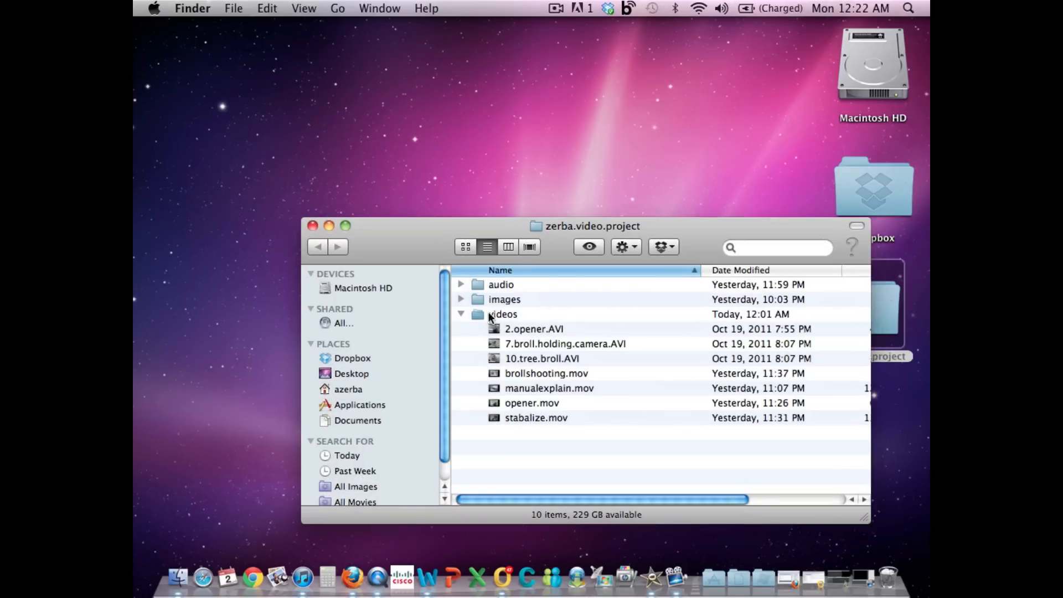
click(460, 314)
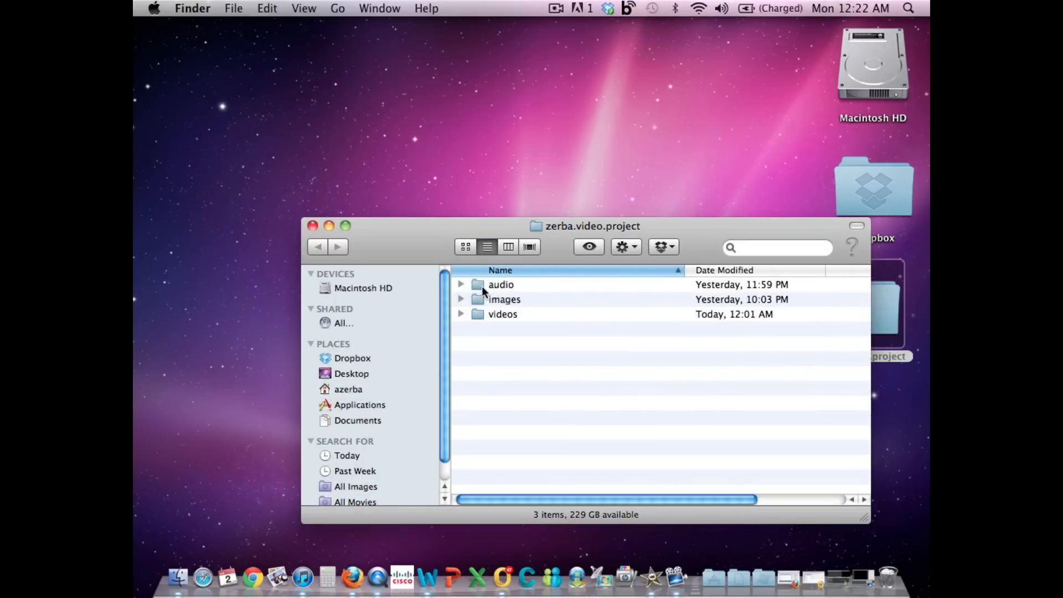
click(460, 284)
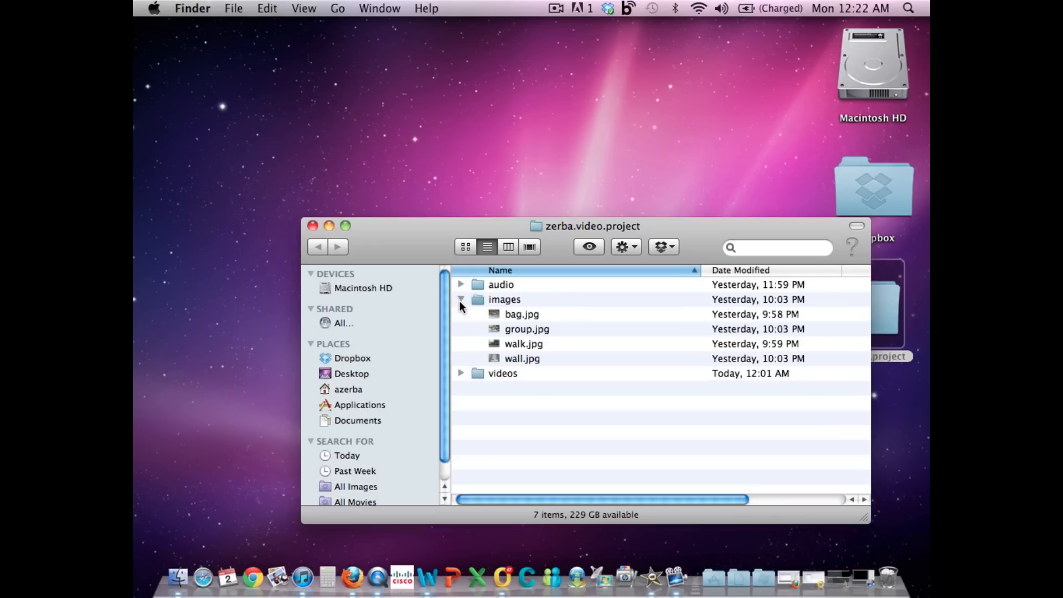
click(460, 299)
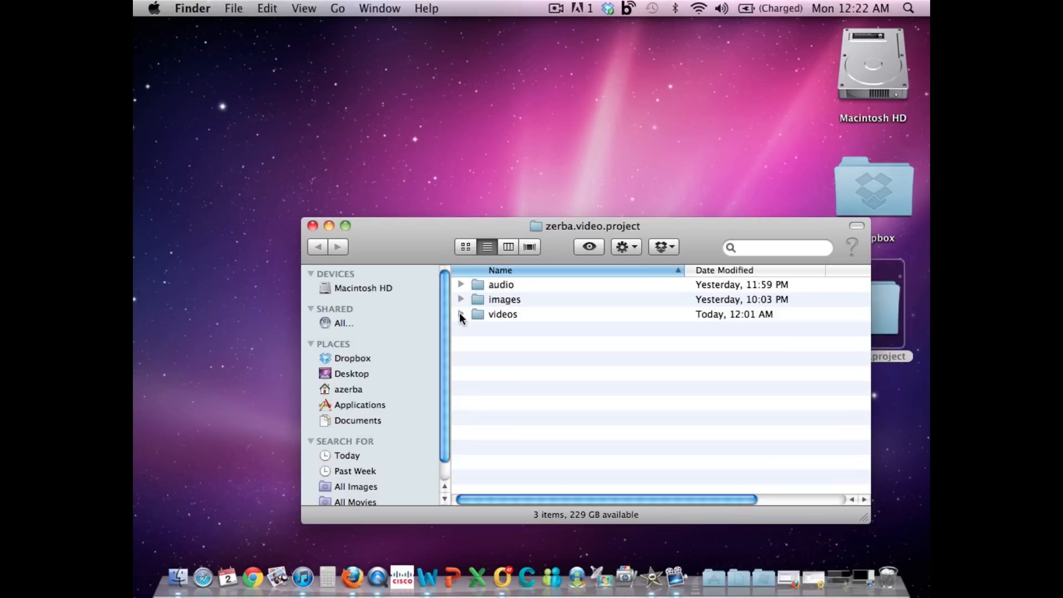
click(461, 314)
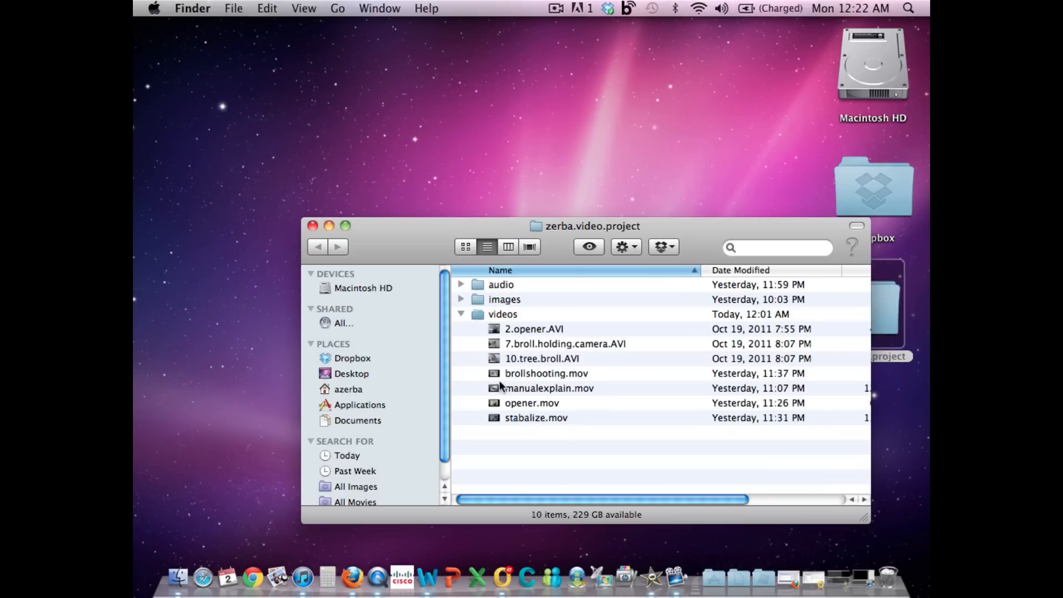
mouse_move(568, 415)
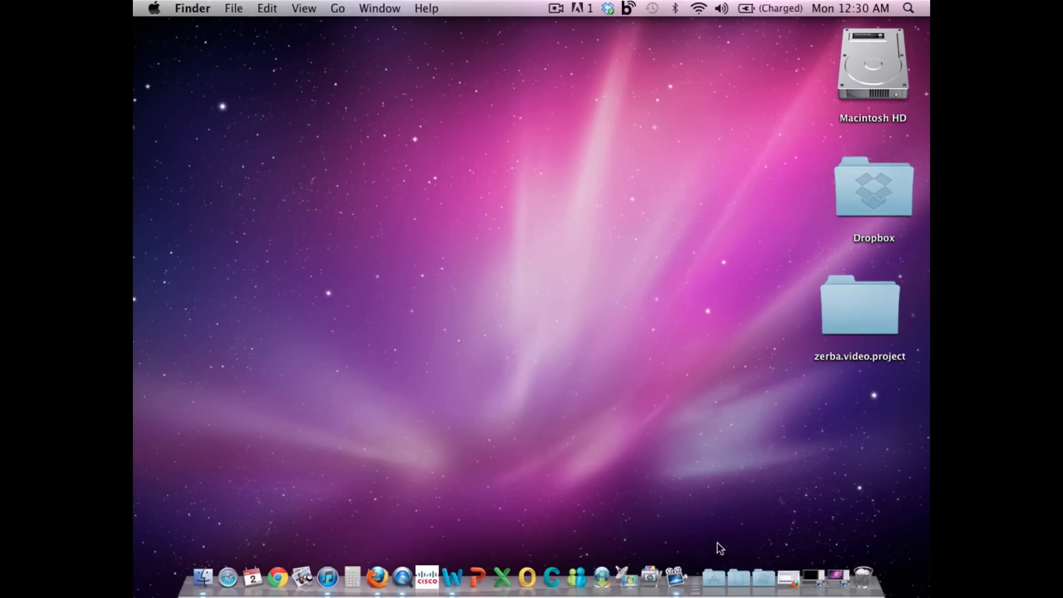
Launch iMovie from the Applications stack in the Dock
click(712, 577)
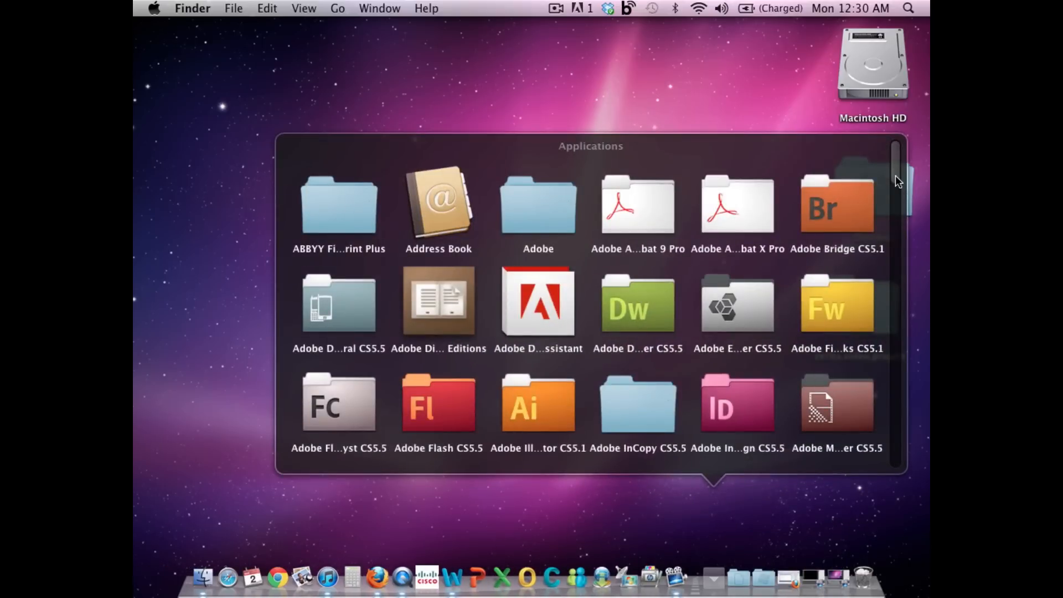
scroll(down, 3)
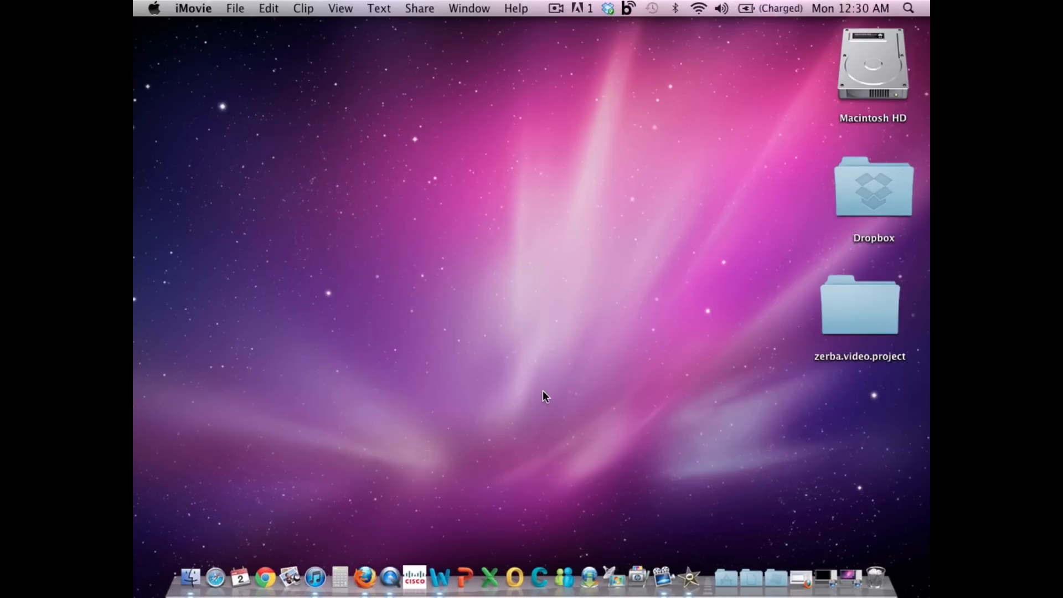
click(664, 577)
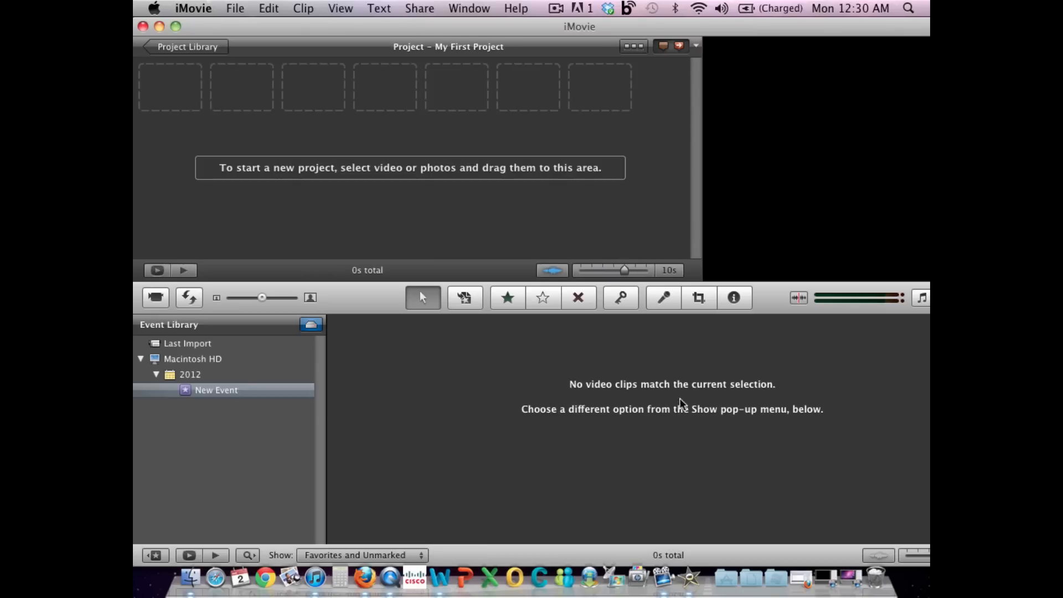
mouse_move(575, 404)
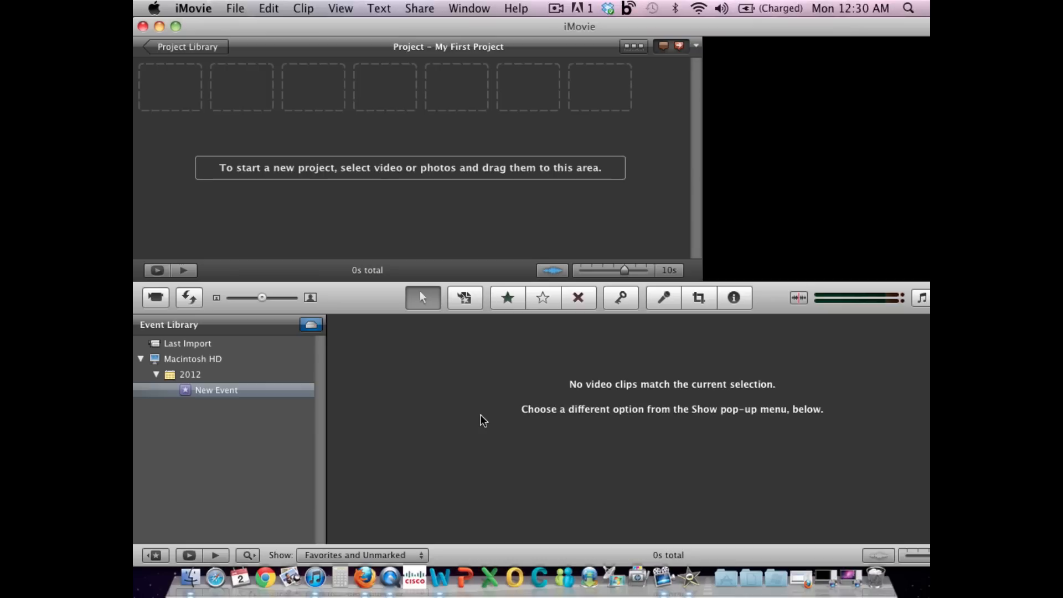
mouse_move(500, 266)
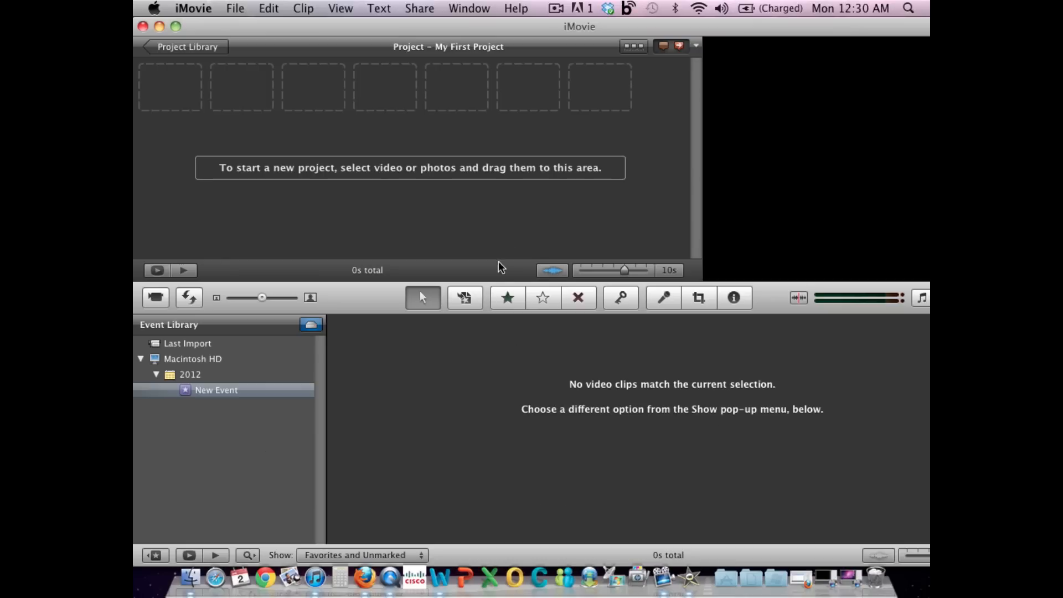
mouse_move(235, 8)
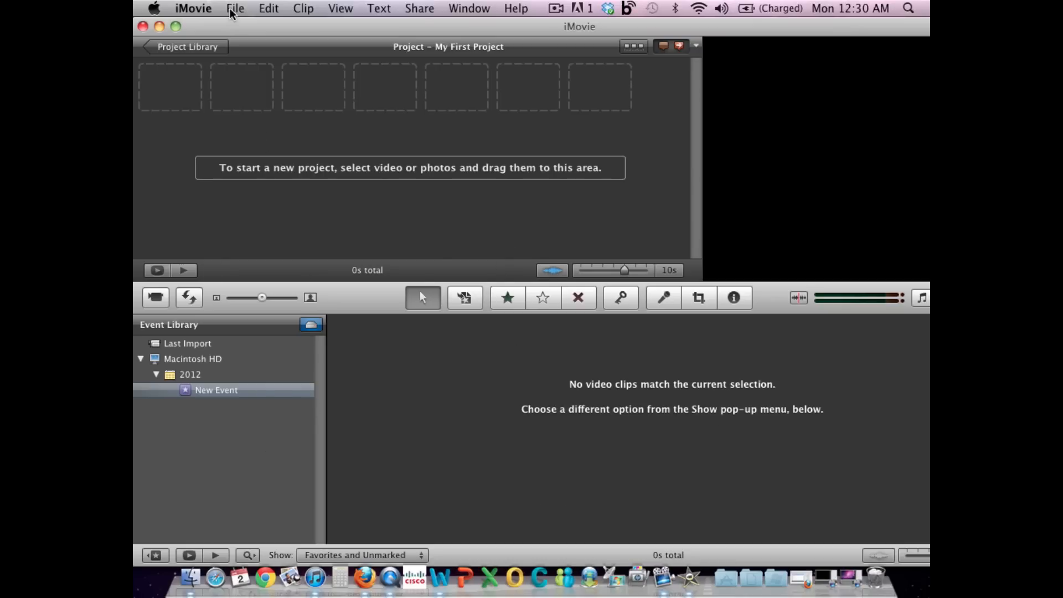
Create a new project named 'zerbavideo' with a Standard (4:3) aspect ratio
click(235, 8)
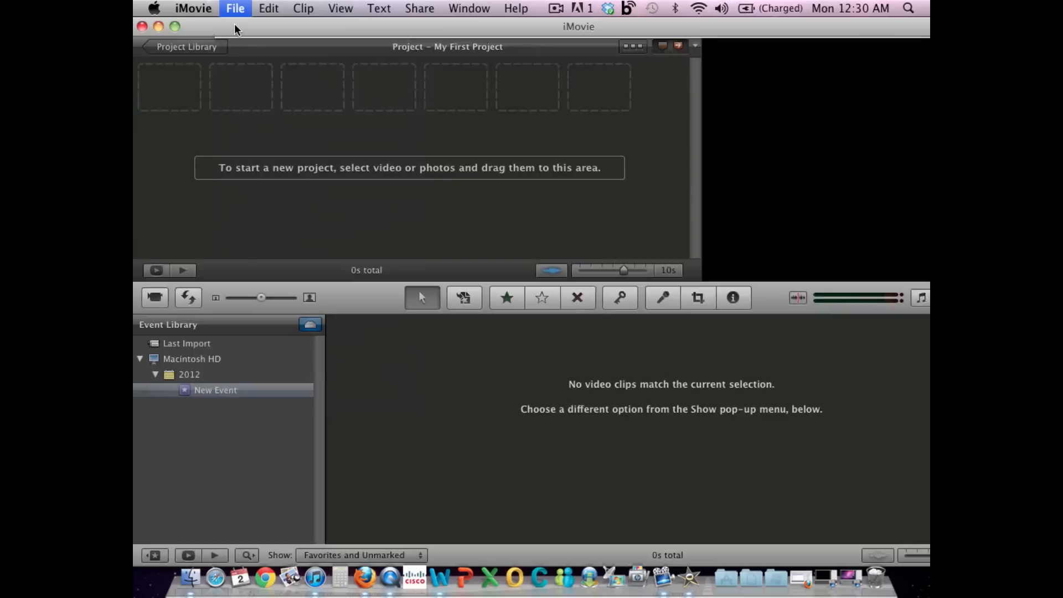
click(235, 8)
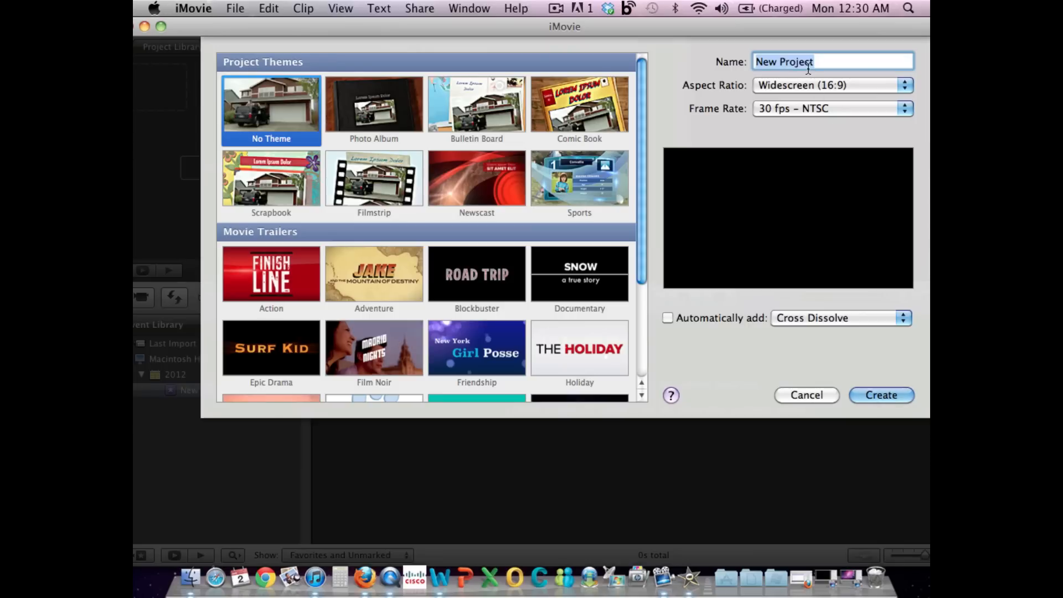
text(zerba)
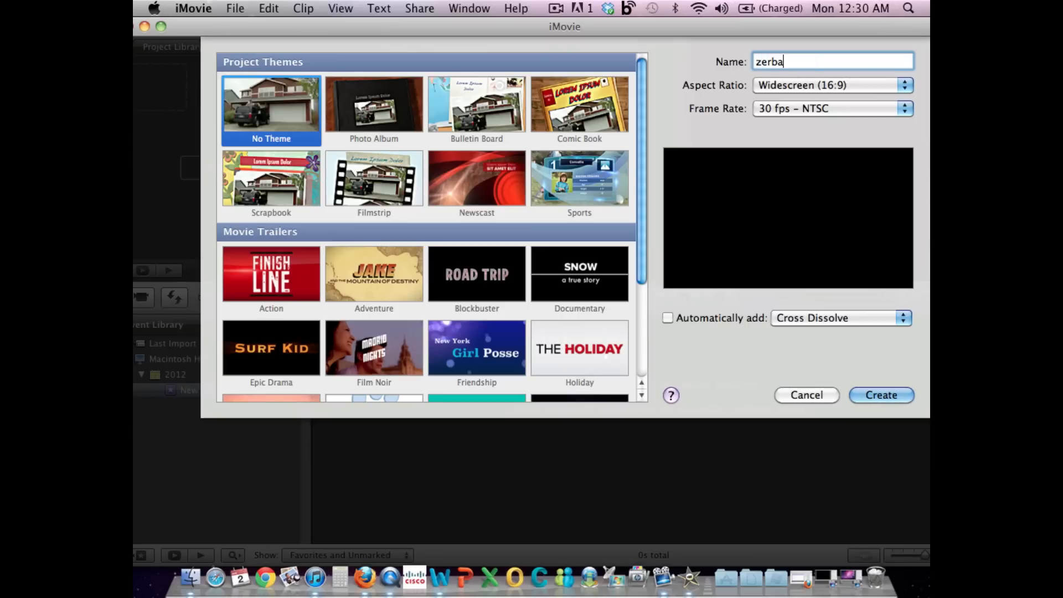
text(video)
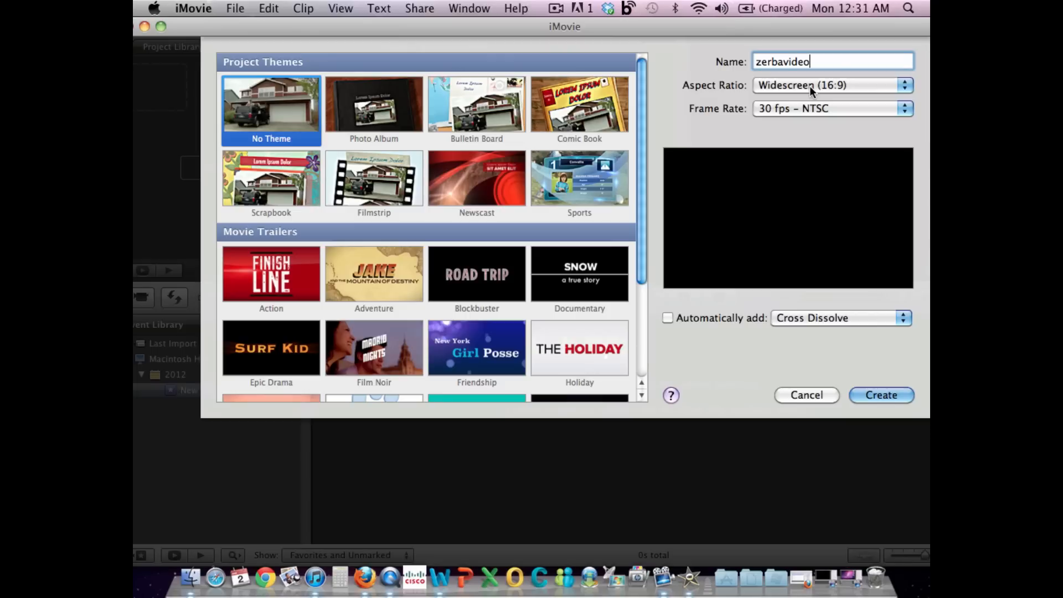
click(830, 84)
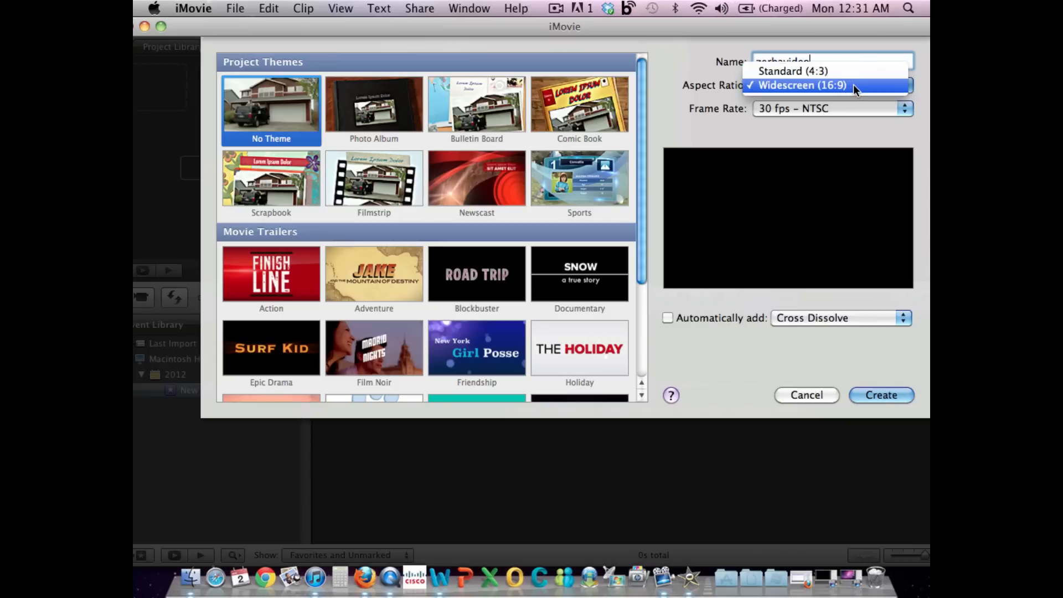
mouse_move(835, 97)
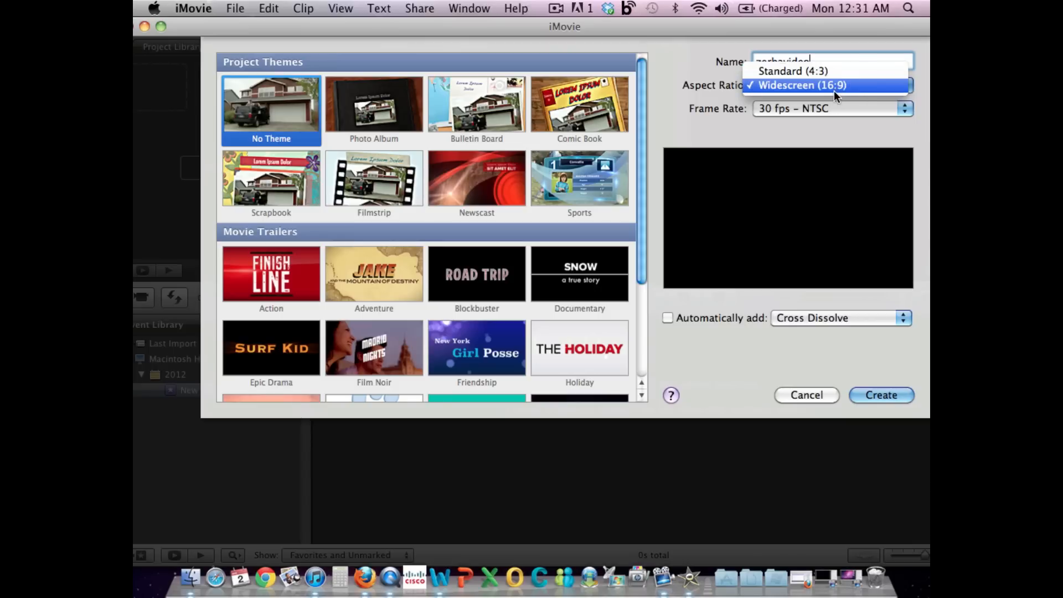
mouse_move(830, 93)
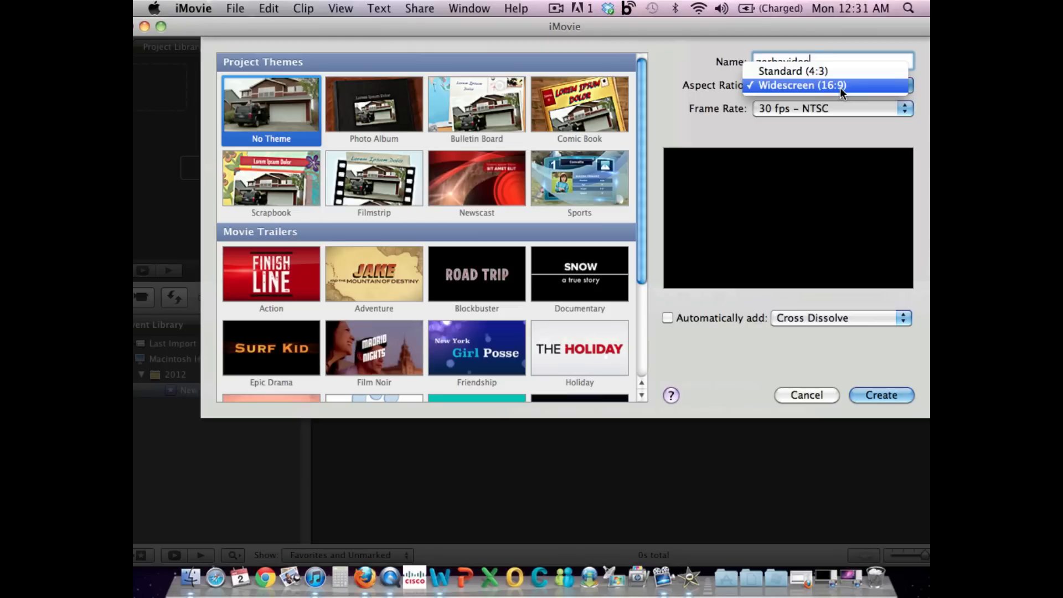
mouse_move(817, 91)
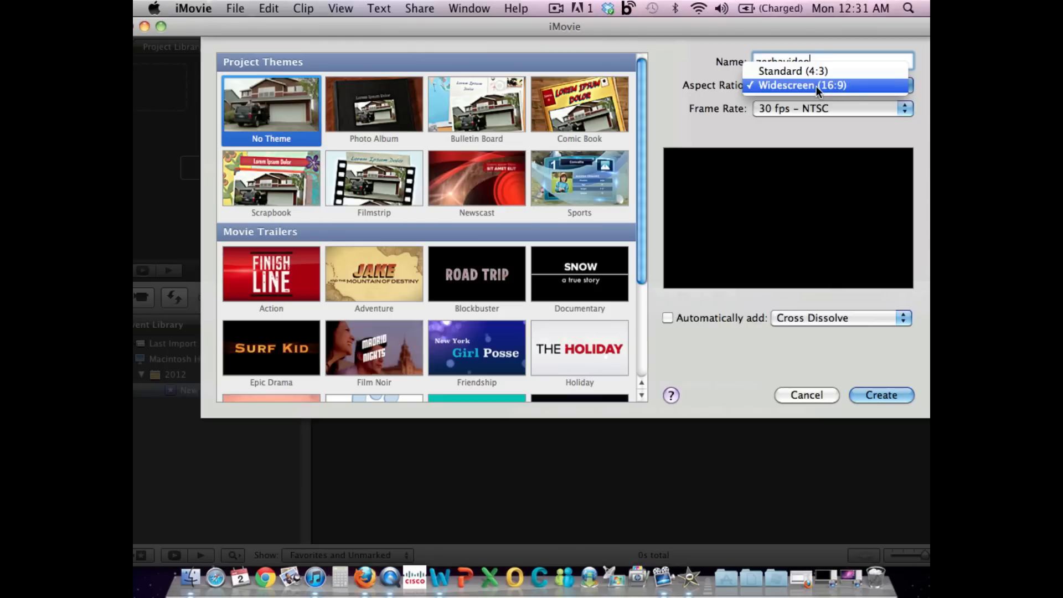
mouse_move(810, 83)
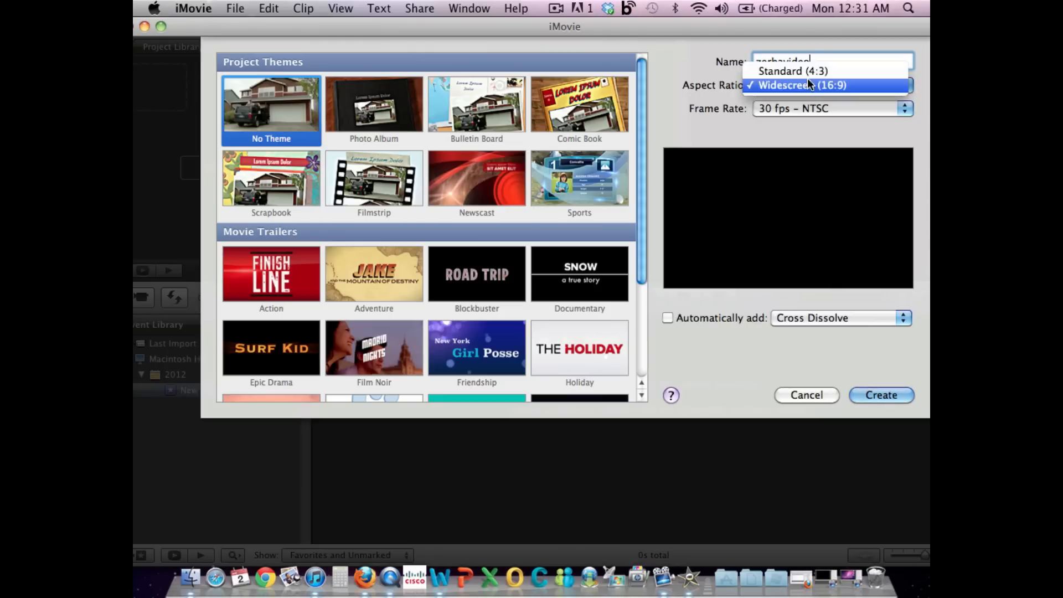
click(792, 71)
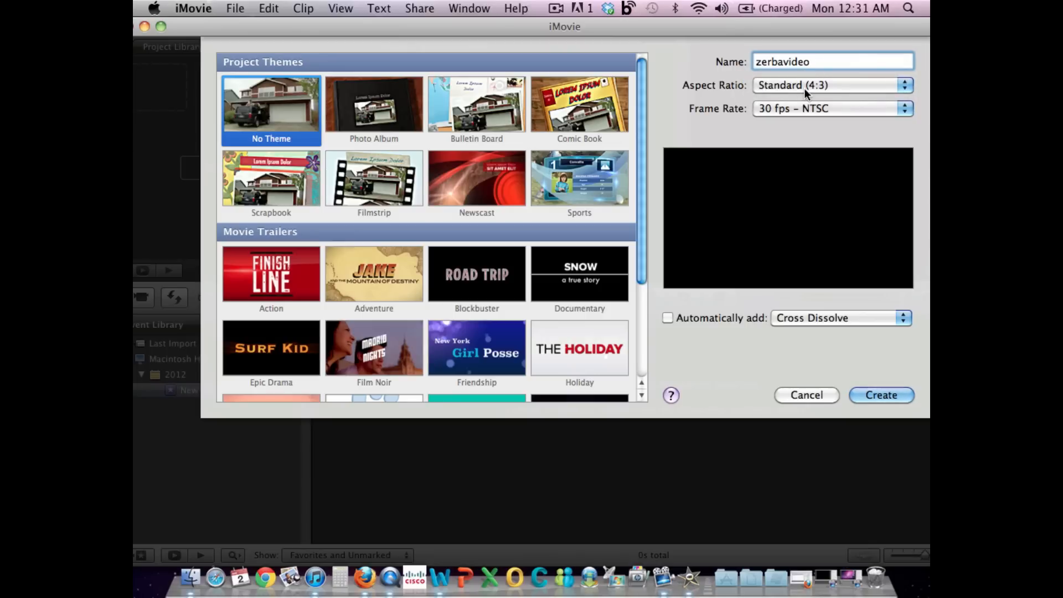
mouse_move(767, 115)
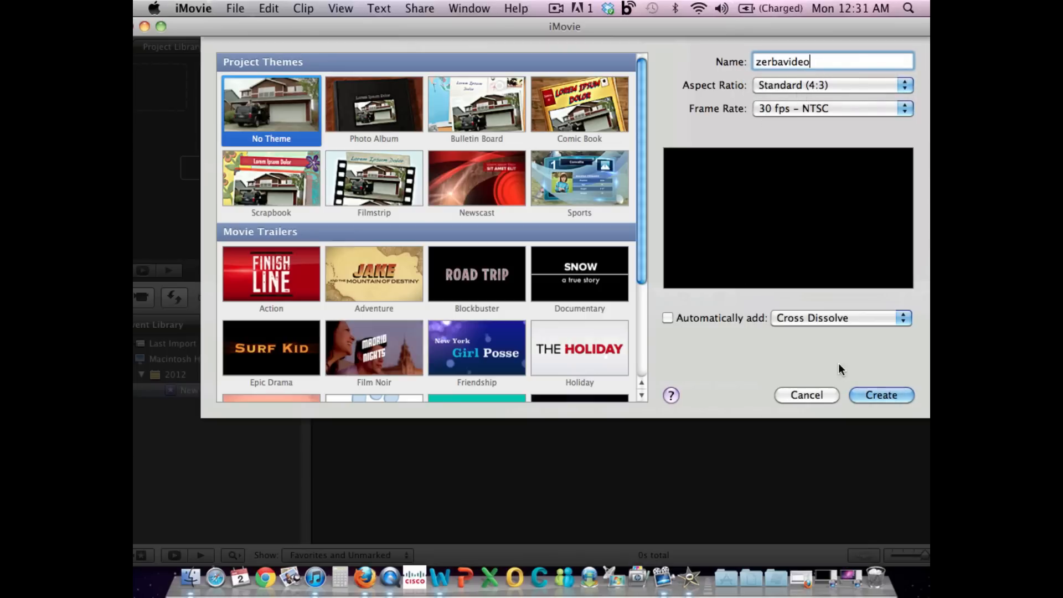
click(881, 395)
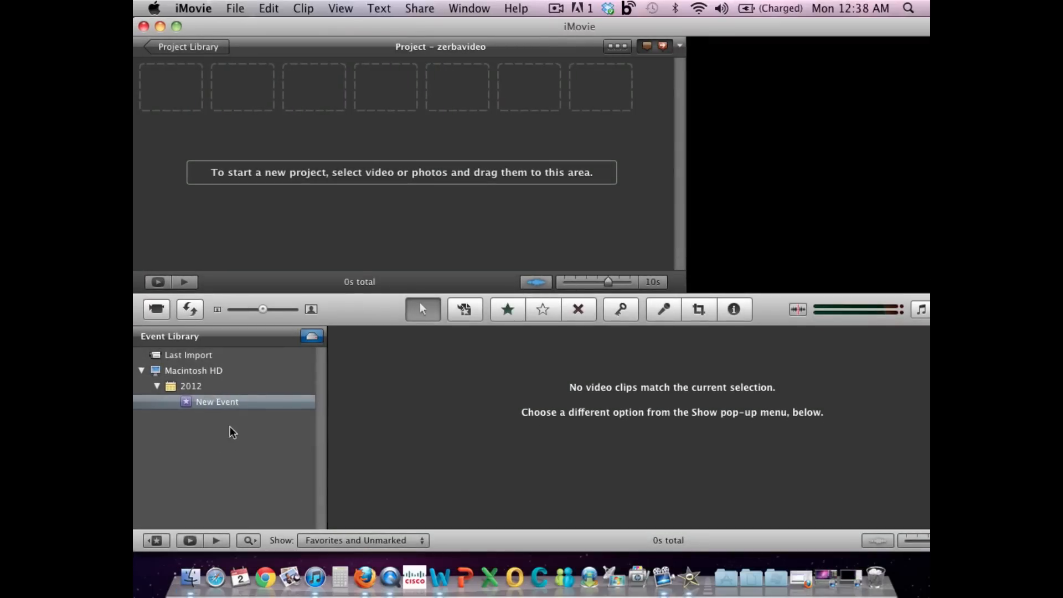
mouse_move(268, 441)
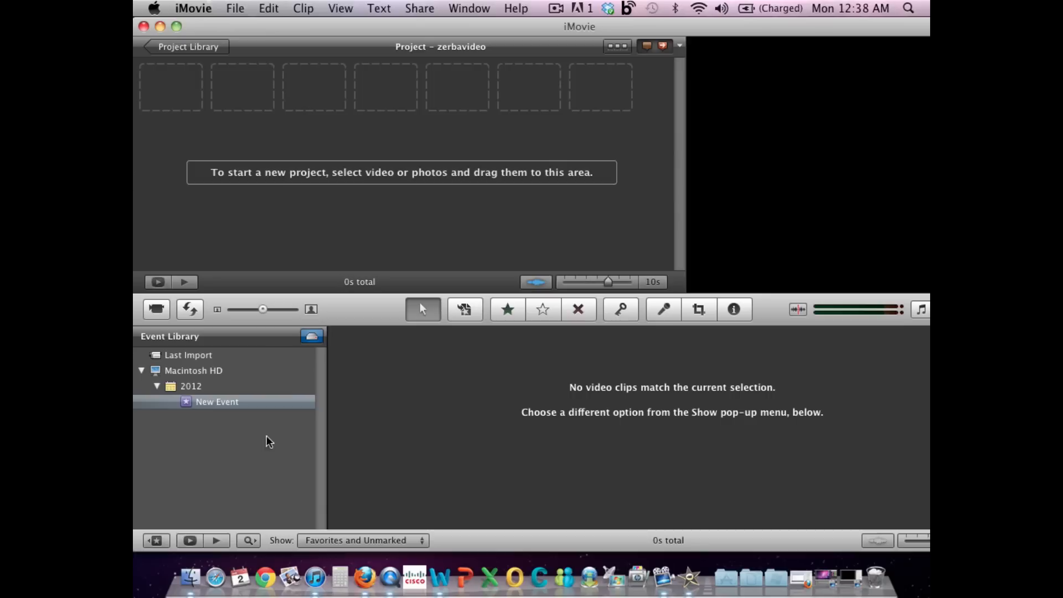
mouse_move(587, 436)
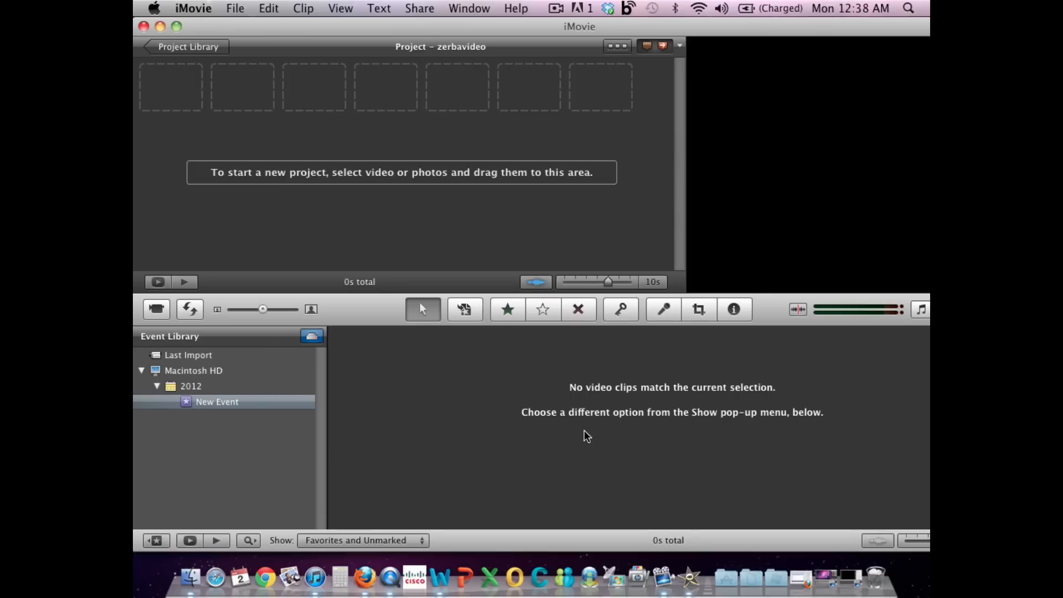
mouse_move(552, 424)
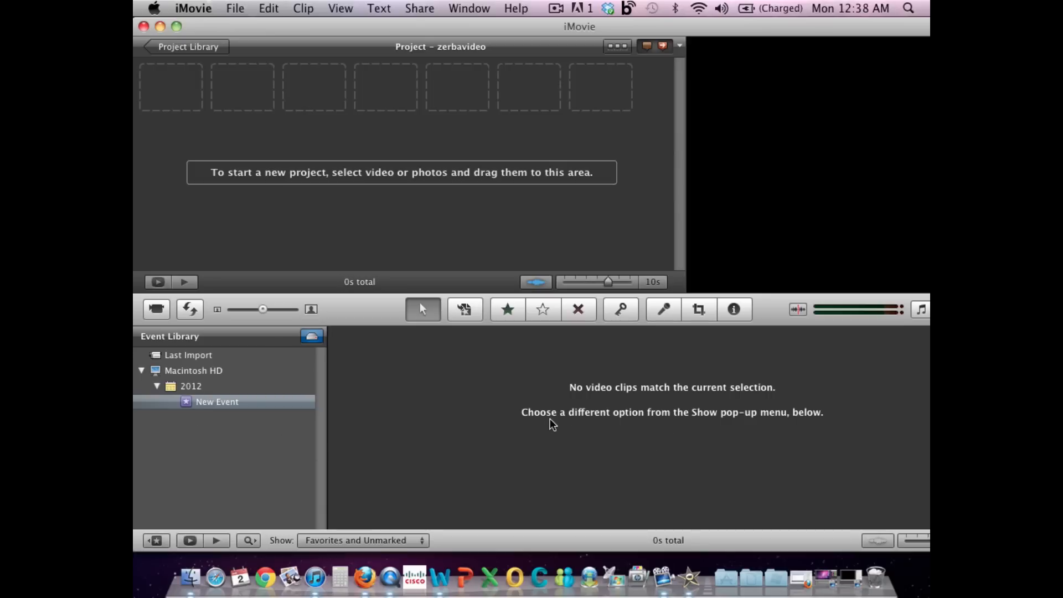
mouse_move(529, 347)
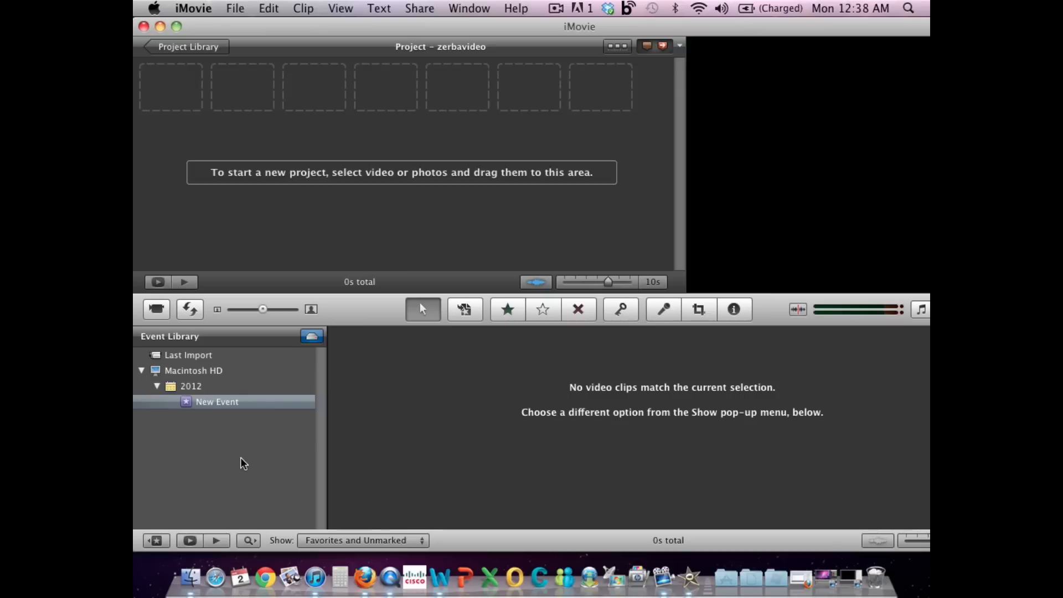
mouse_move(400, 156)
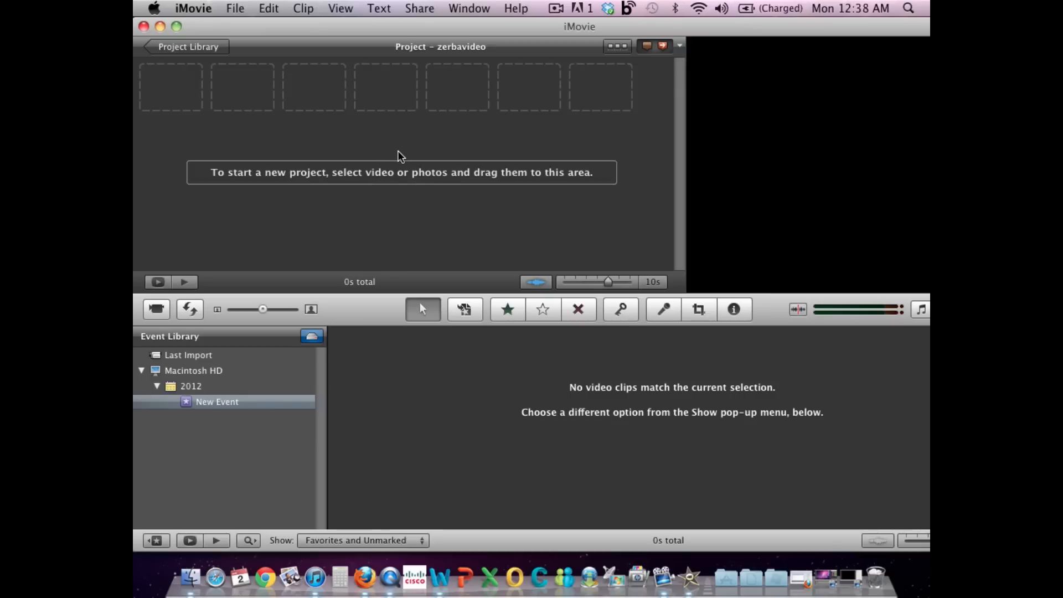
mouse_move(318, 104)
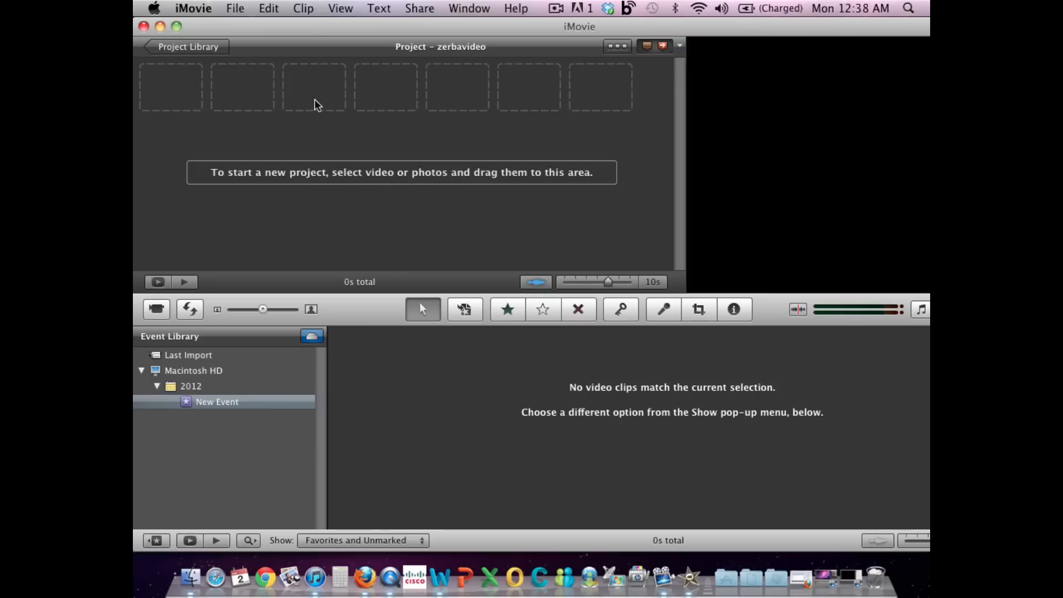
mouse_move(312, 160)
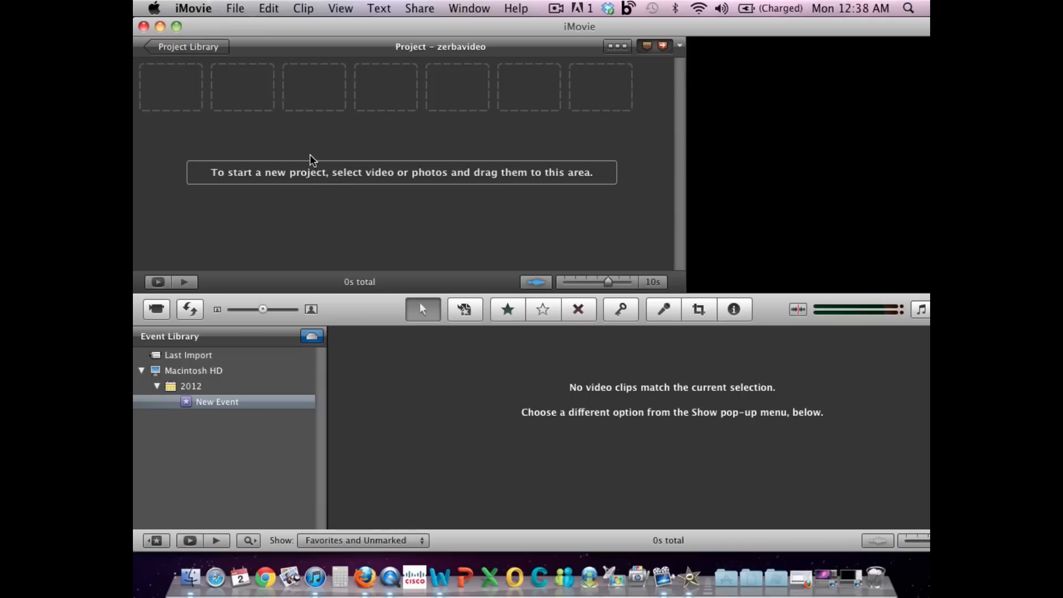
mouse_move(788, 190)
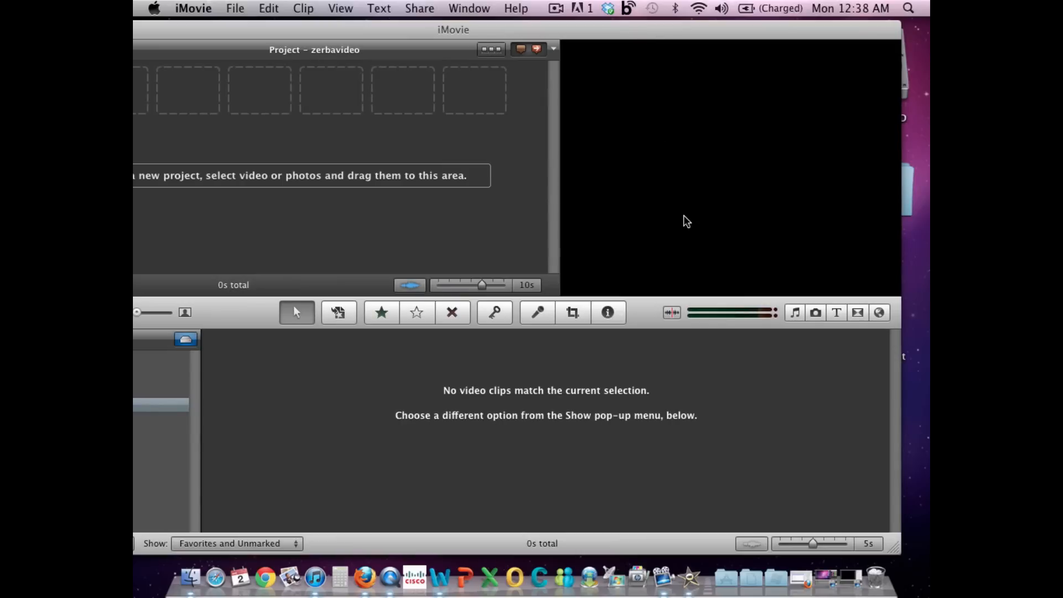
mouse_move(710, 154)
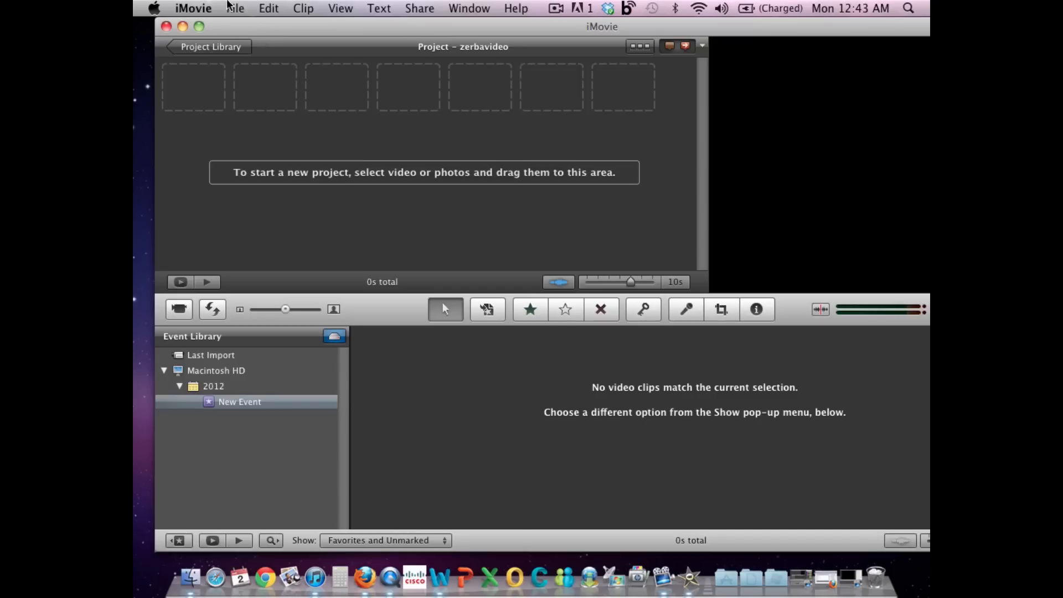
Import the three AVI clips, from 2.opener.AVI onward, into a new event 'videoproject'
click(235, 8)
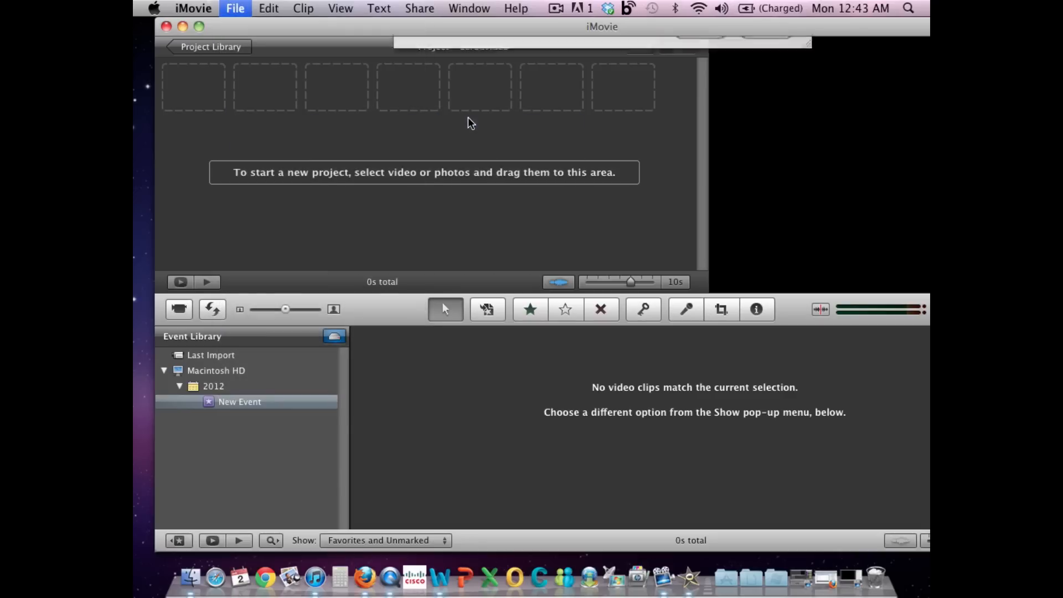
click(235, 8)
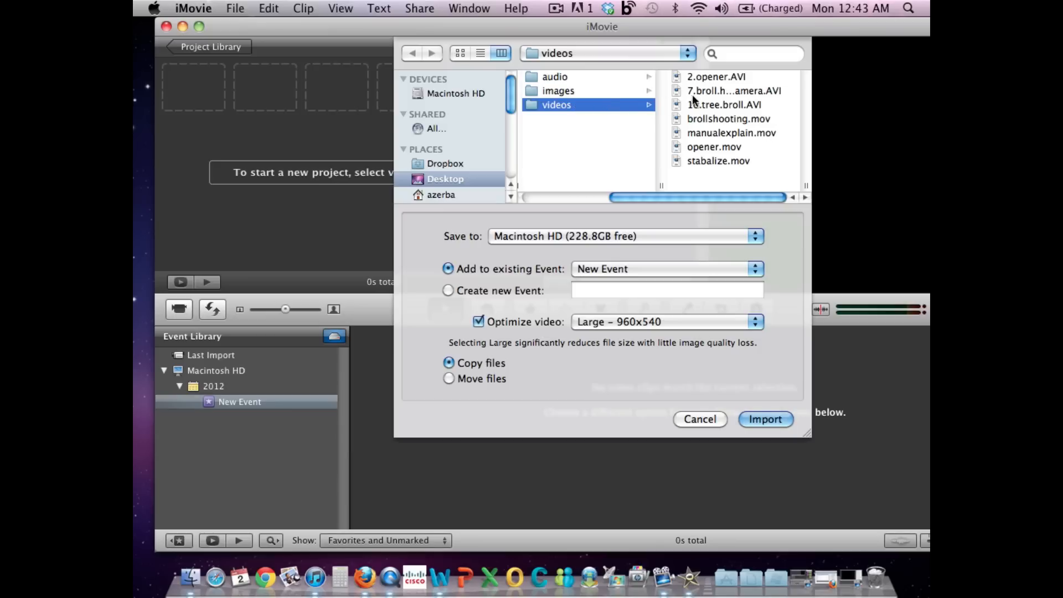
click(716, 76)
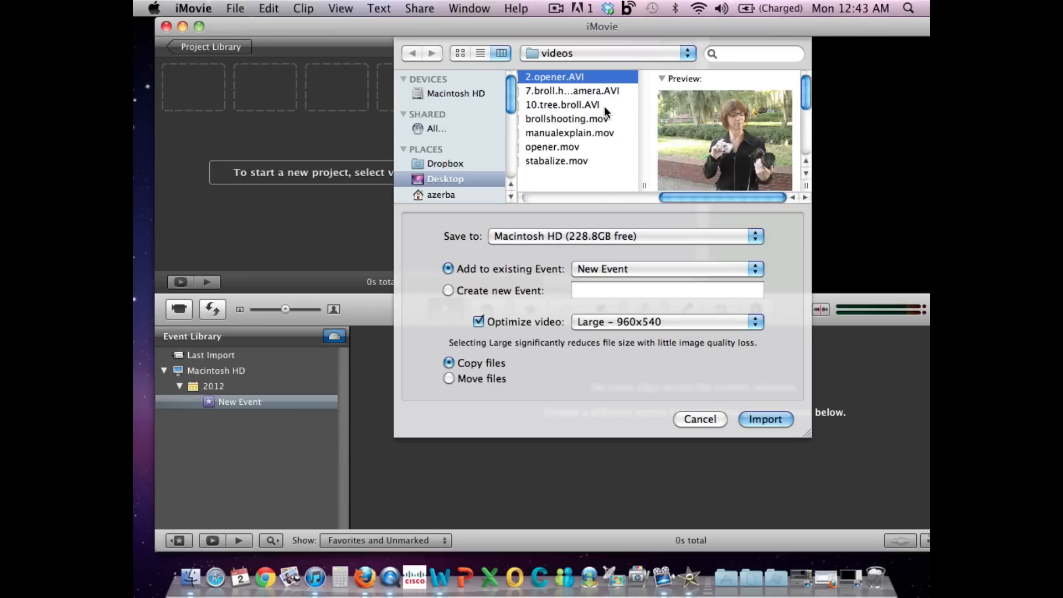
click(574, 105)
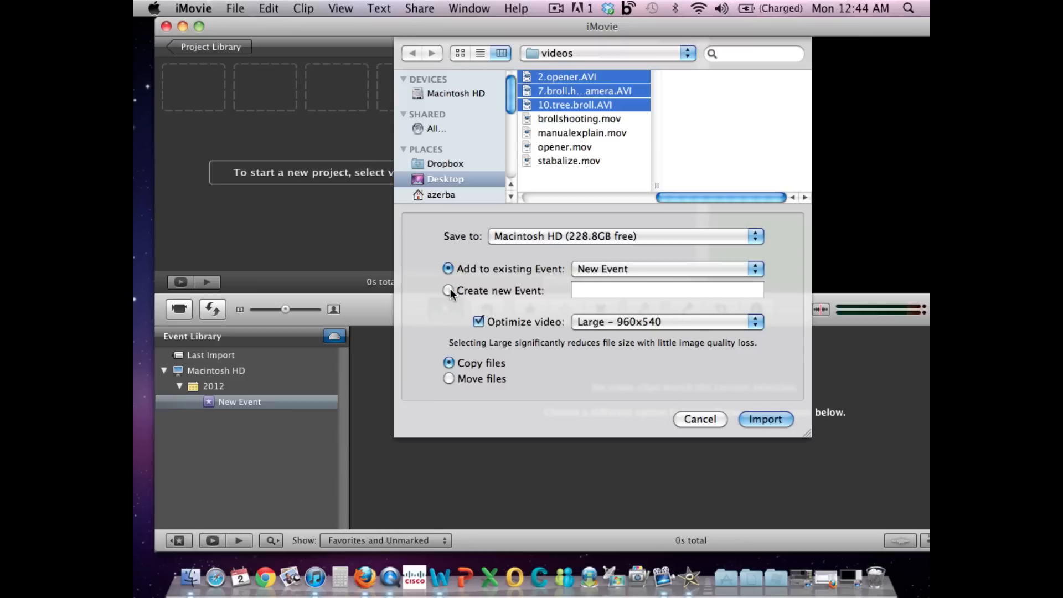
click(447, 290)
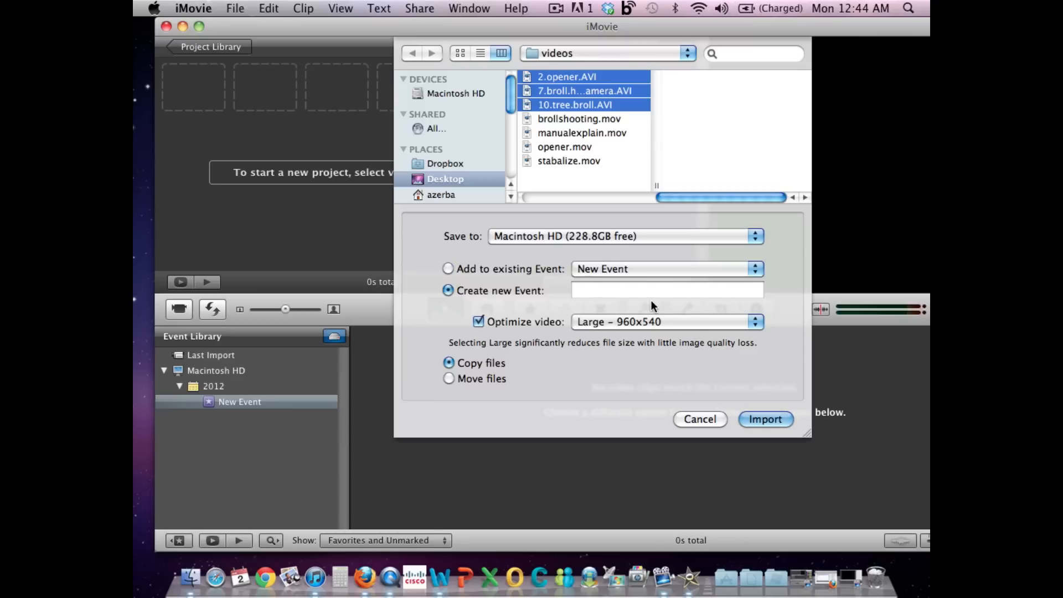
click(667, 291)
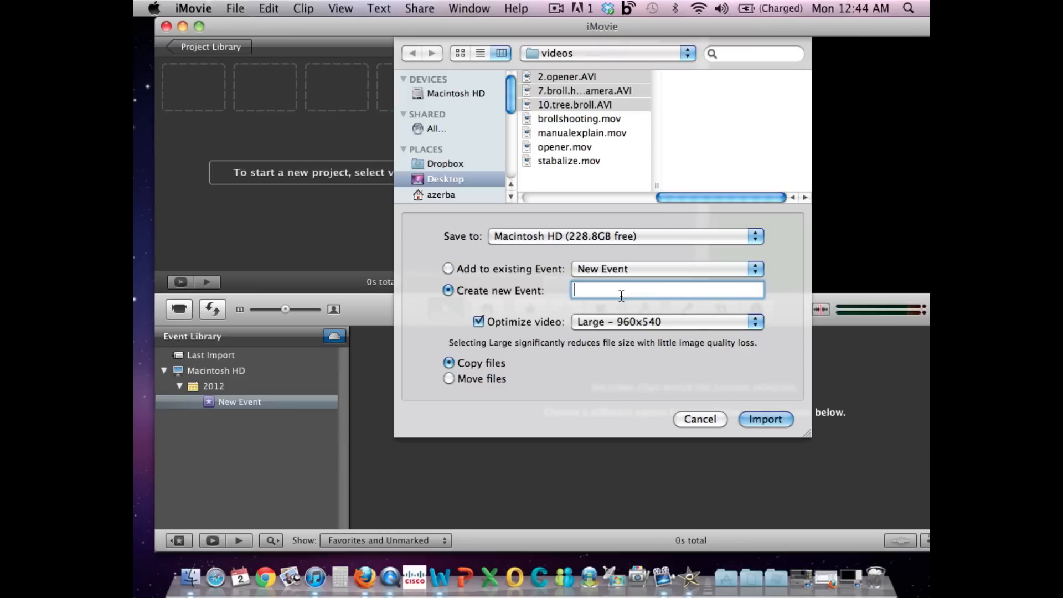
text(videoproject)
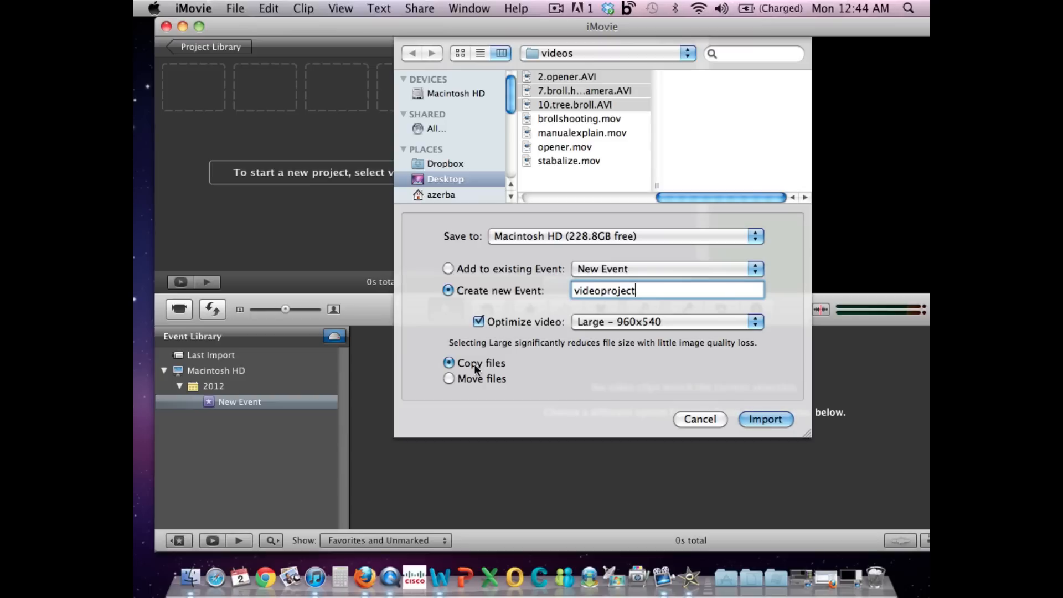
mouse_move(483, 363)
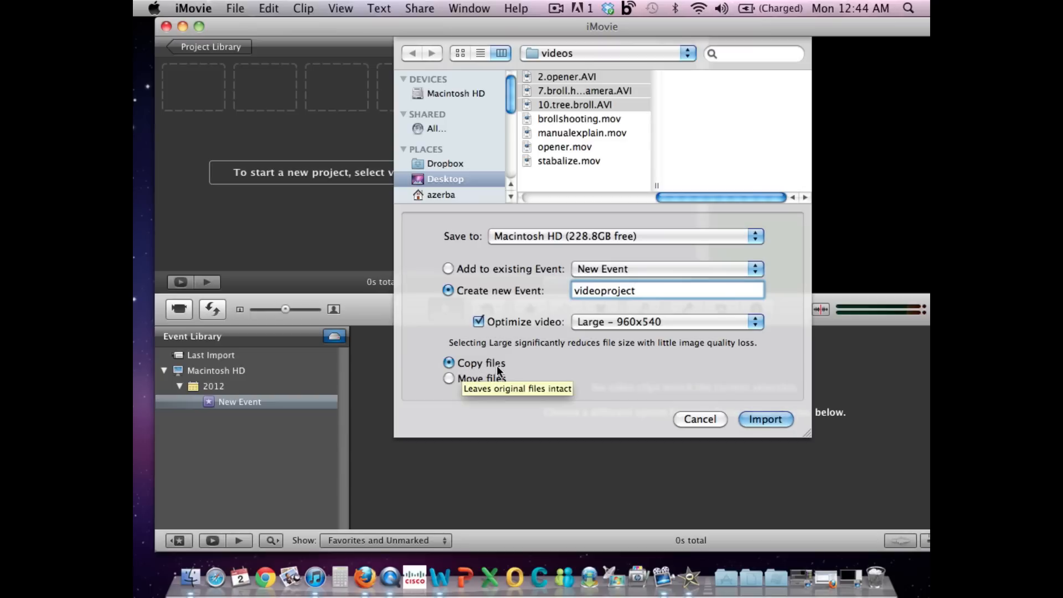
mouse_move(503, 366)
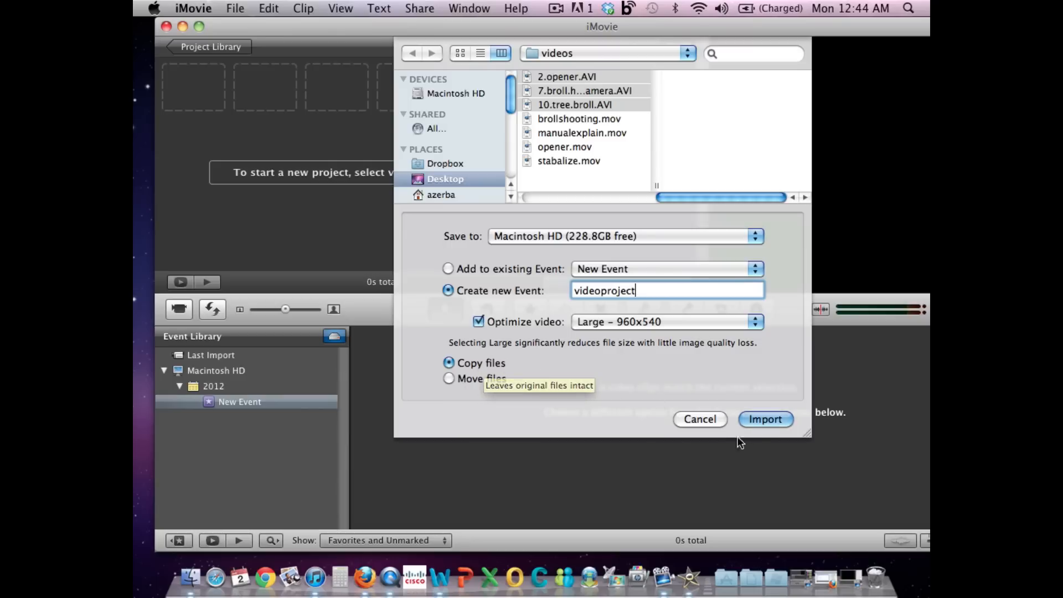
click(764, 419)
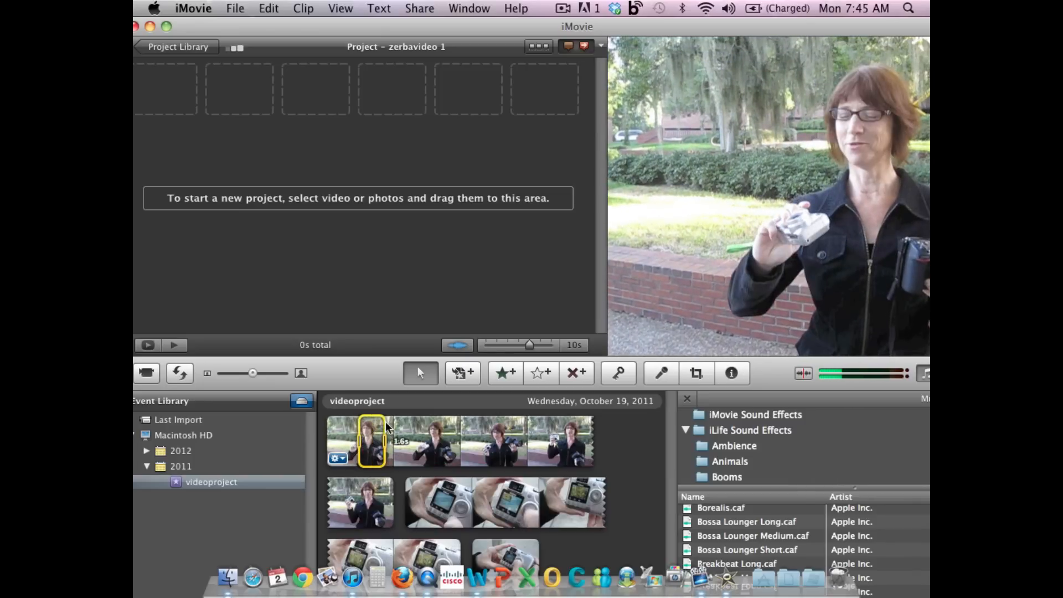
Mark a longer range of frames on the opening clip's filmstrip
drag(372, 441, 468, 441)
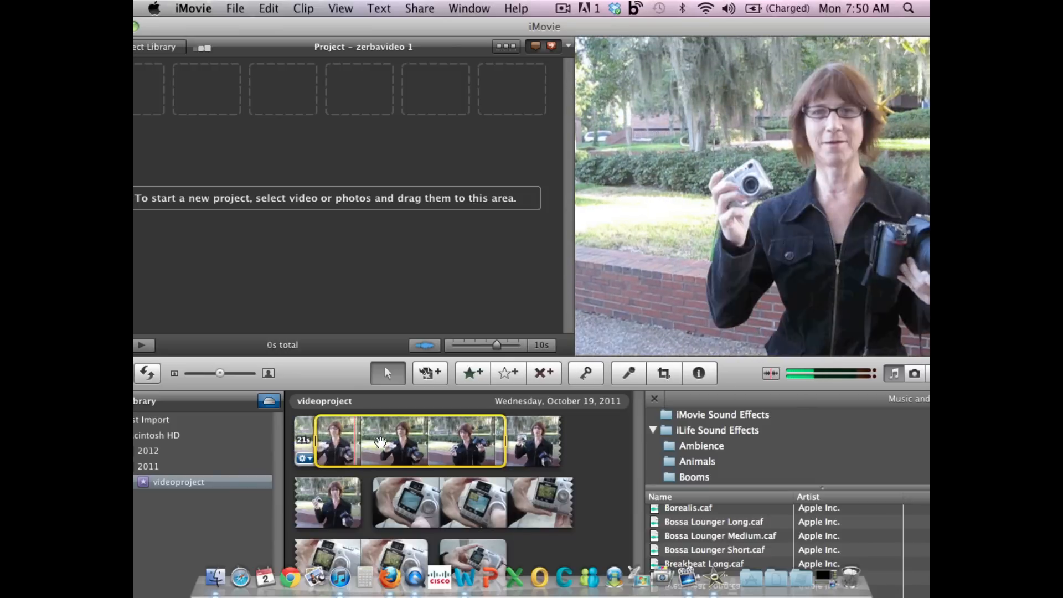
Drag the marked 12-second opener range into the zerbavideo project
drag(380, 441, 224, 183)
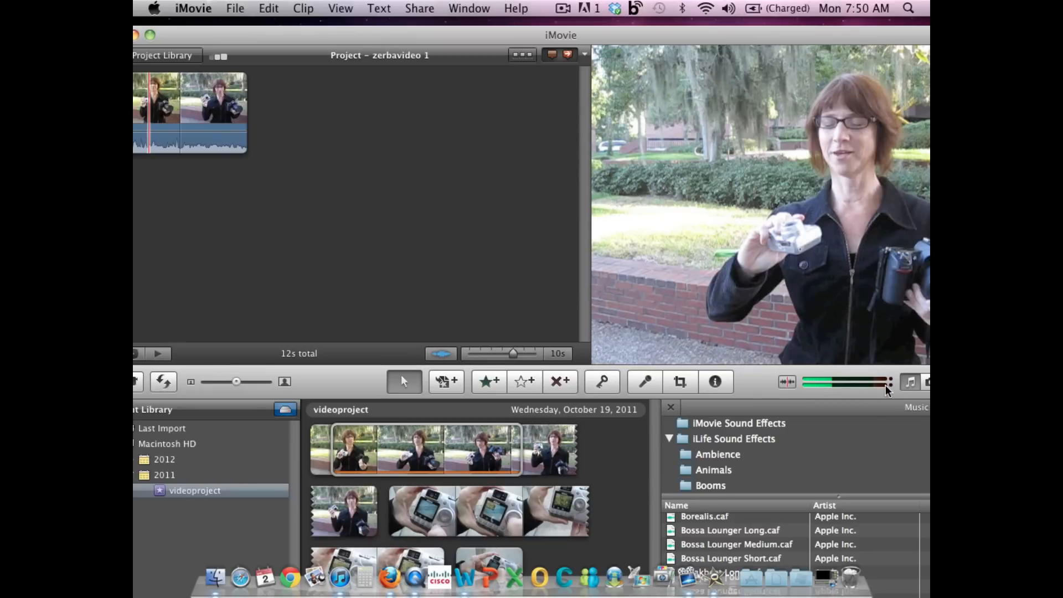
mouse_move(501, 37)
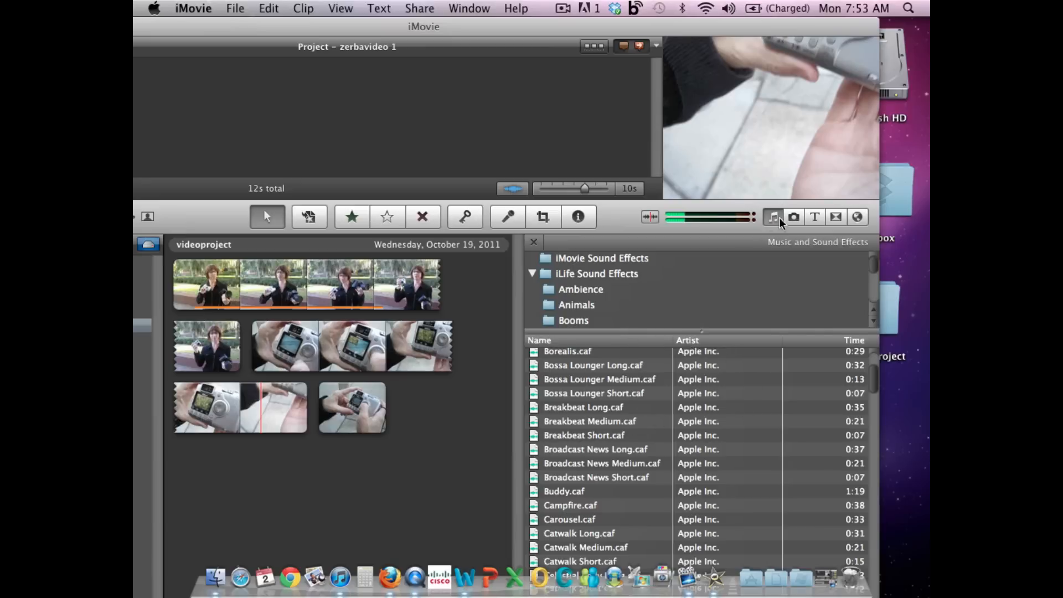
Preview the Photos, Titles and Transitions browsers, then close the browser pane
click(794, 216)
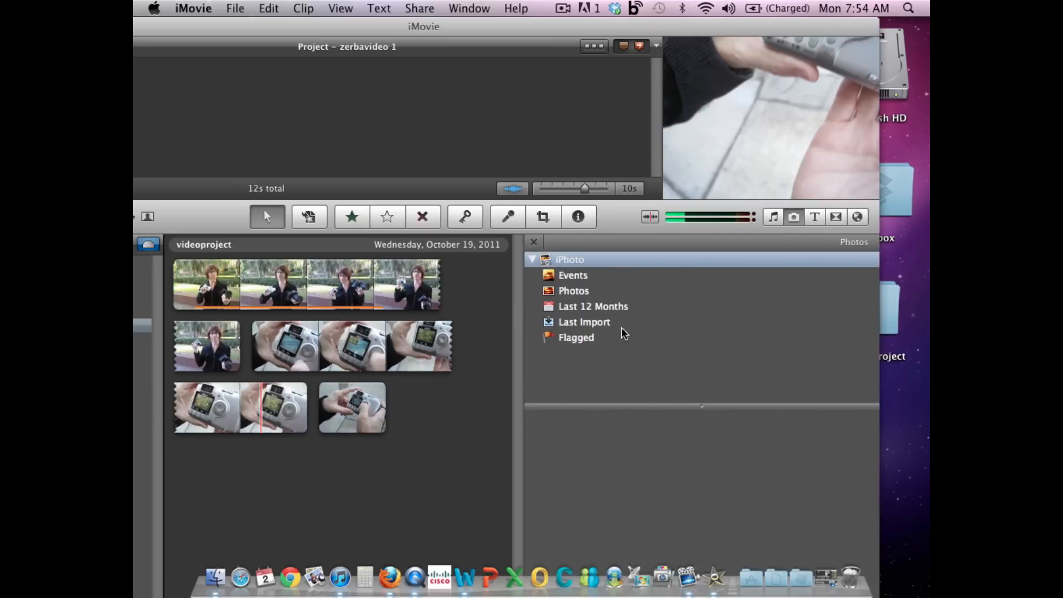
click(815, 216)
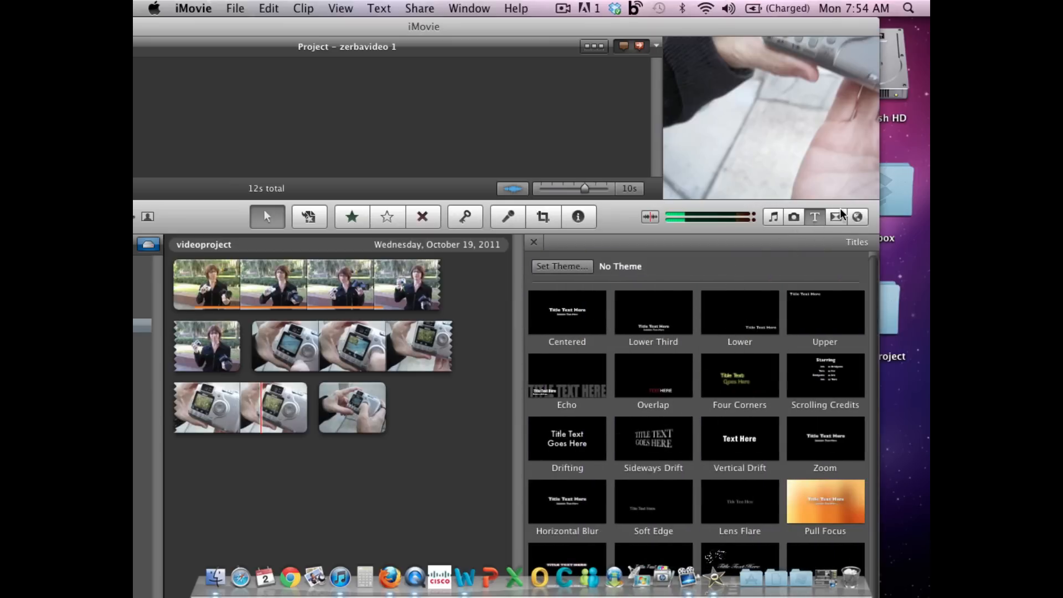
click(836, 217)
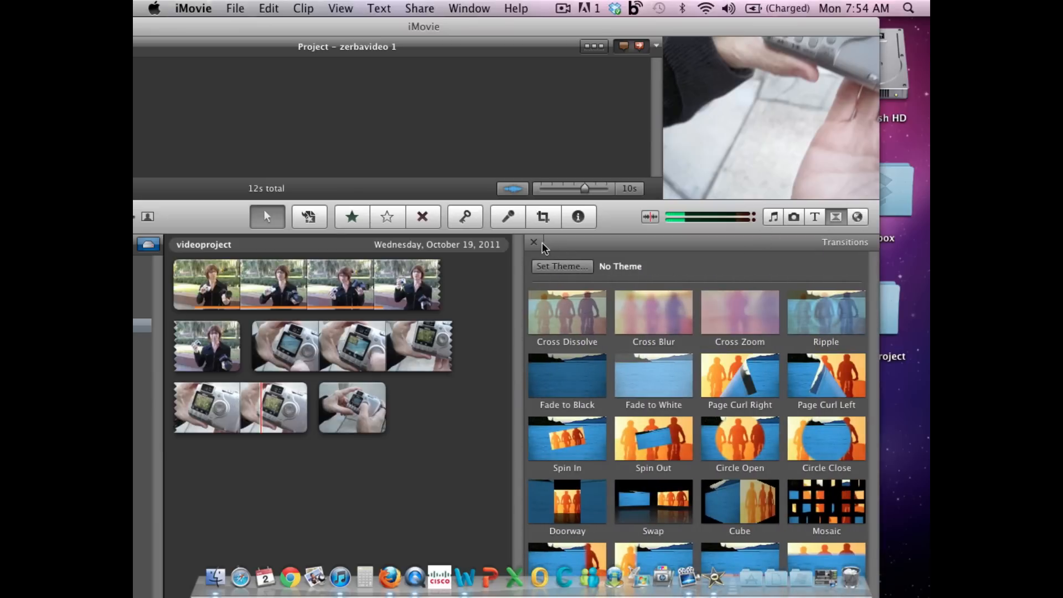
click(534, 242)
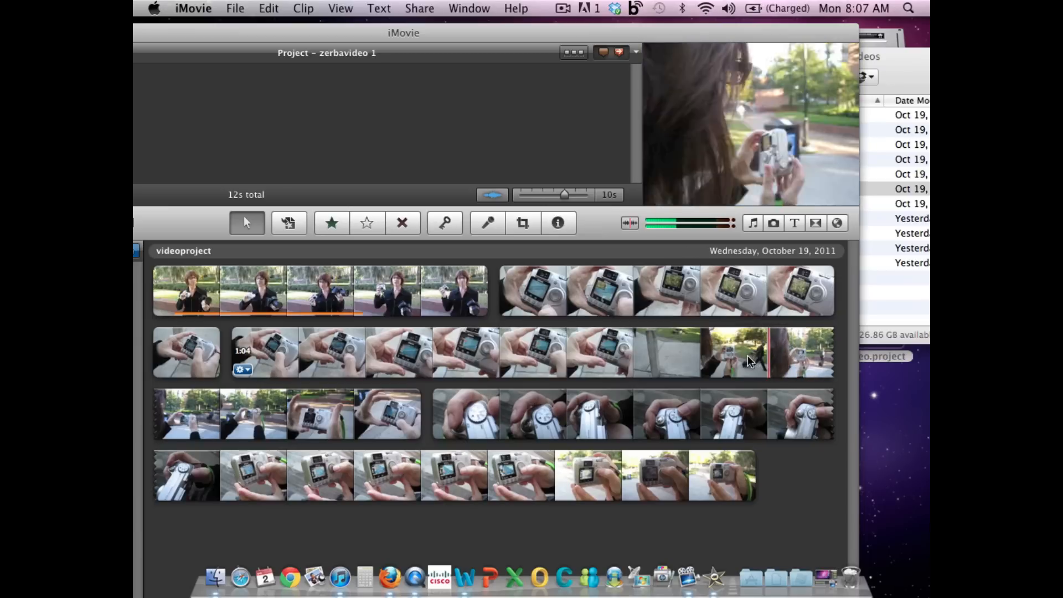
mouse_move(731, 353)
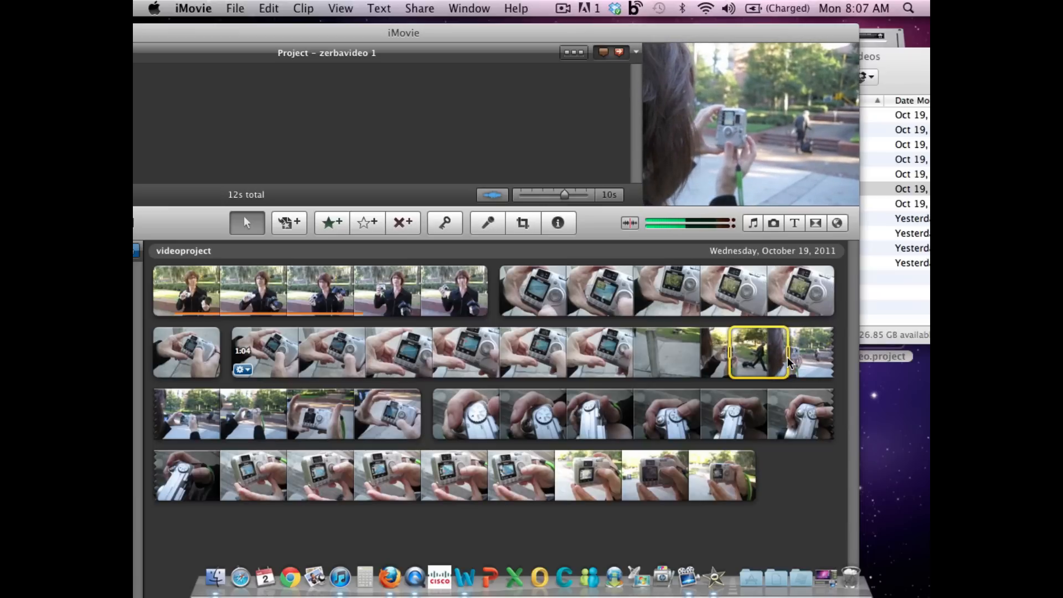
mouse_move(758, 353)
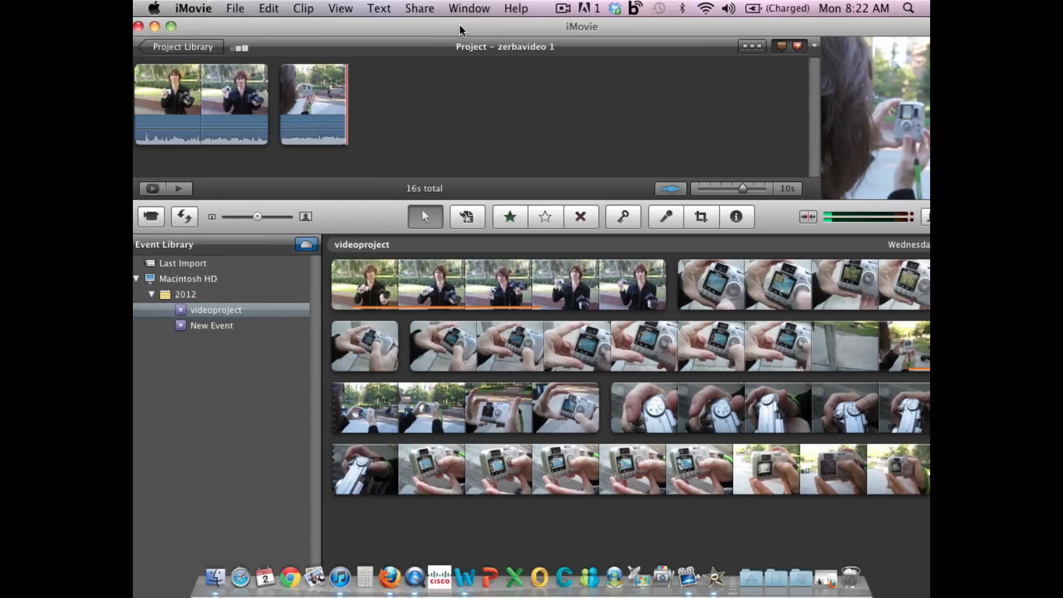
mouse_move(476, 30)
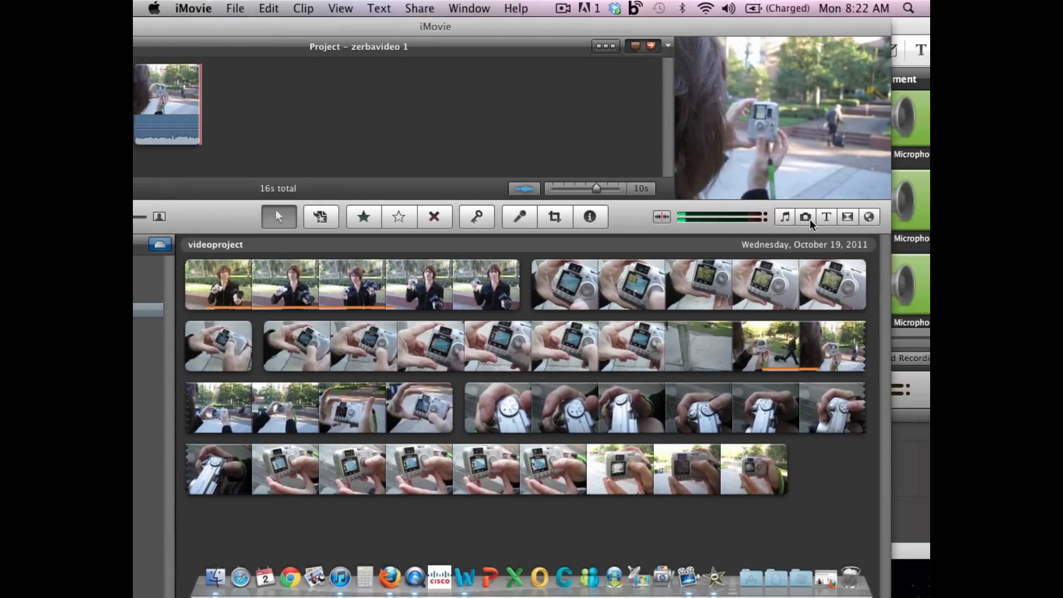
Show the iPhoto library in the Photos browser
click(804, 217)
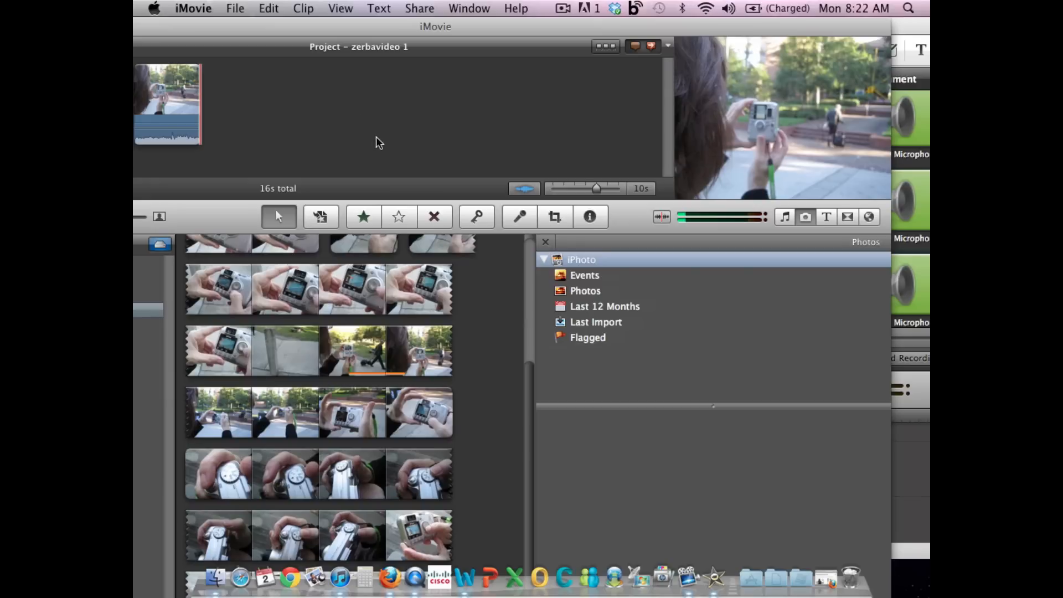
mouse_move(337, 130)
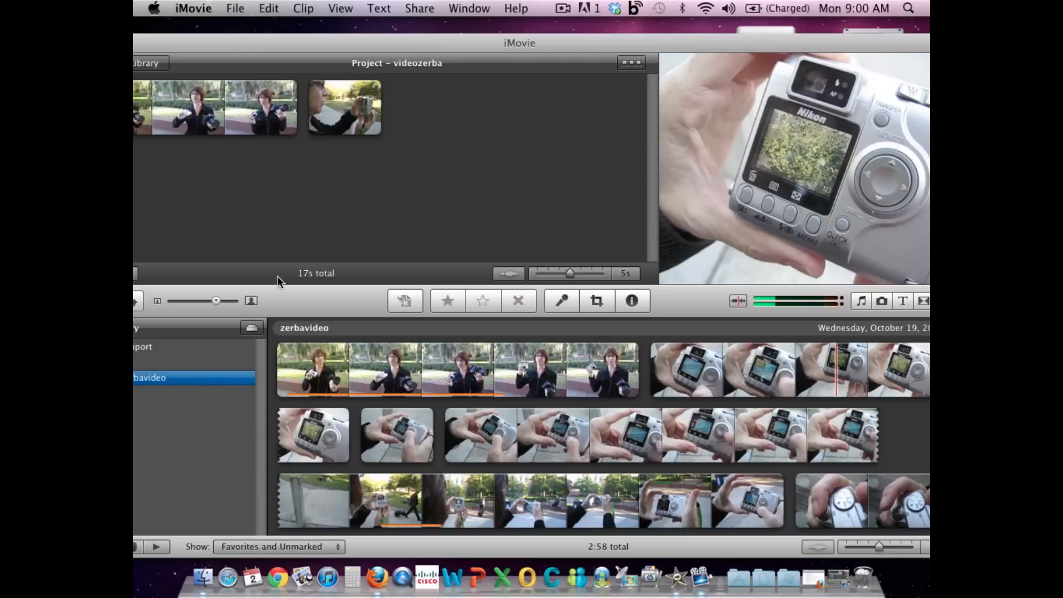
In the Finder project folder, collapse the audio folder and open the images folder
click(235, 9)
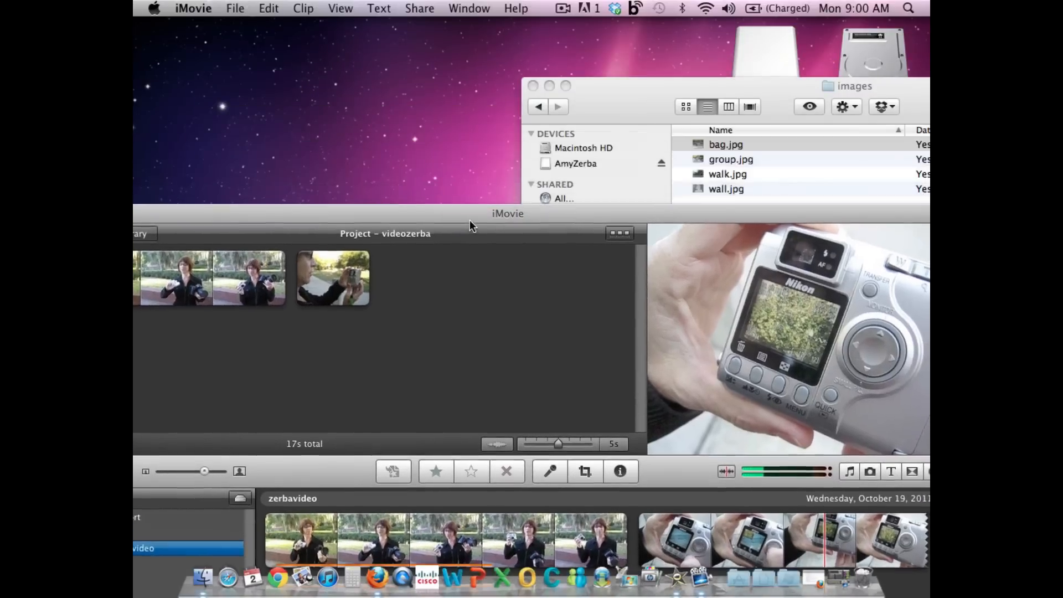
click(537, 106)
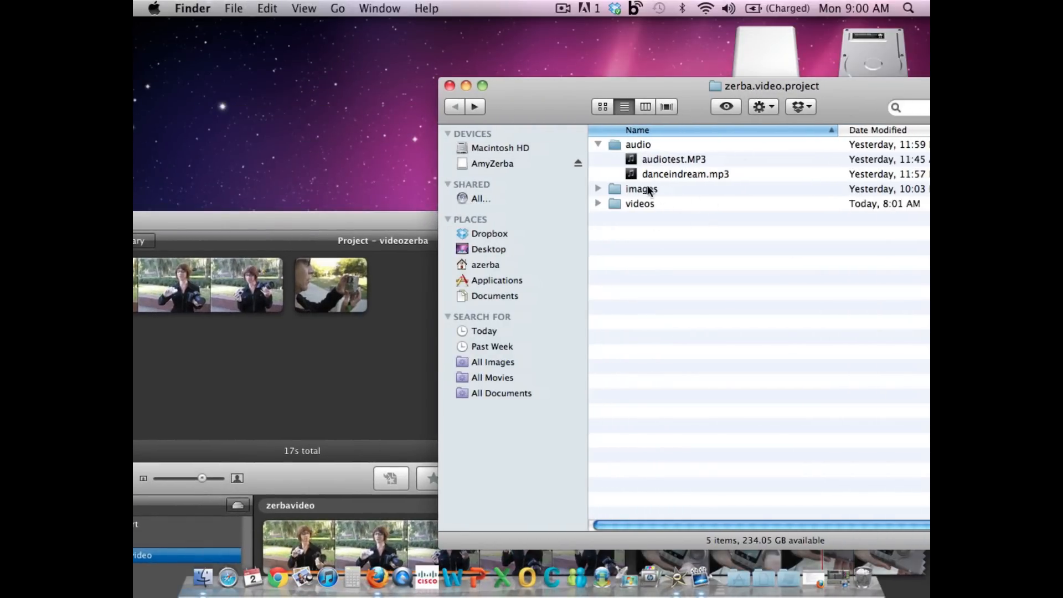
click(597, 144)
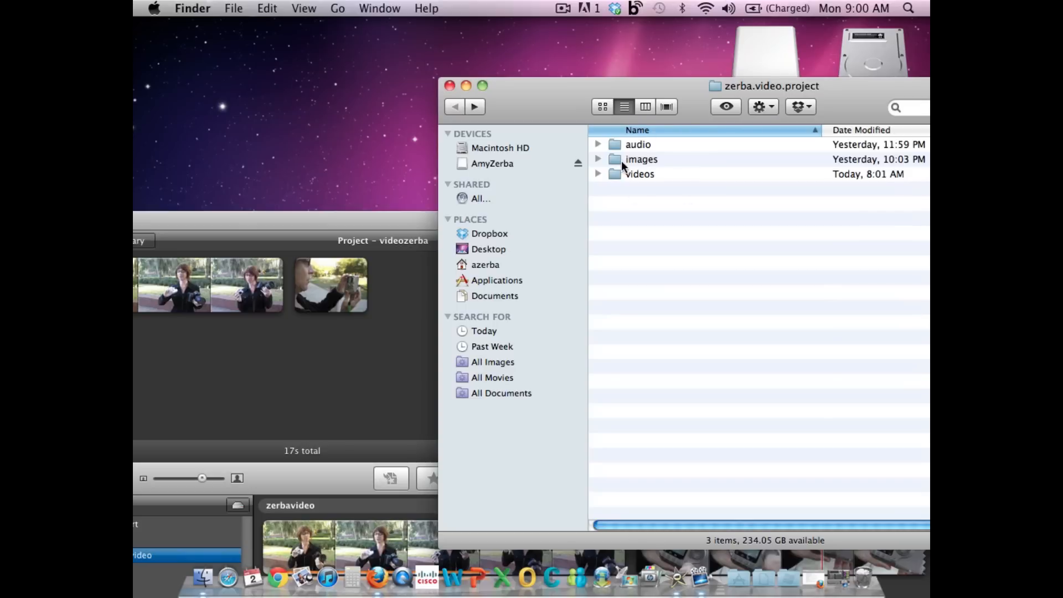
double_click(641, 159)
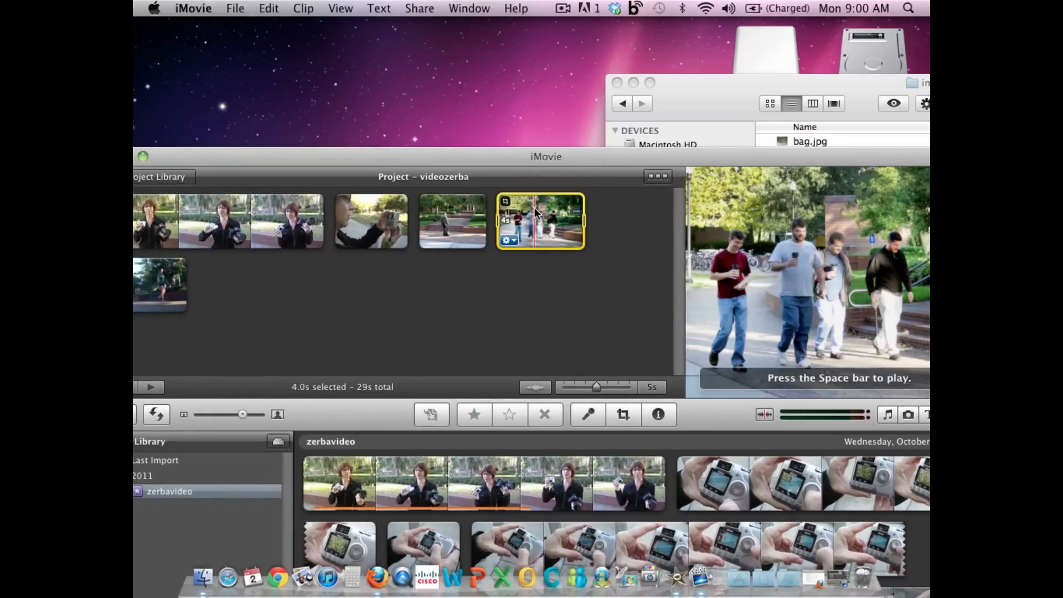
Delete the unwanted trailing photo clip from the end of the project
right_click(539, 220)
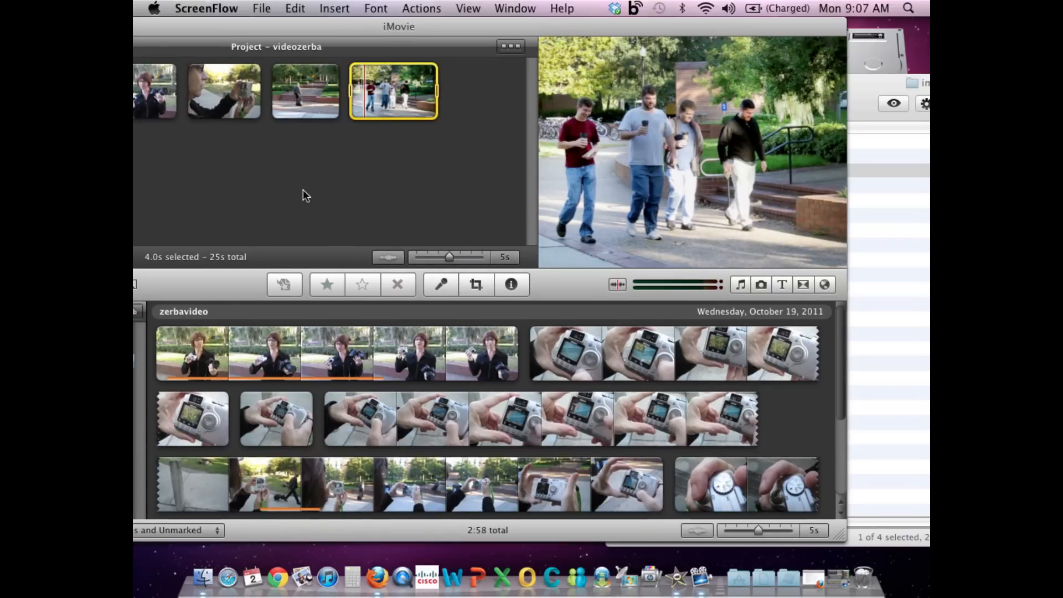
mouse_move(362, 114)
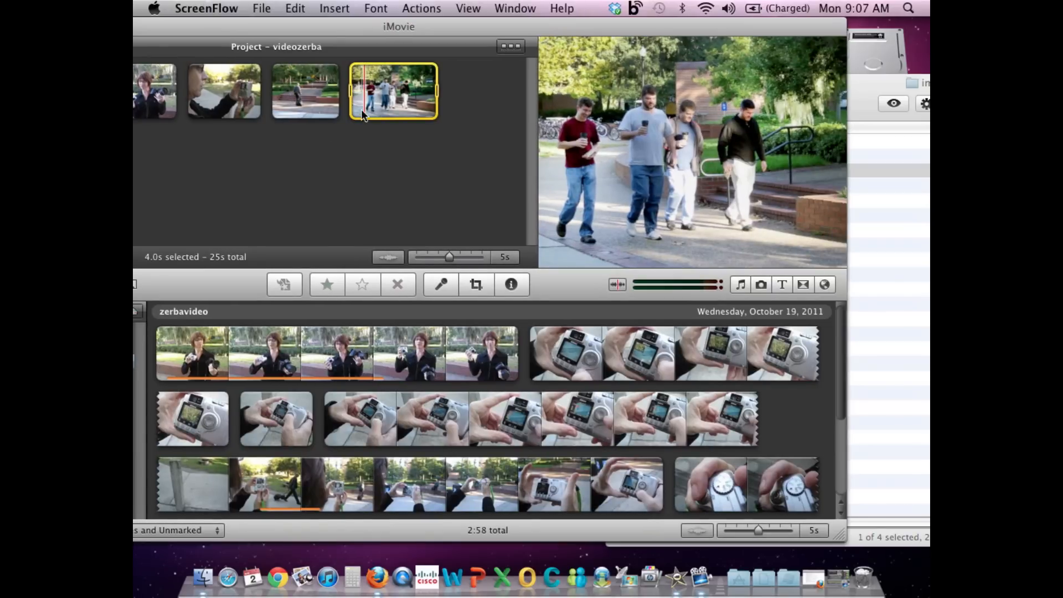
Crop the four-men-walking photo to a tighter frame
click(393, 91)
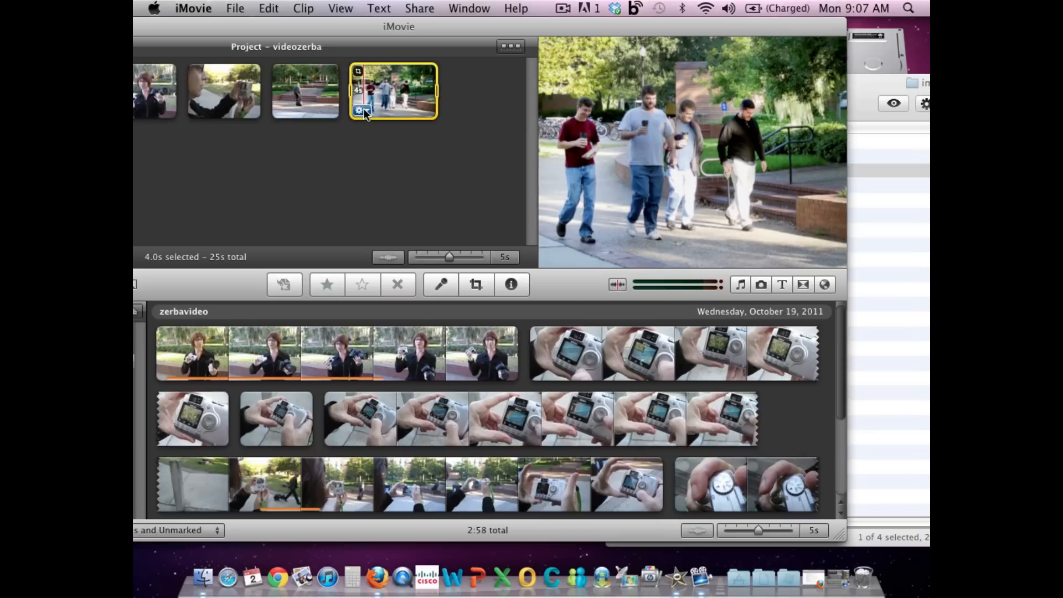
click(475, 284)
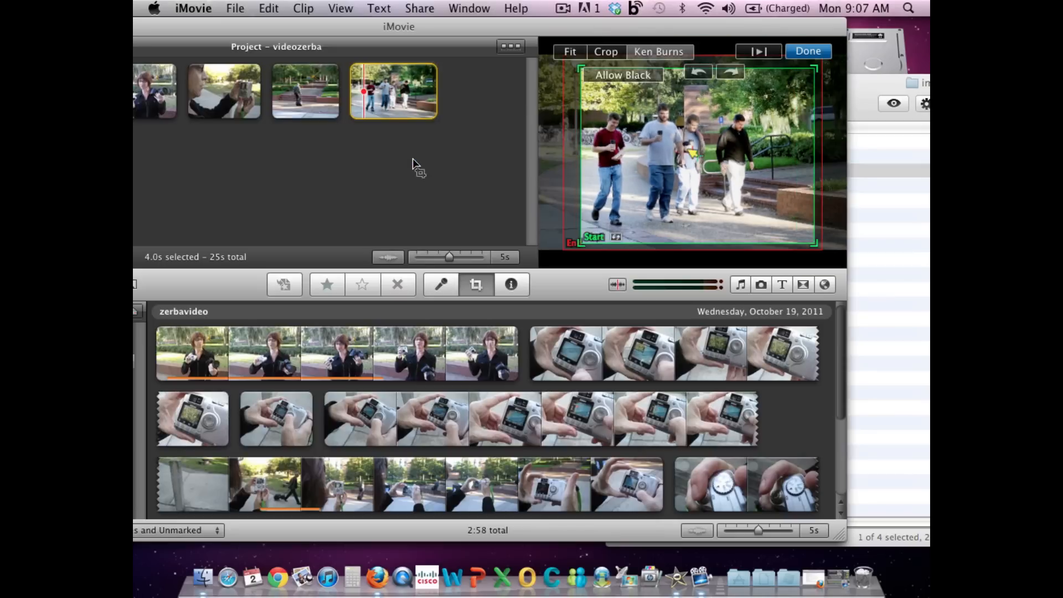
mouse_move(666, 54)
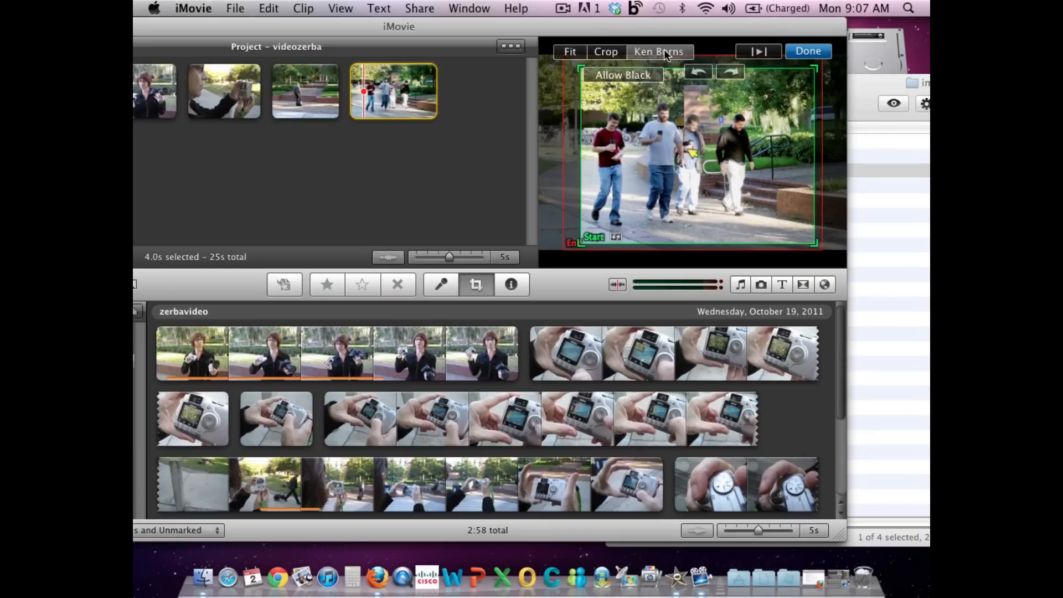
mouse_move(572, 52)
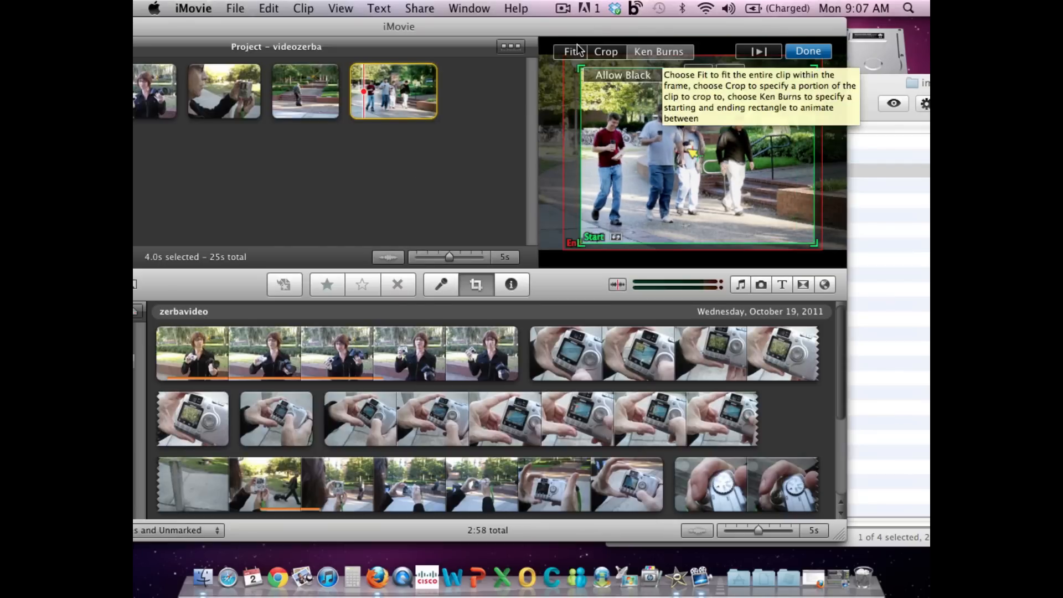
click(570, 52)
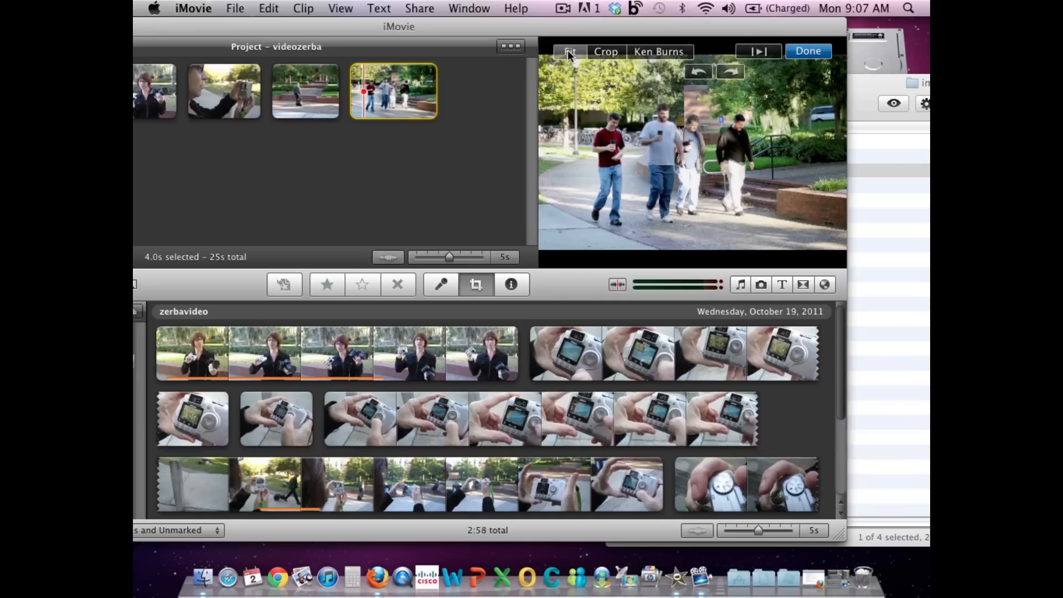
mouse_move(686, 277)
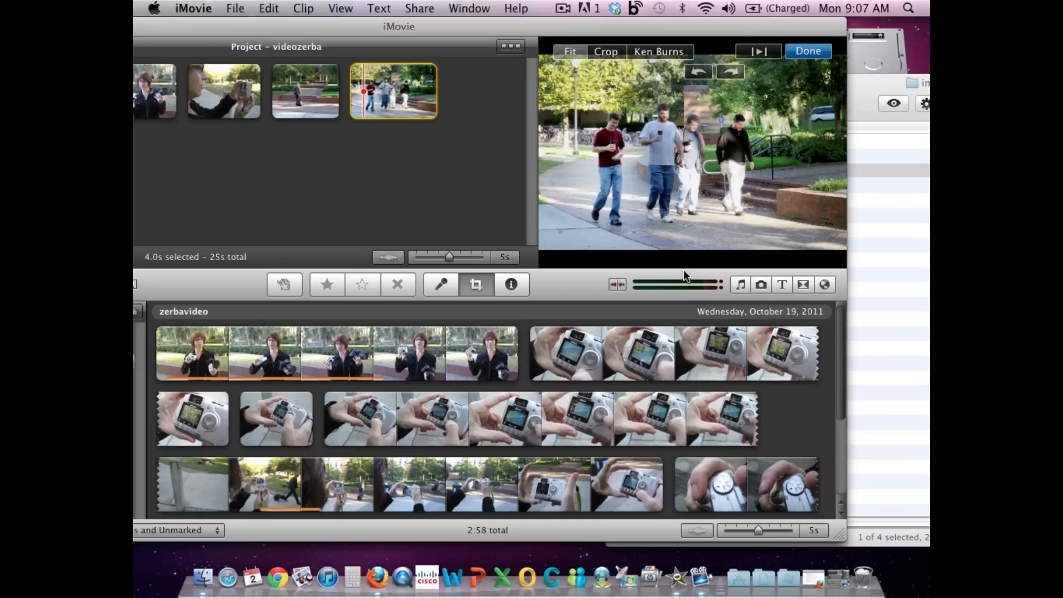
mouse_move(828, 98)
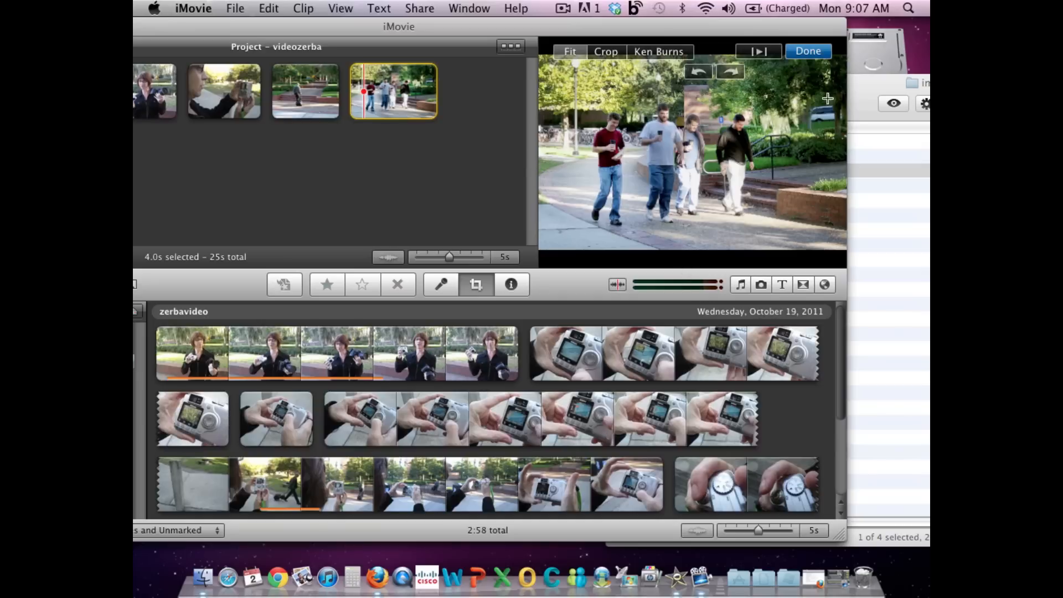
mouse_move(547, 250)
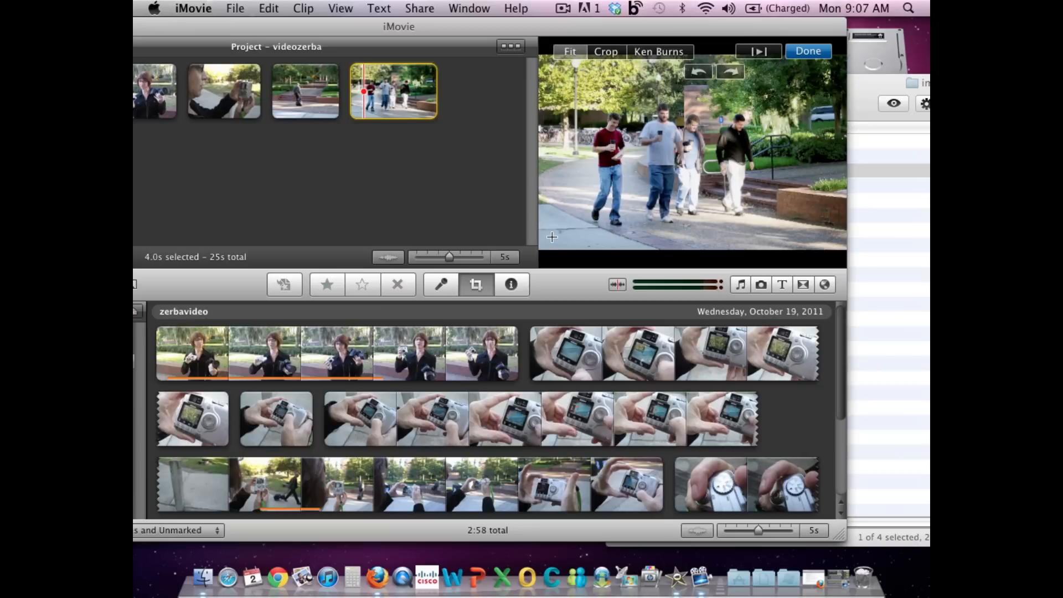
click(605, 51)
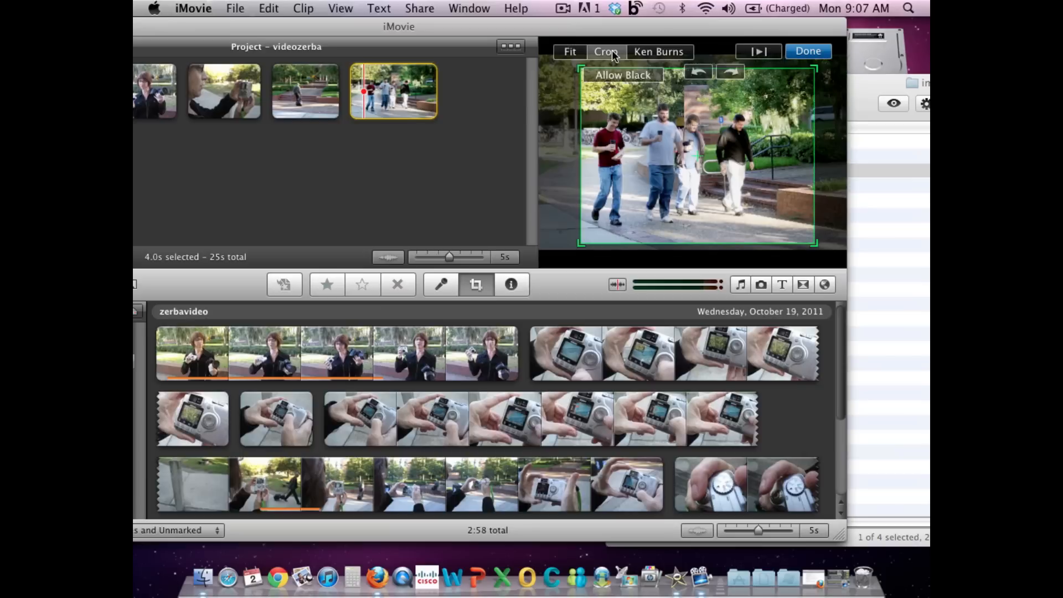
click(570, 52)
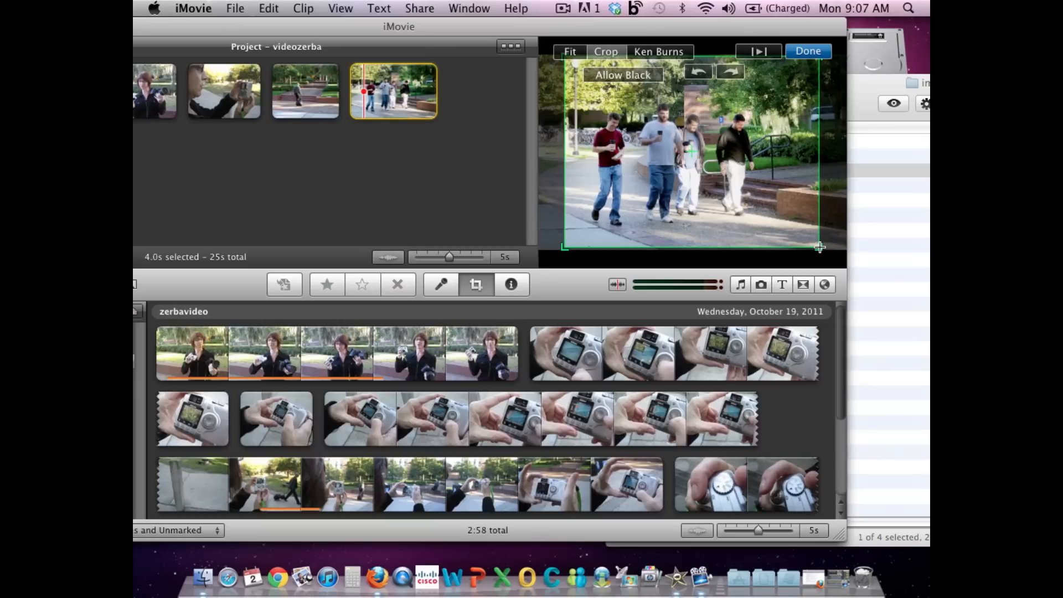
mouse_move(806, 74)
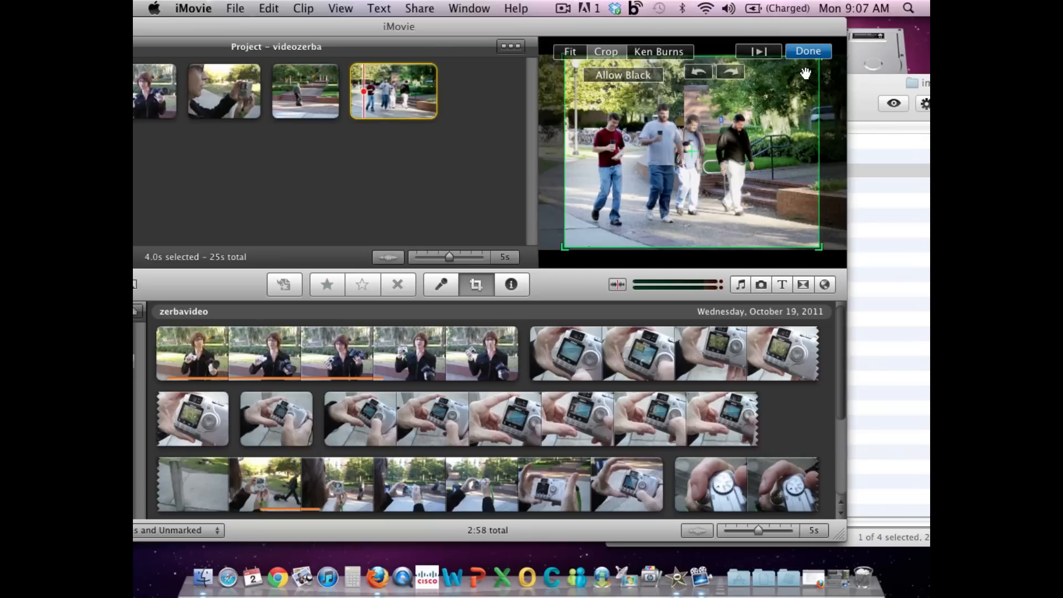
click(807, 51)
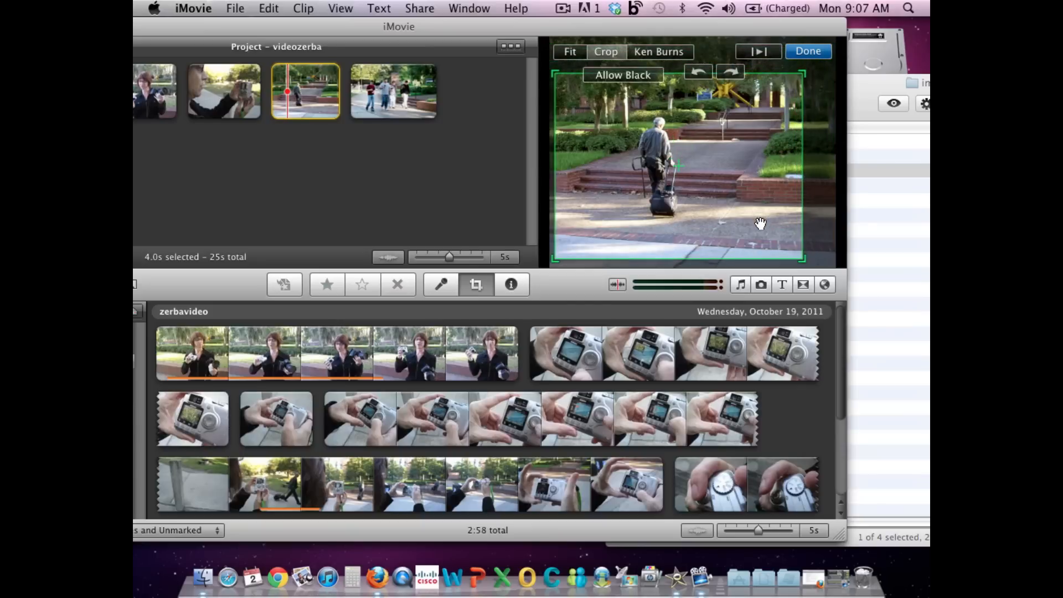
Finish cropping the suitcase walker photo and copy the woman-taking-photo close-up clip
click(808, 51)
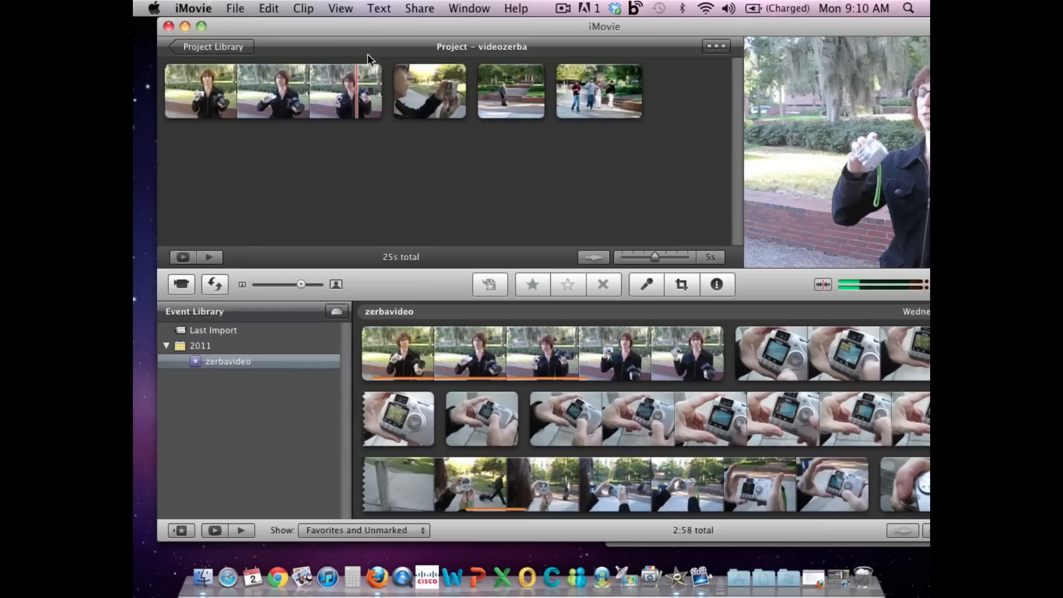
click(510, 91)
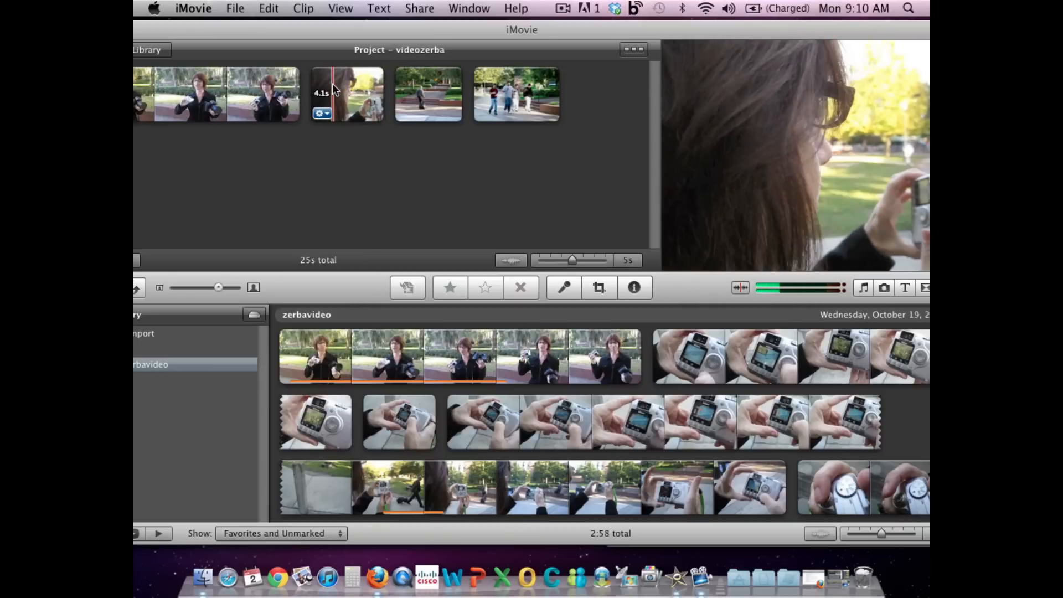
click(347, 94)
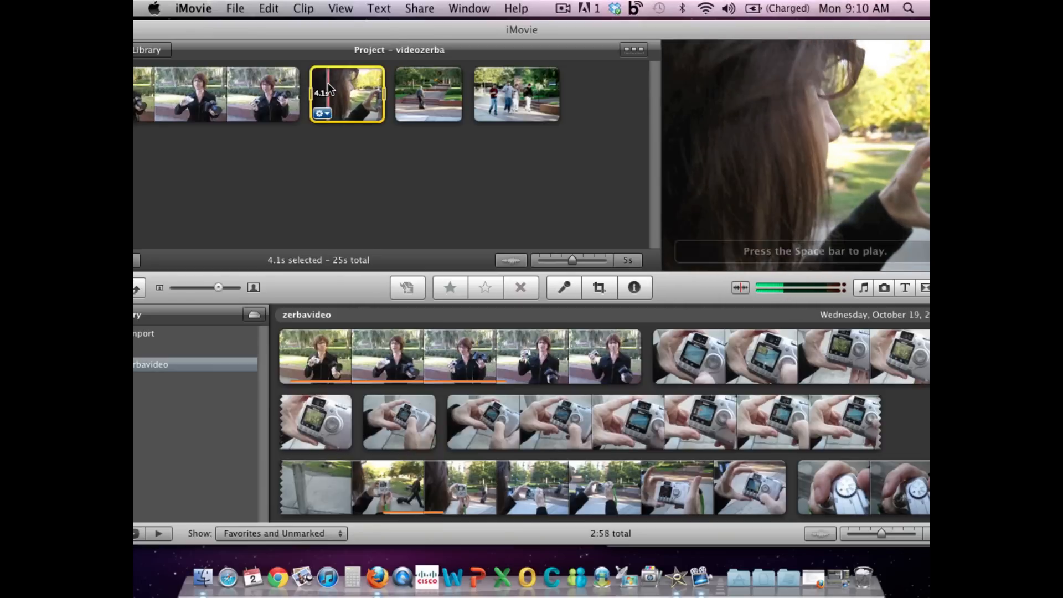
right_click(347, 94)
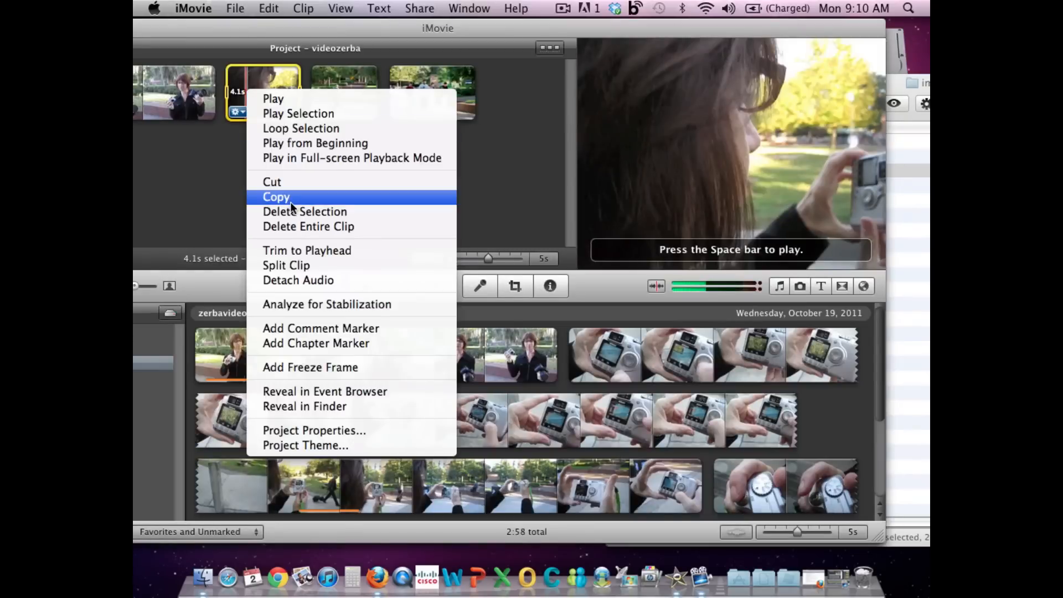
click(276, 197)
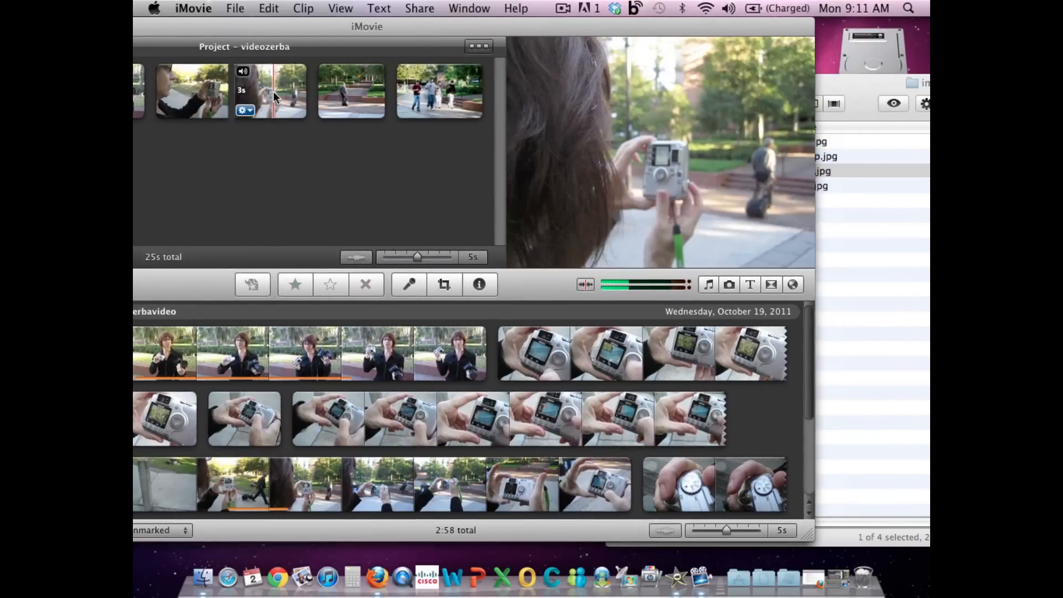
Paste the copied clip beside the 3-second clip and join the split pieces
click(270, 91)
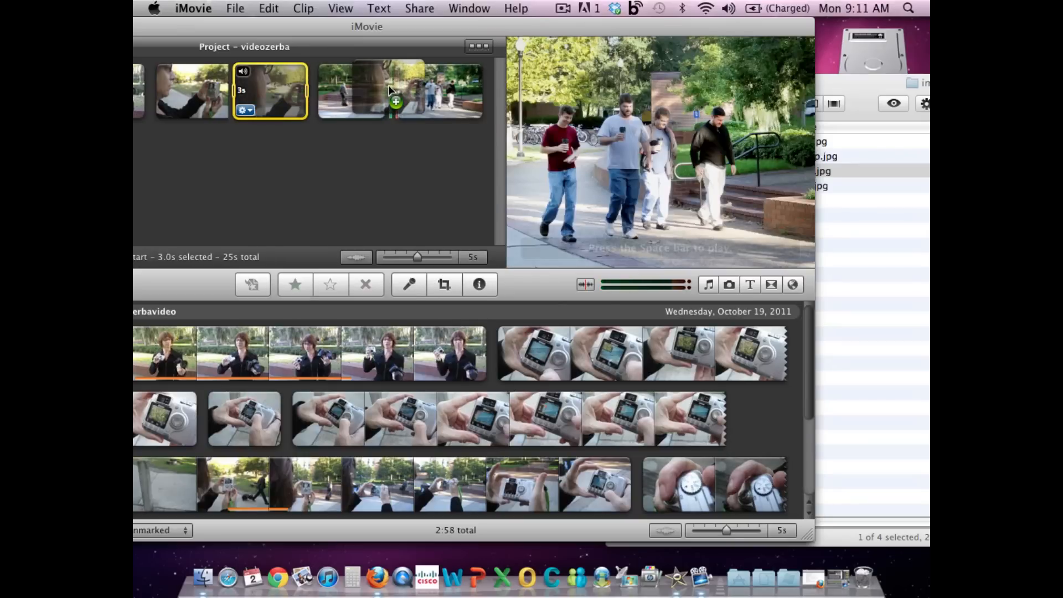
click(355, 91)
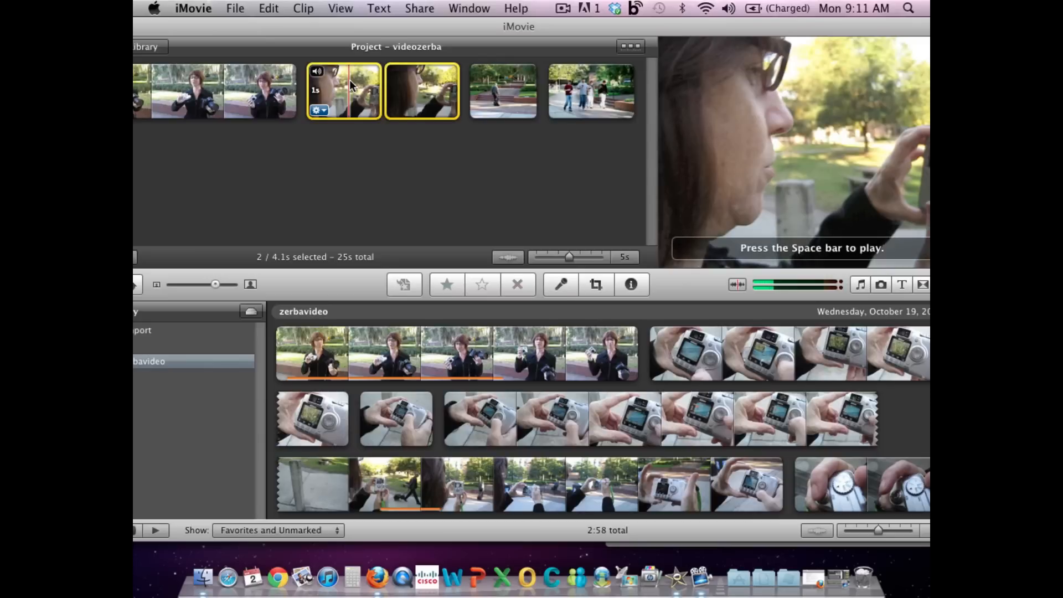
right_click(342, 90)
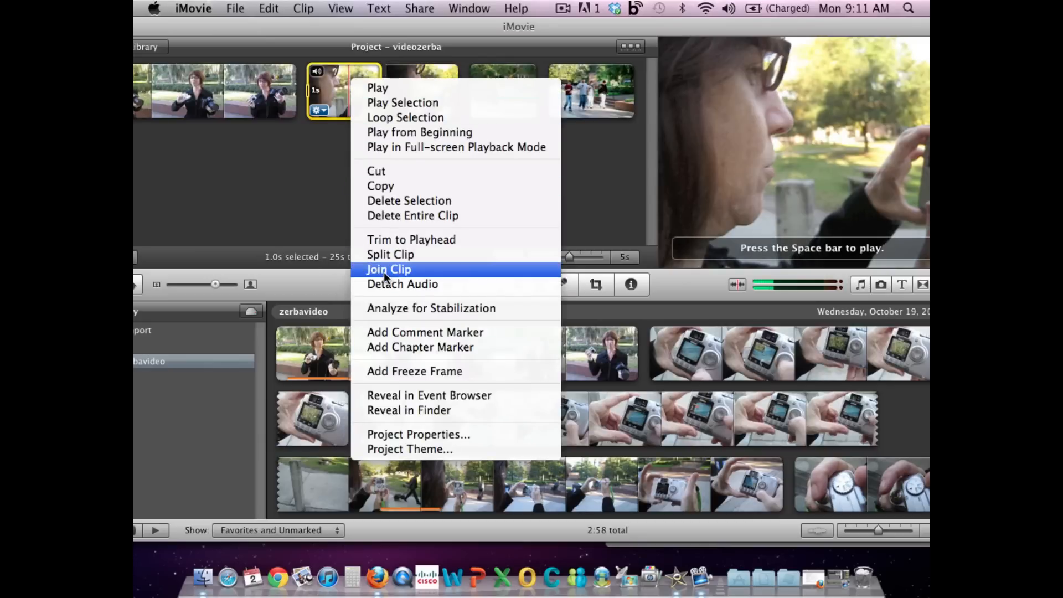
click(389, 269)
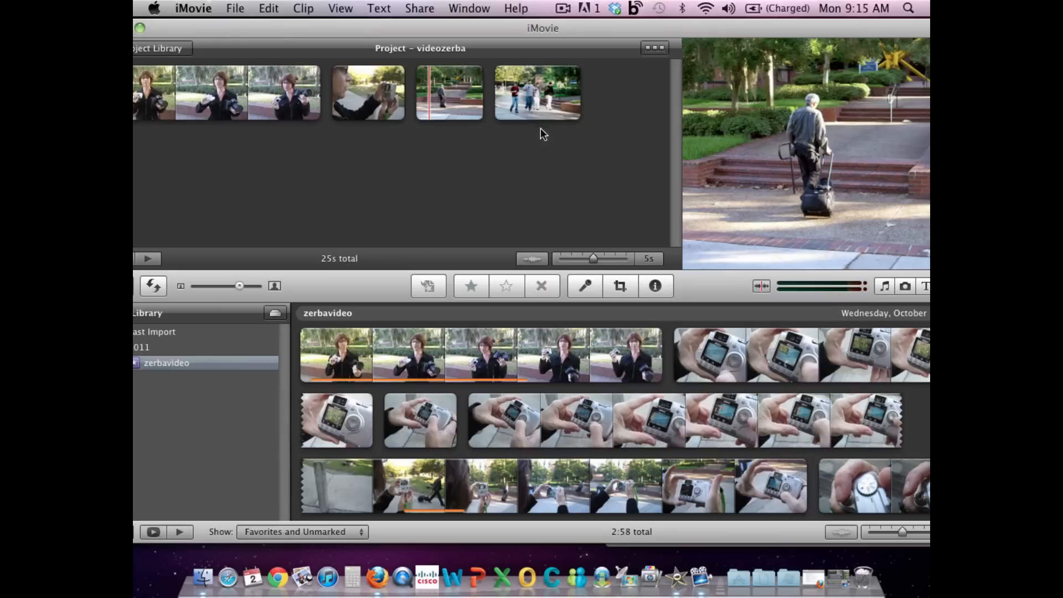
mouse_move(480, 143)
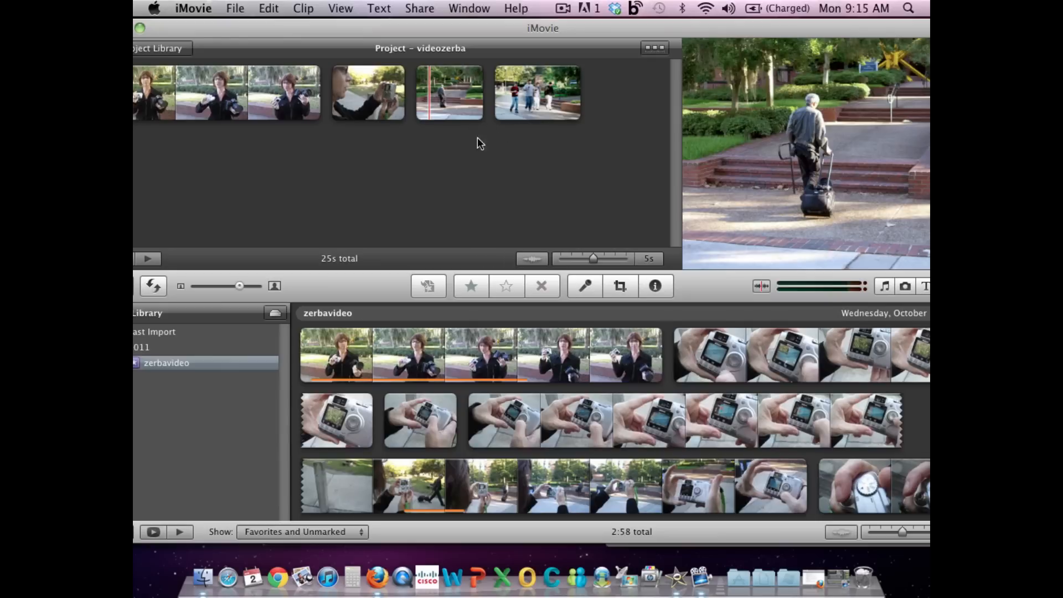
Add an 8-second range of 4.iso.broll.shooting footage as audio under the walking path clip
click(449, 93)
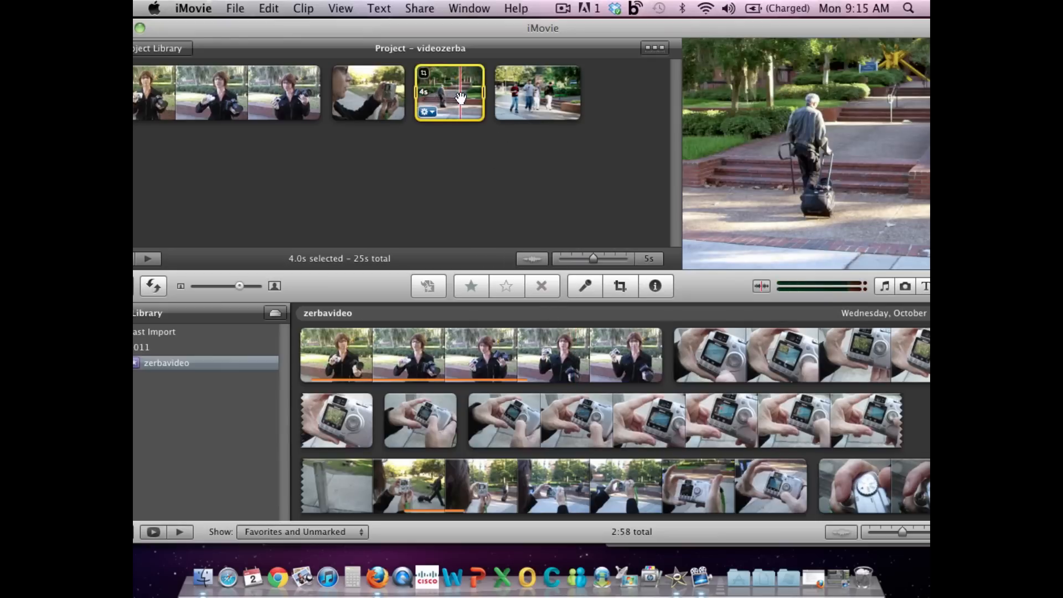
click(537, 93)
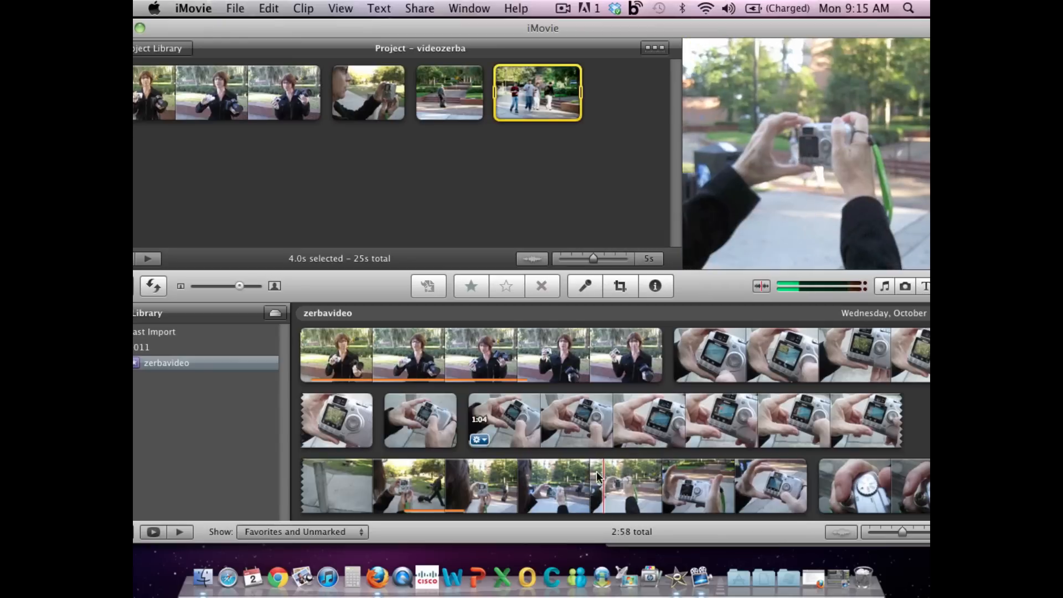
click(582, 486)
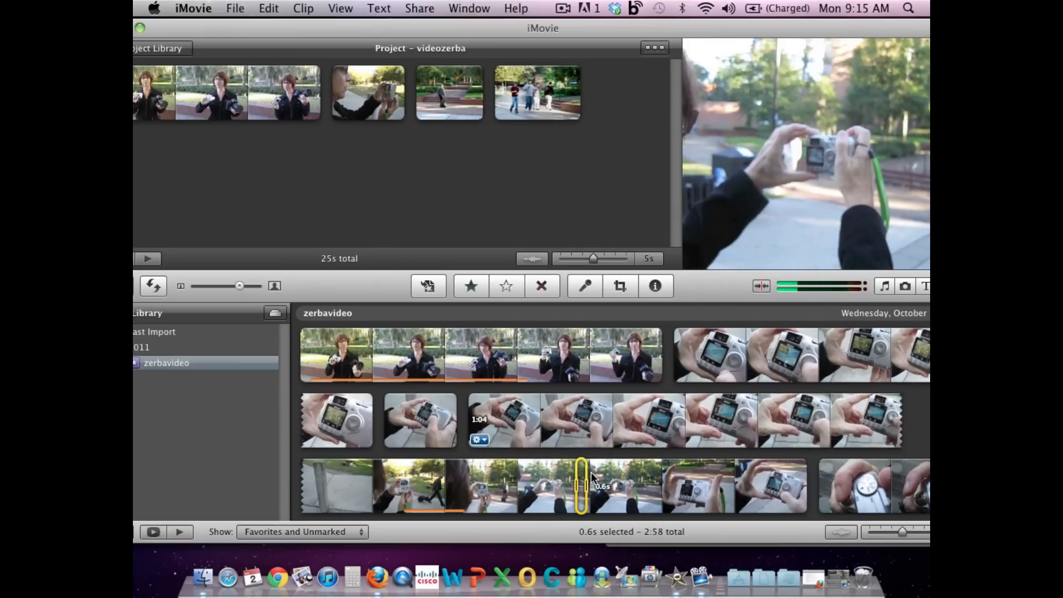
click(613, 485)
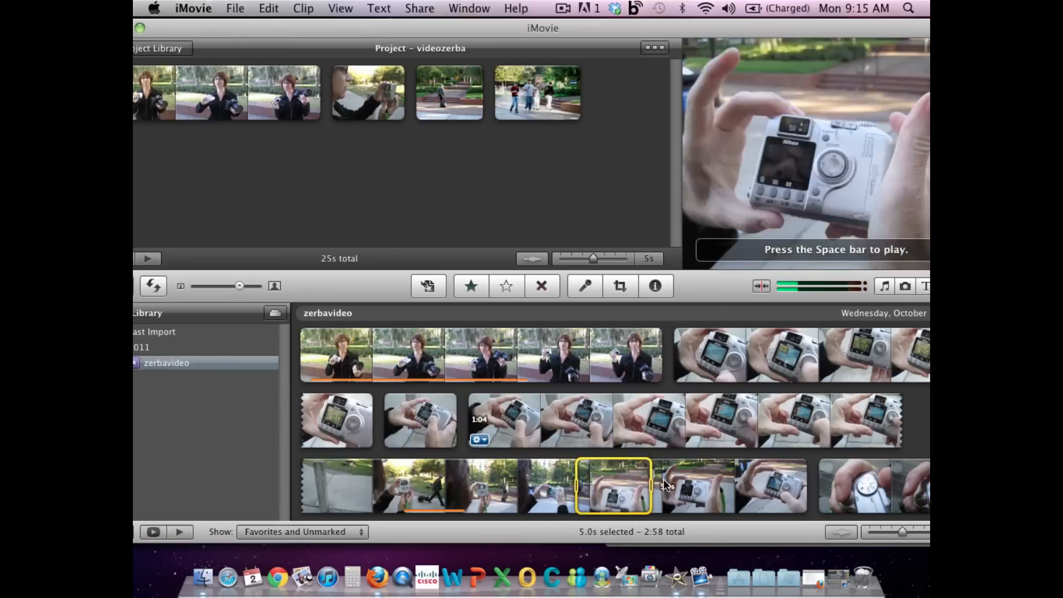
drag(654, 485, 702, 485)
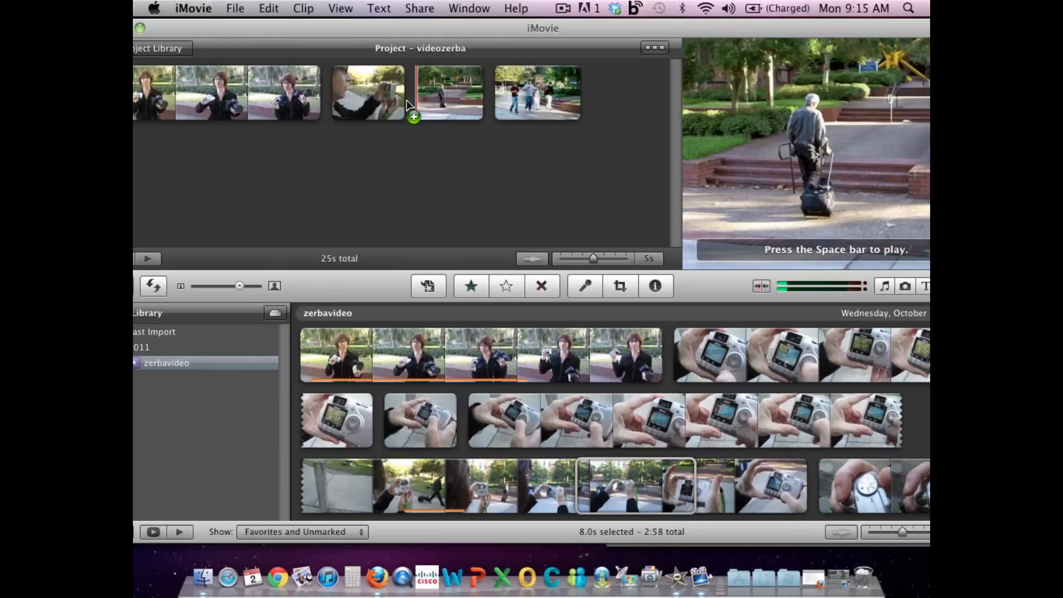
click(411, 131)
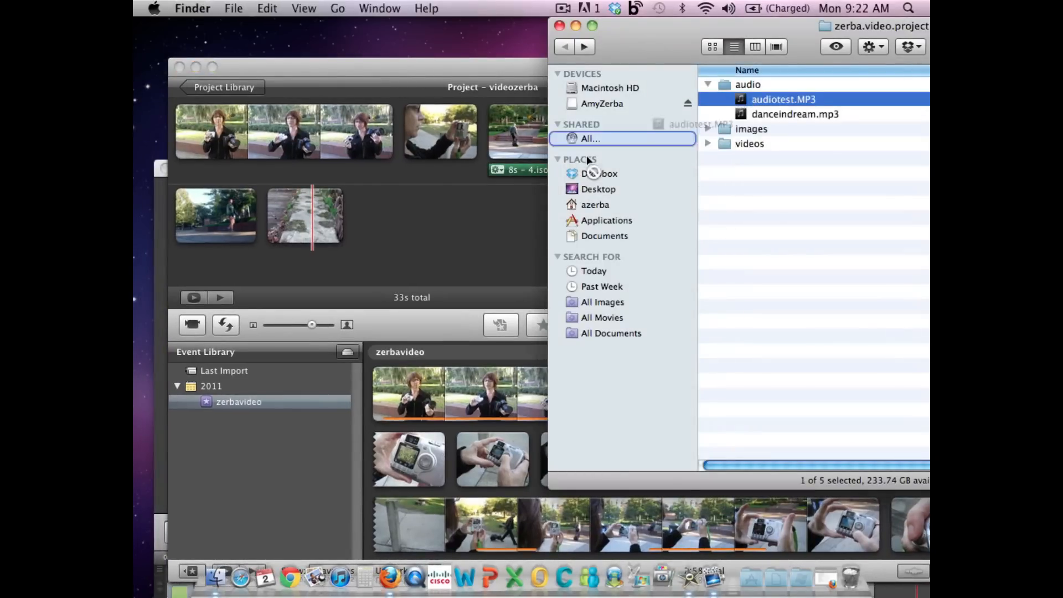
Try audiotest.MP3 under the project clips, then select and remove that track
drag(784, 99, 403, 213)
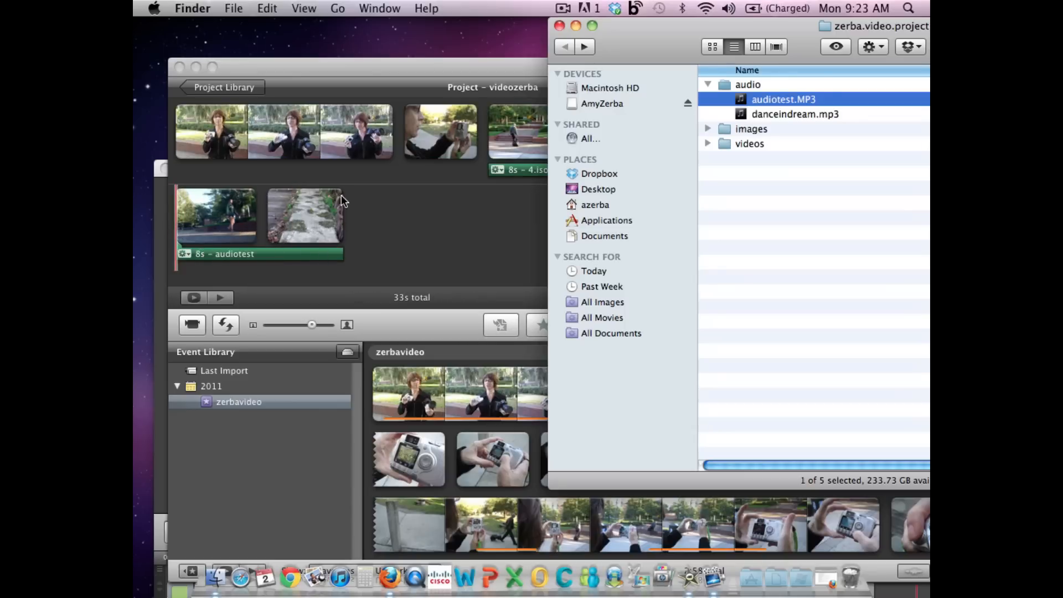
mouse_move(278, 151)
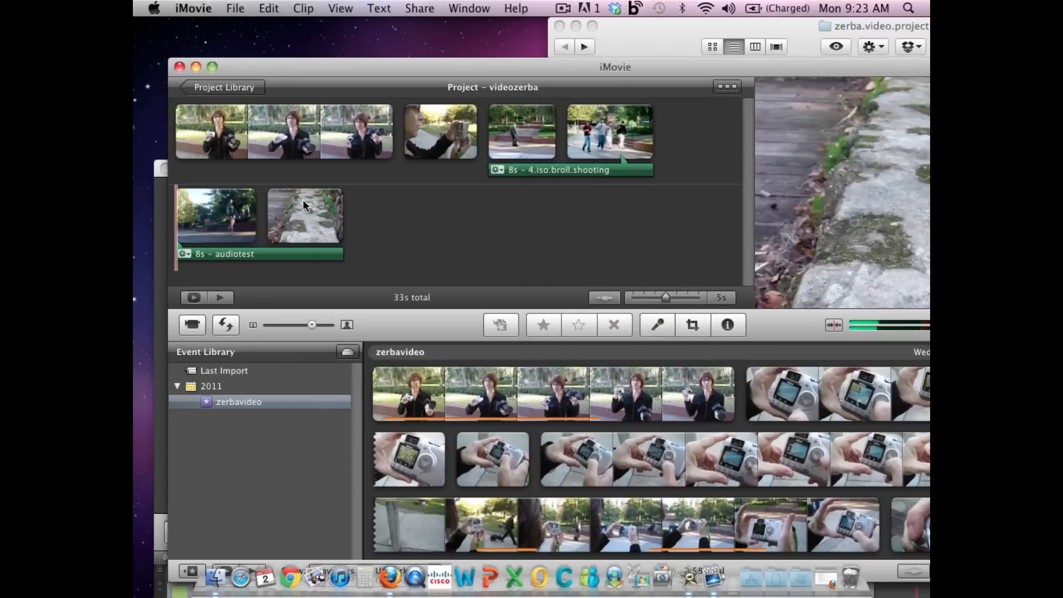
click(305, 215)
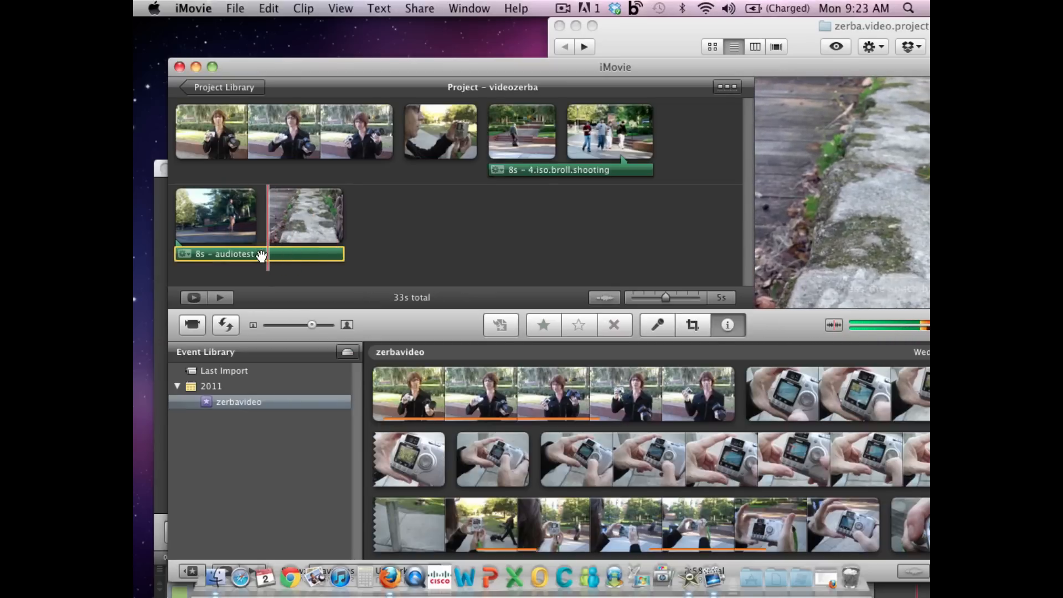
click(727, 325)
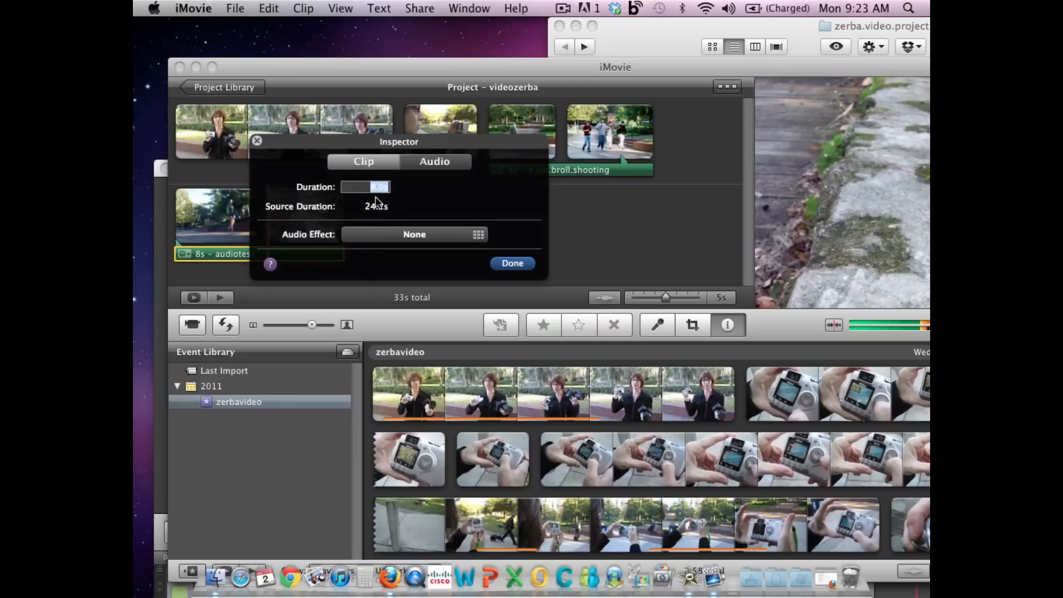
click(511, 263)
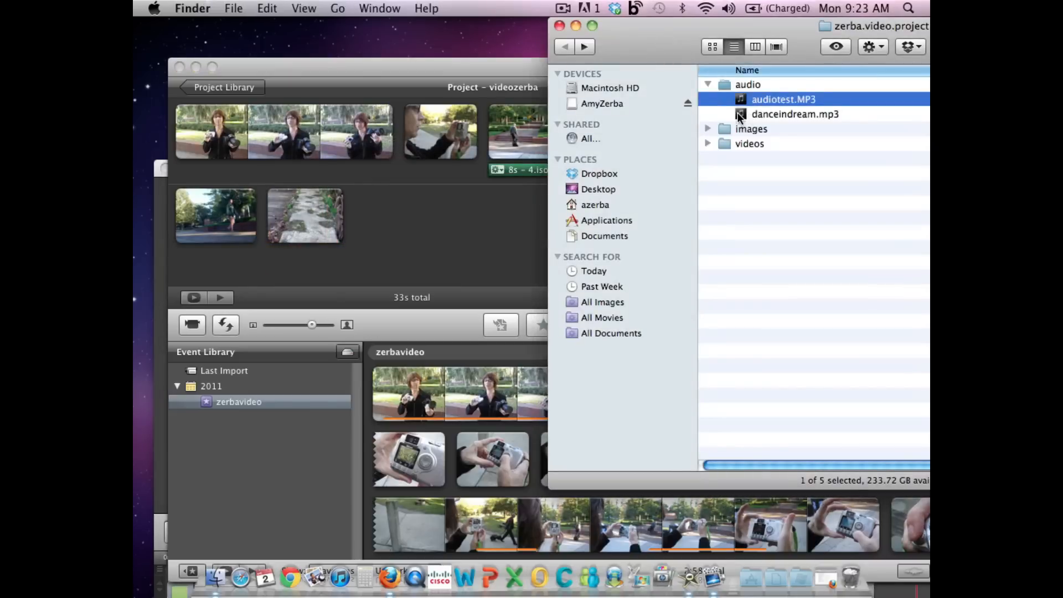
Drag danceindream.mp3 from Finder under the project's last two clips
drag(795, 114, 332, 238)
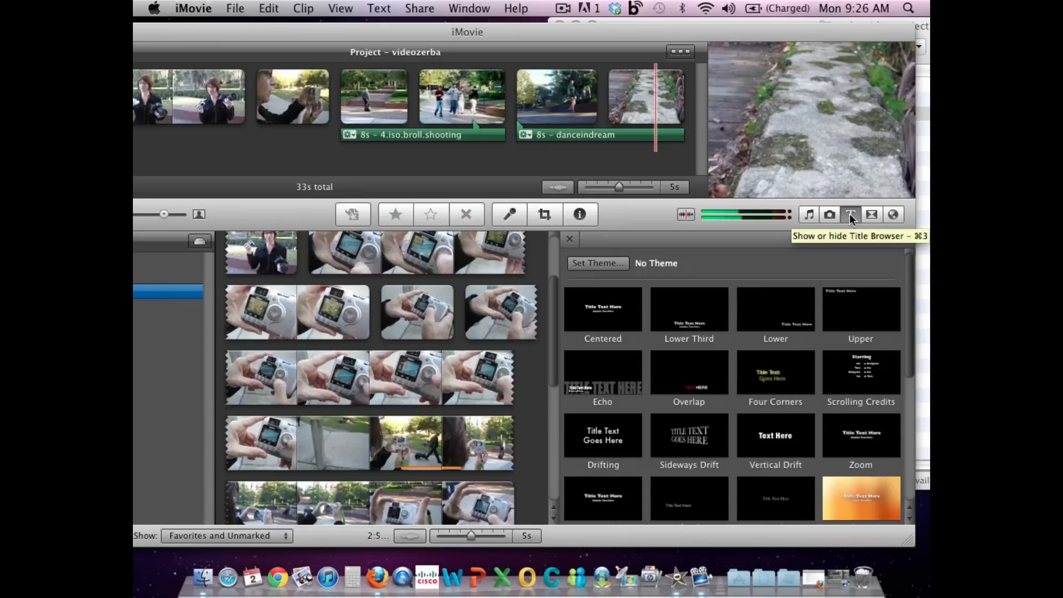
mouse_move(699, 312)
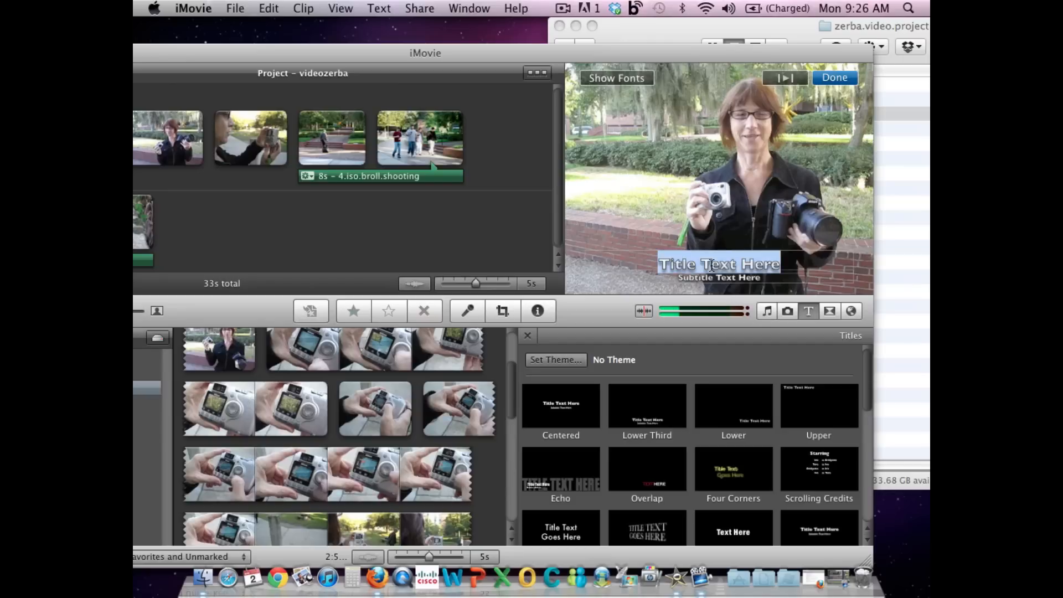
Enter 'Suzette' and 'Photo roc' in the Lower Third title and set its duration to 8.0s
text(Suzette Cook)
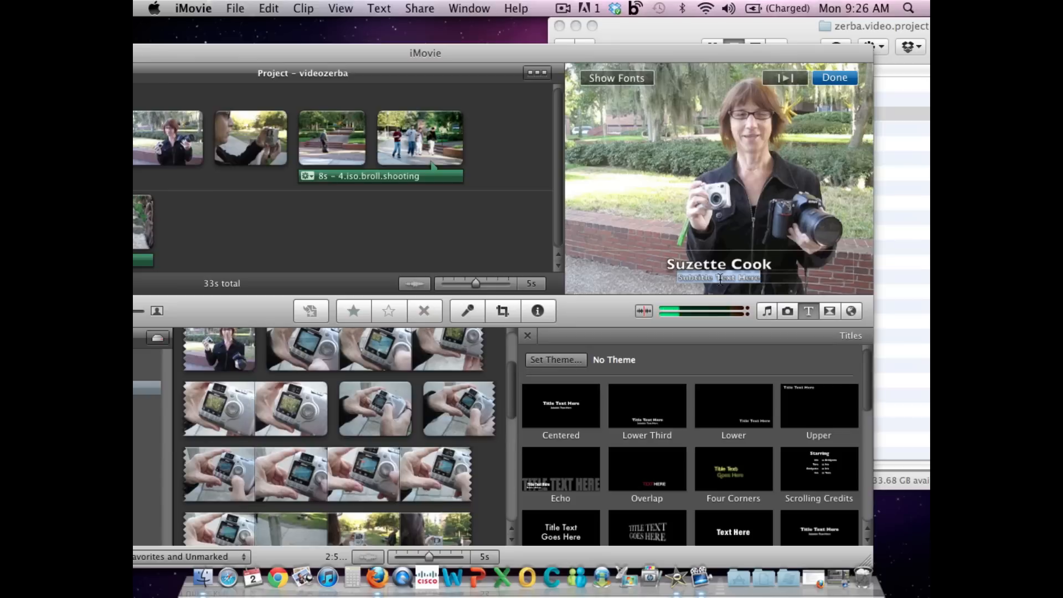
text(Photo rock)
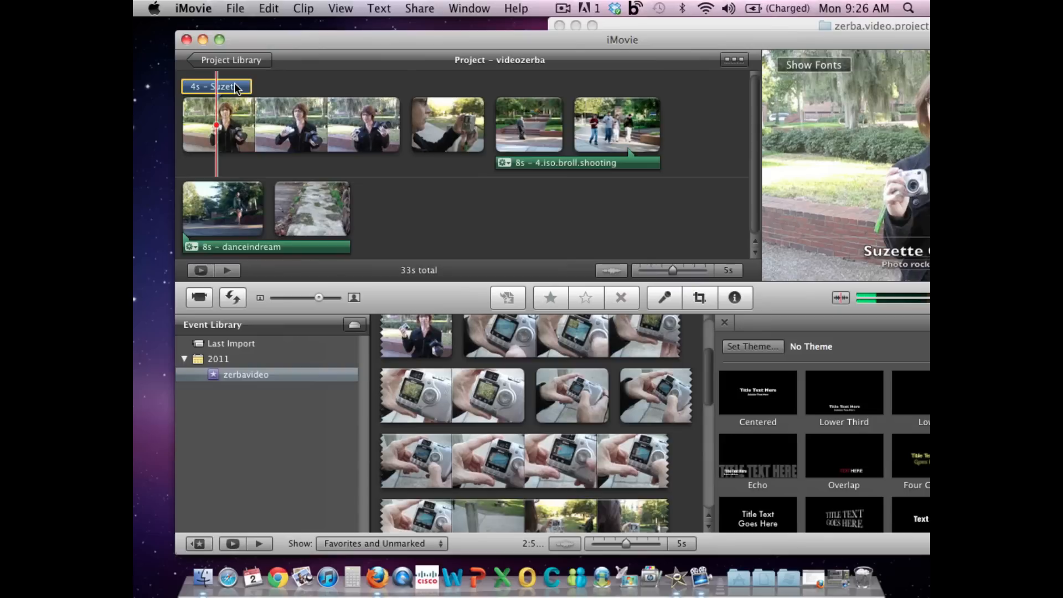
click(735, 298)
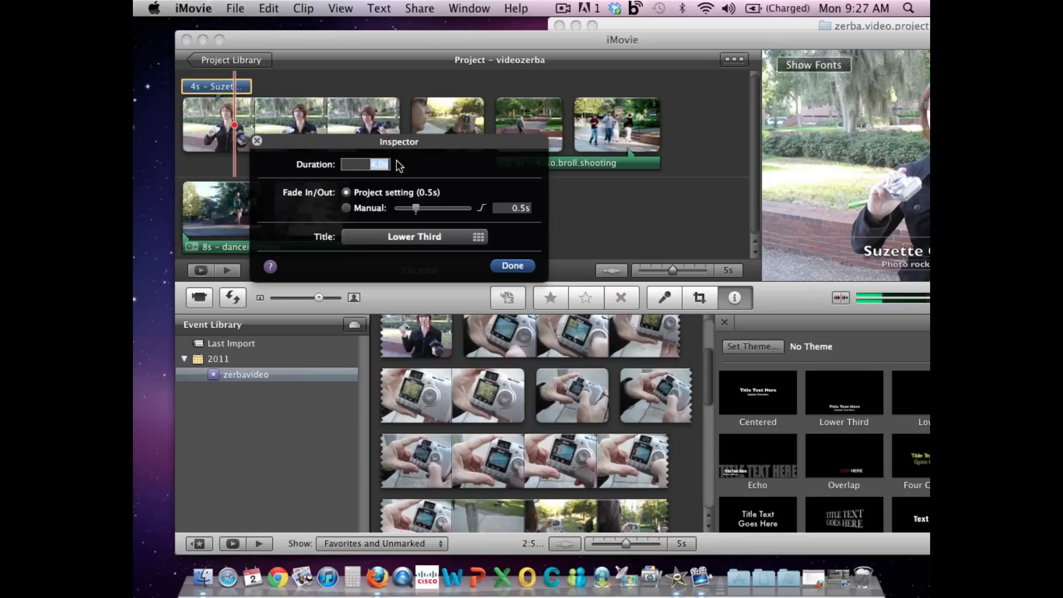
text(8.0)
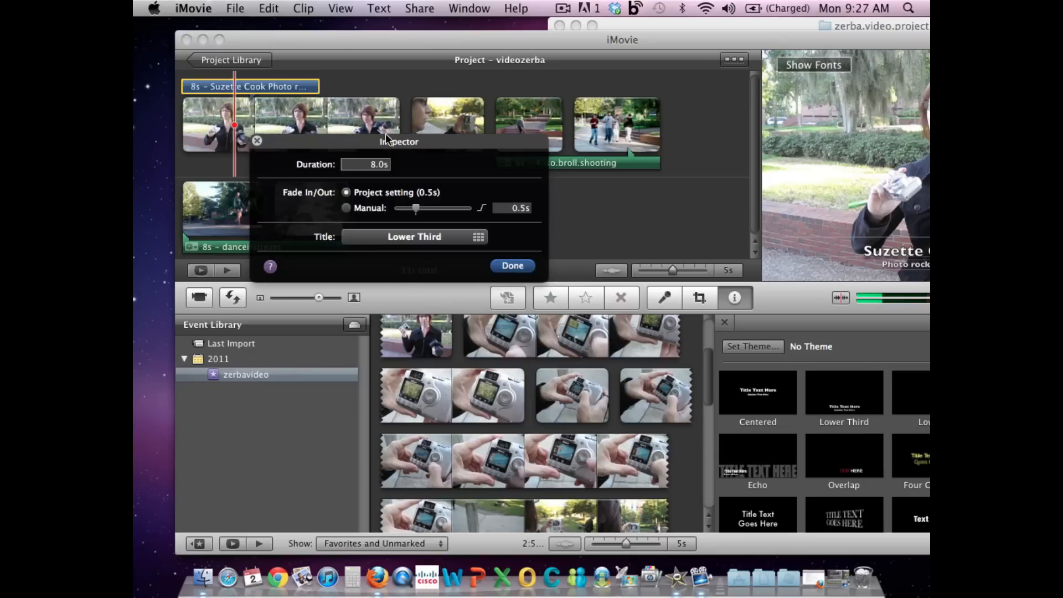
click(512, 265)
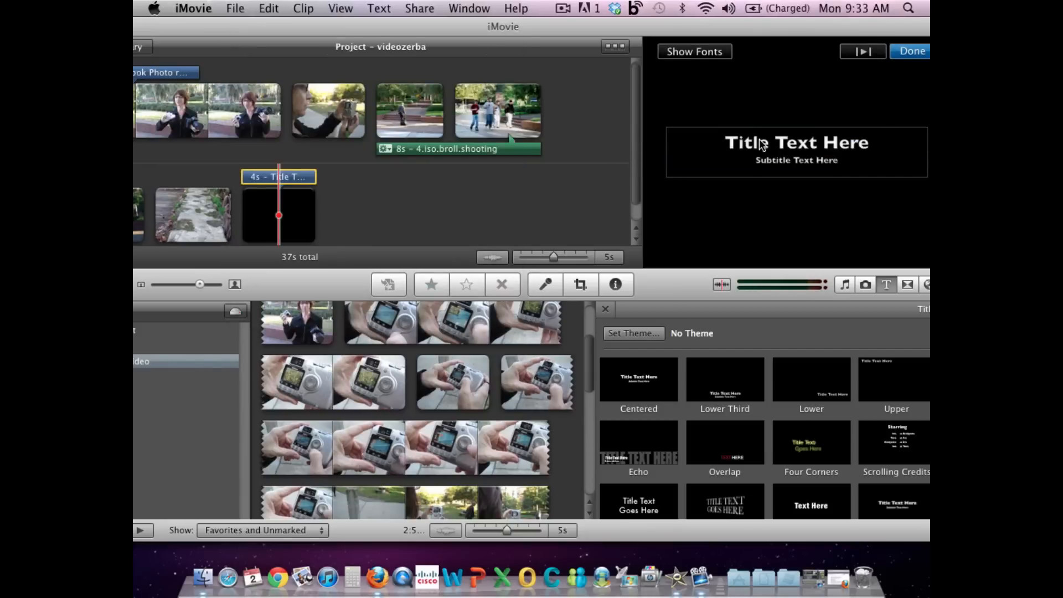
mouse_move(874, 145)
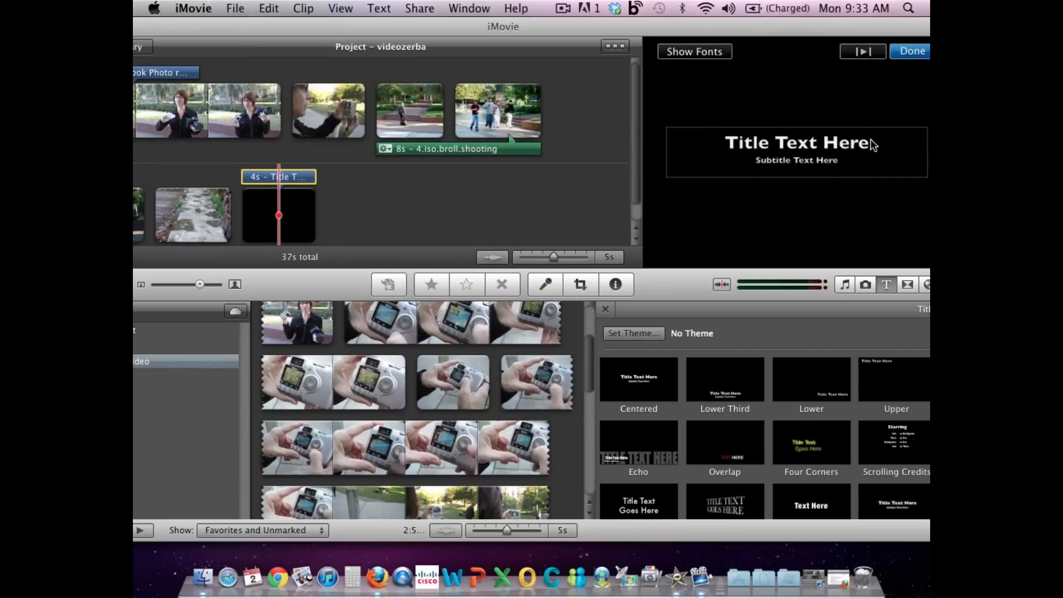
Fill the credit title with 'Produced by Amy Zerba' and 'Music from freeplaymusic.com'
text(Produced by Amy Zer)
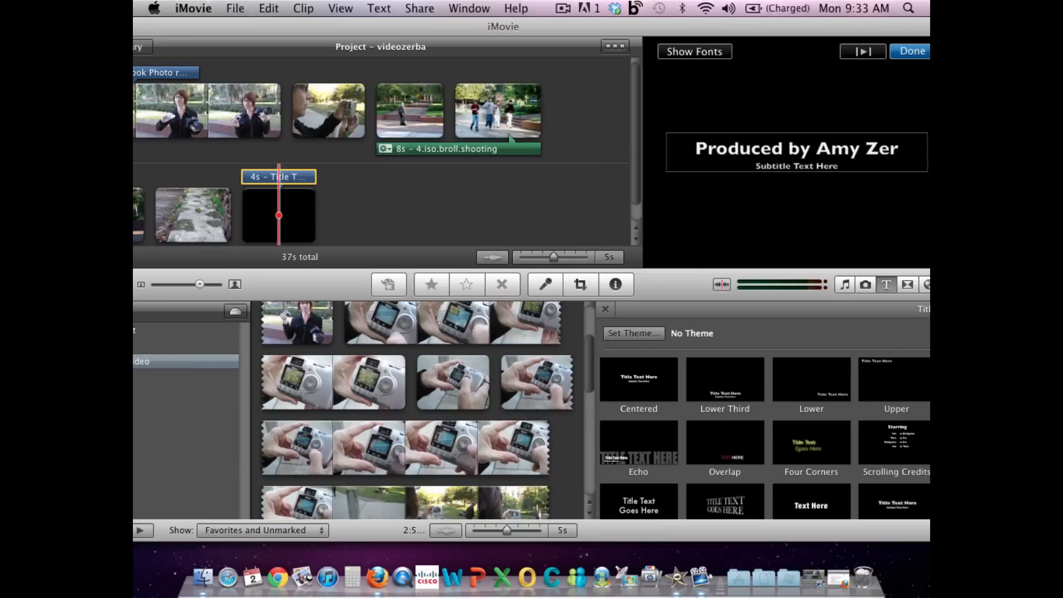
double_click(771, 165)
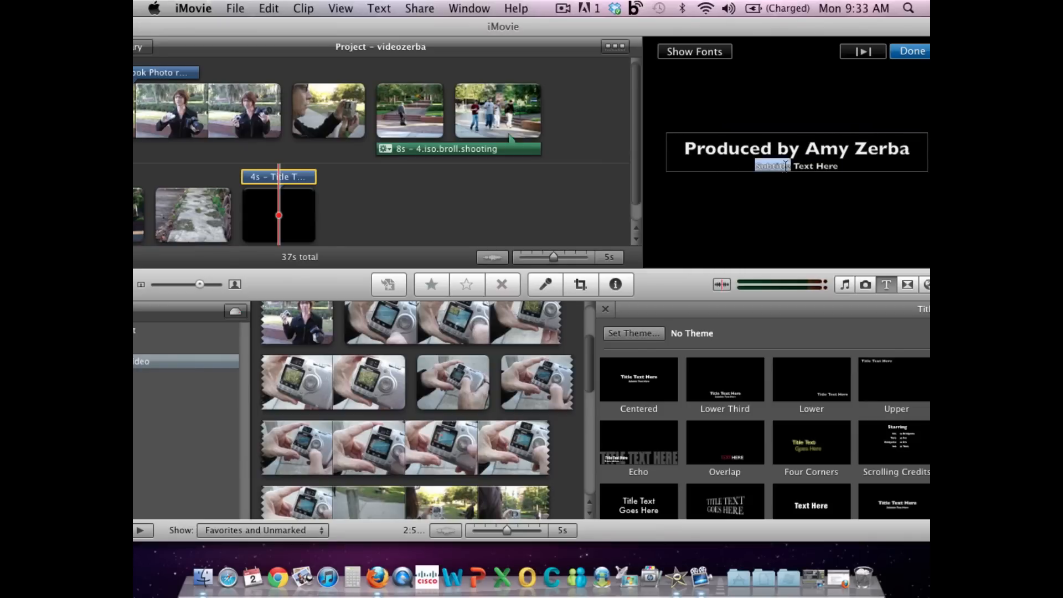
text(Music from freeplaymusic.com)
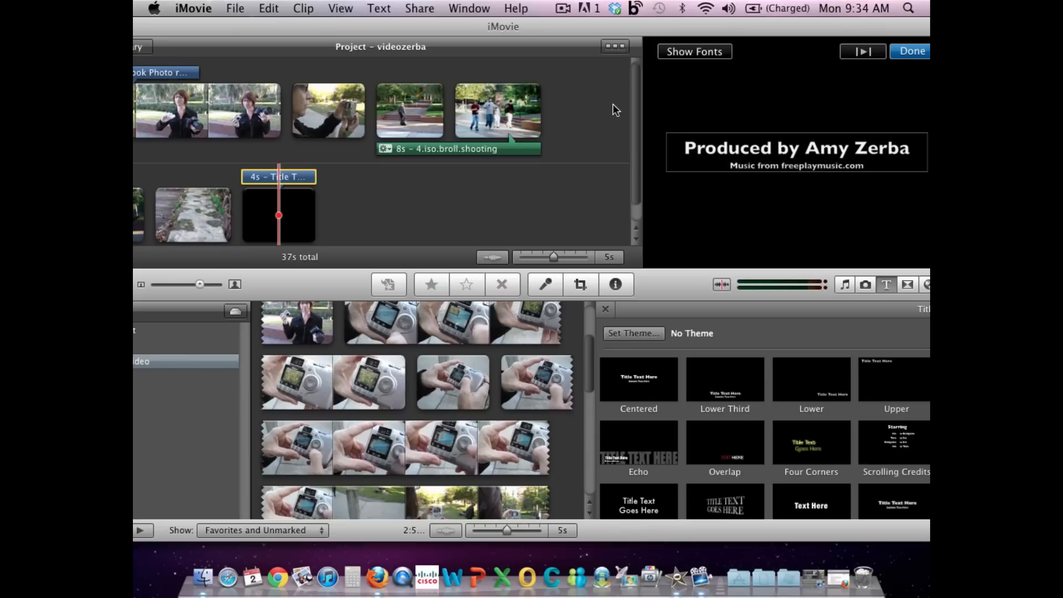
mouse_move(510, 97)
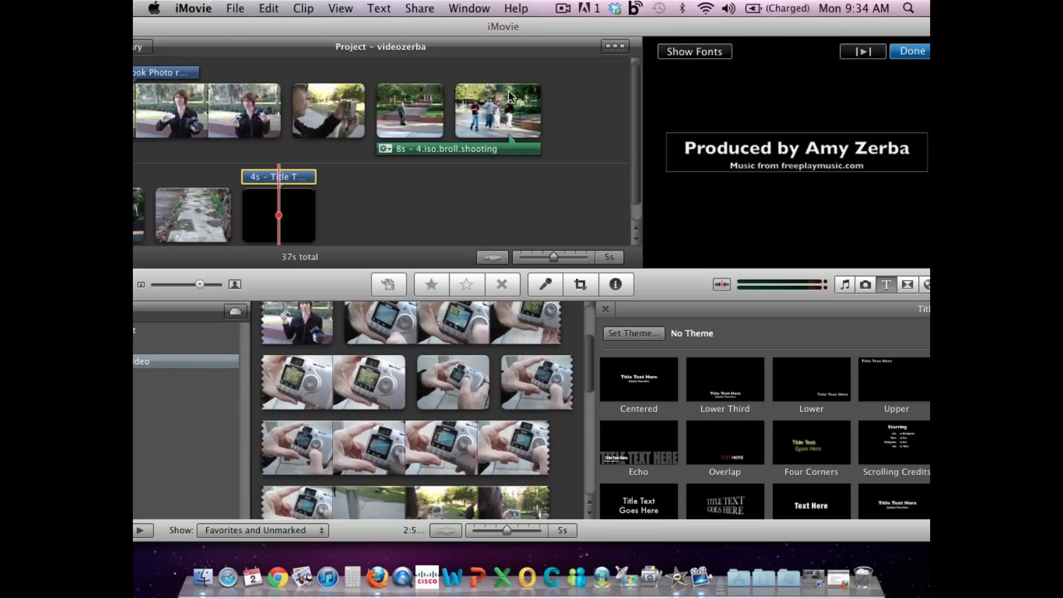
mouse_move(507, 130)
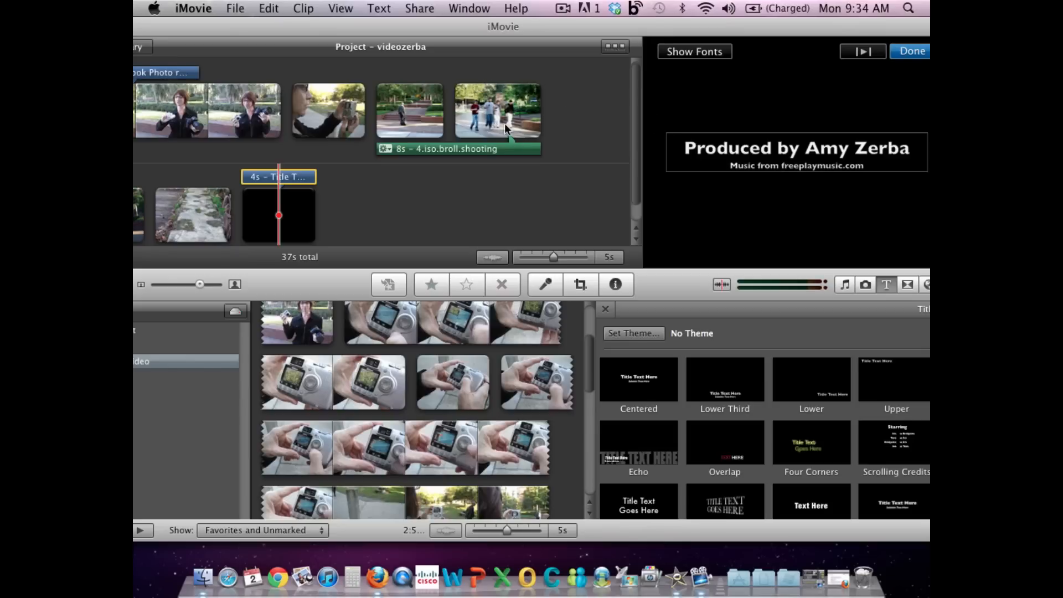
mouse_move(509, 113)
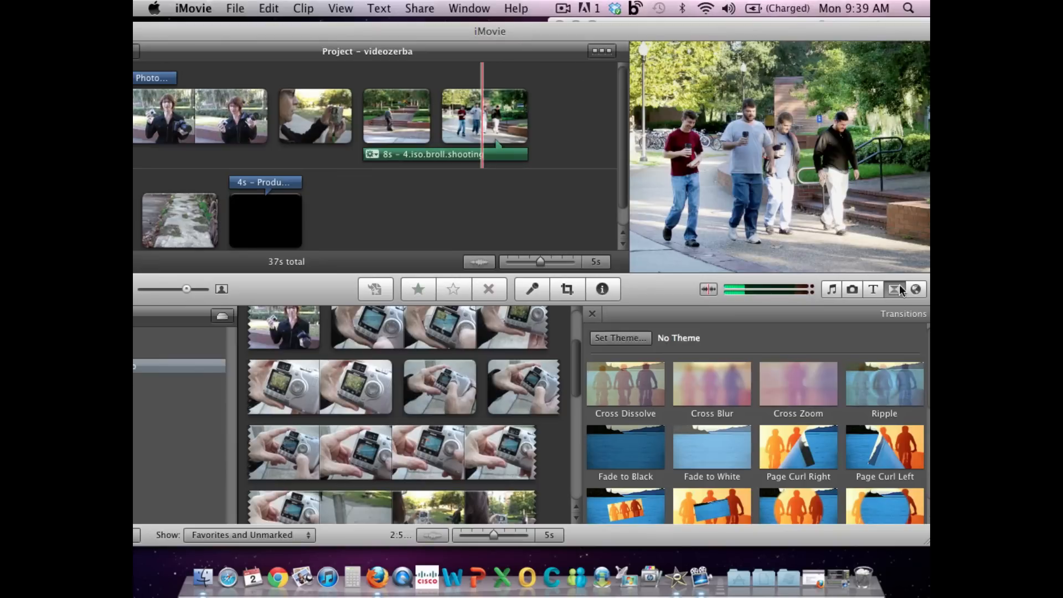
mouse_move(881, 300)
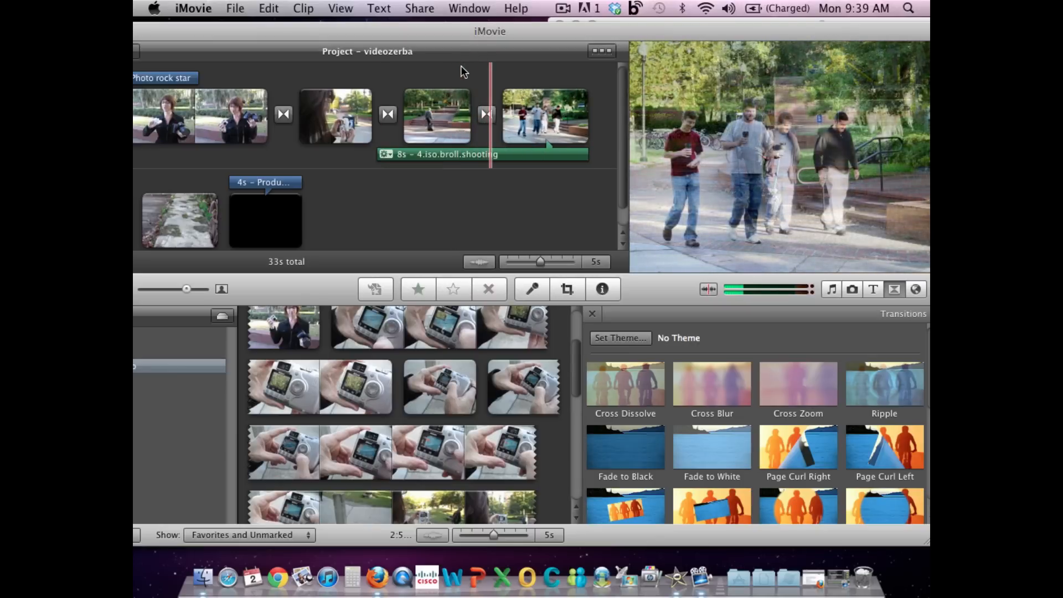
Set the first transition's duration to 4 and the opening clip's duration to 12 seconds
double_click(283, 114)
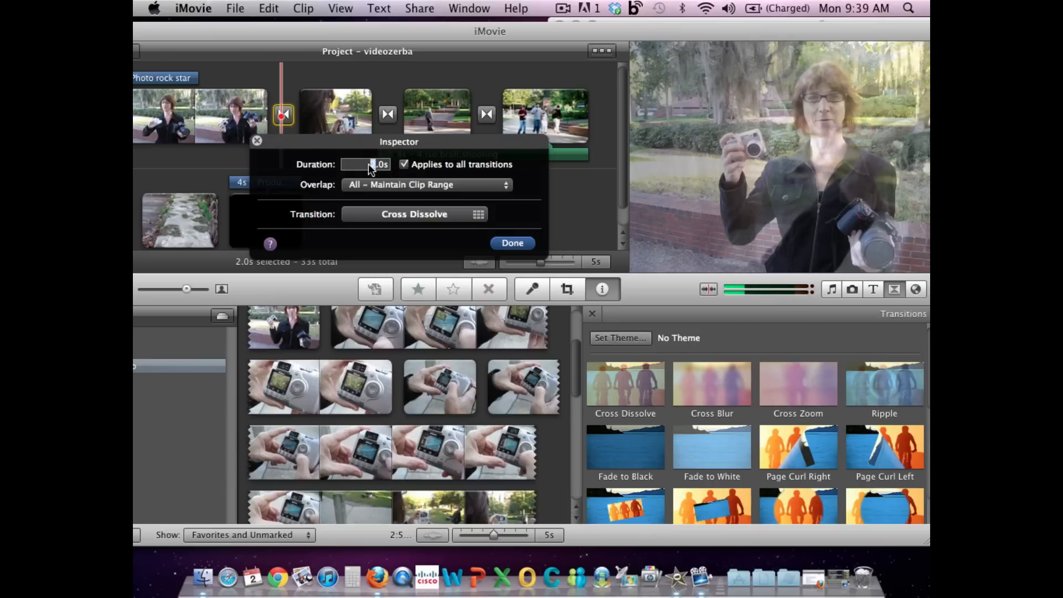
text(4)
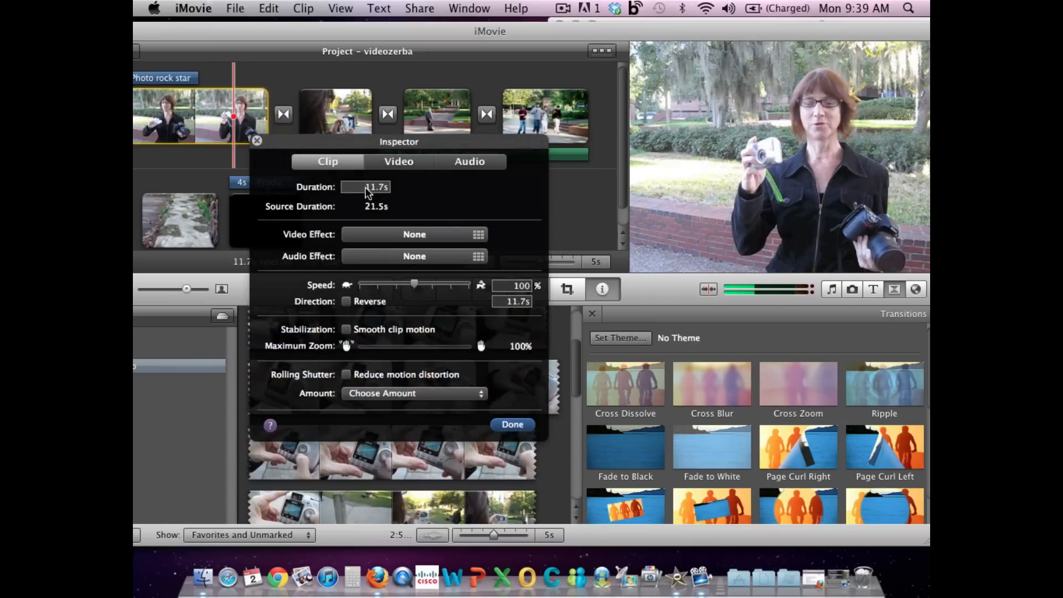
text(12)
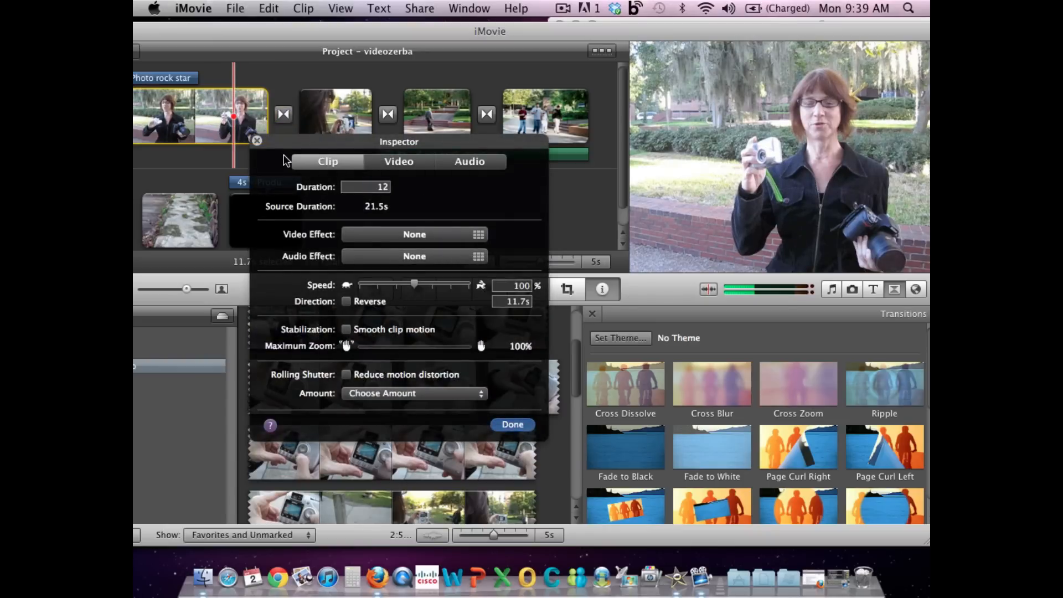
click(512, 423)
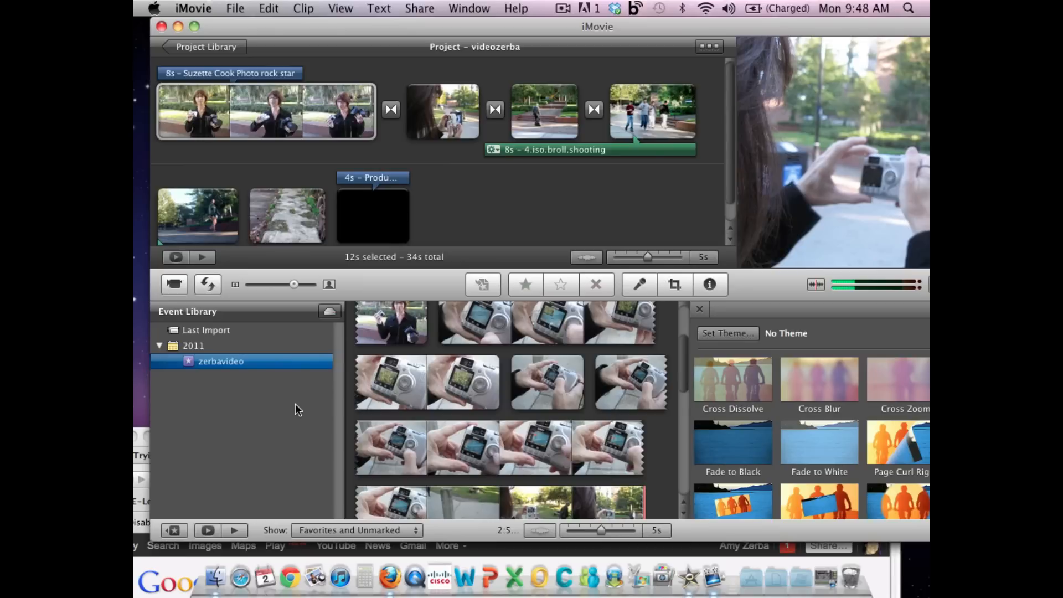
Publish to YouTube as 'iMovie 11: How to edit video', public rather than personal
click(419, 8)
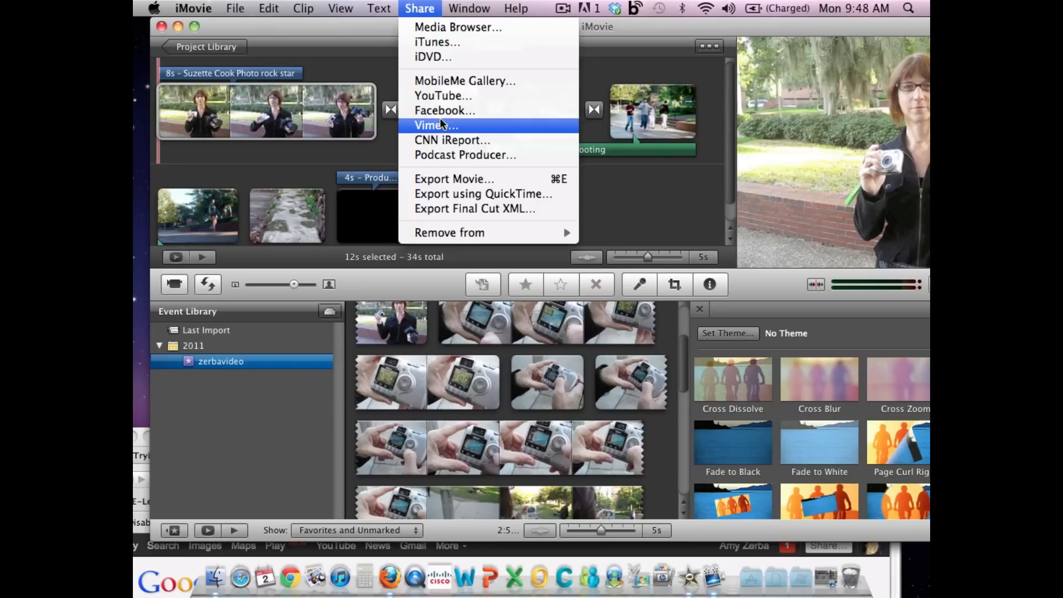
mouse_move(441, 96)
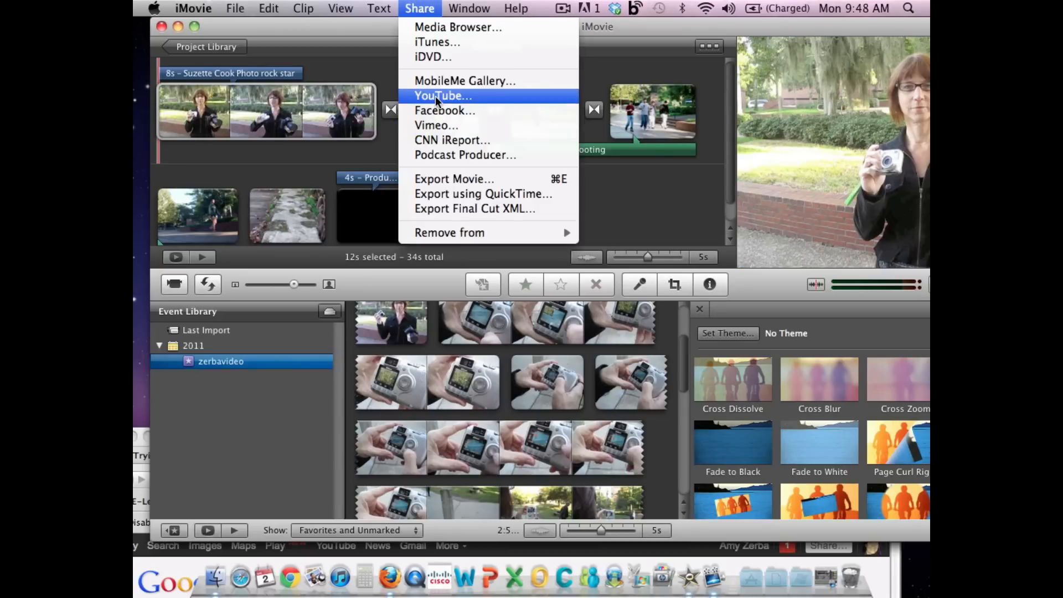
click(442, 95)
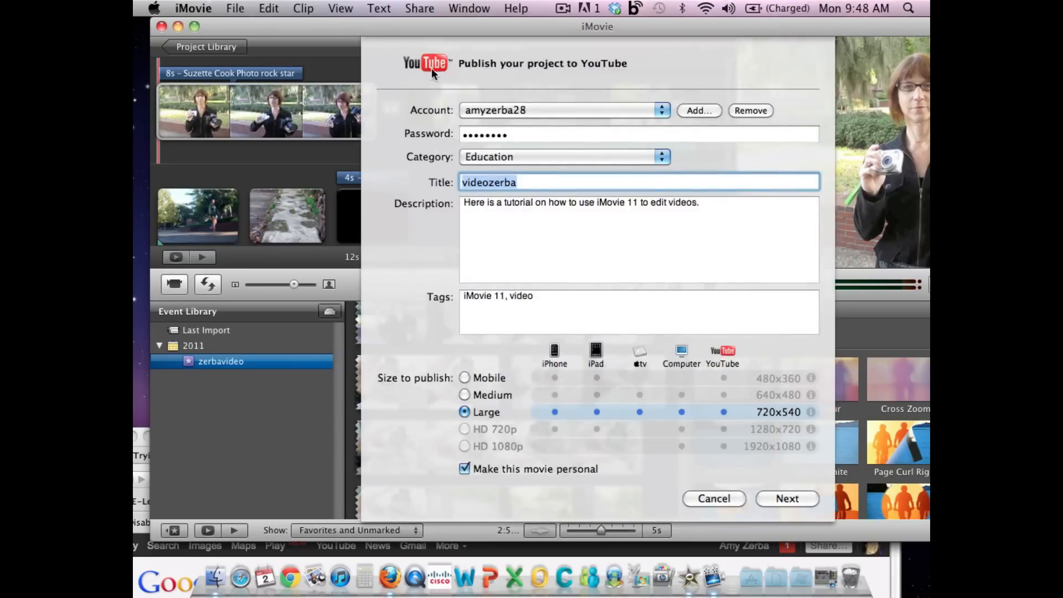
click(564, 156)
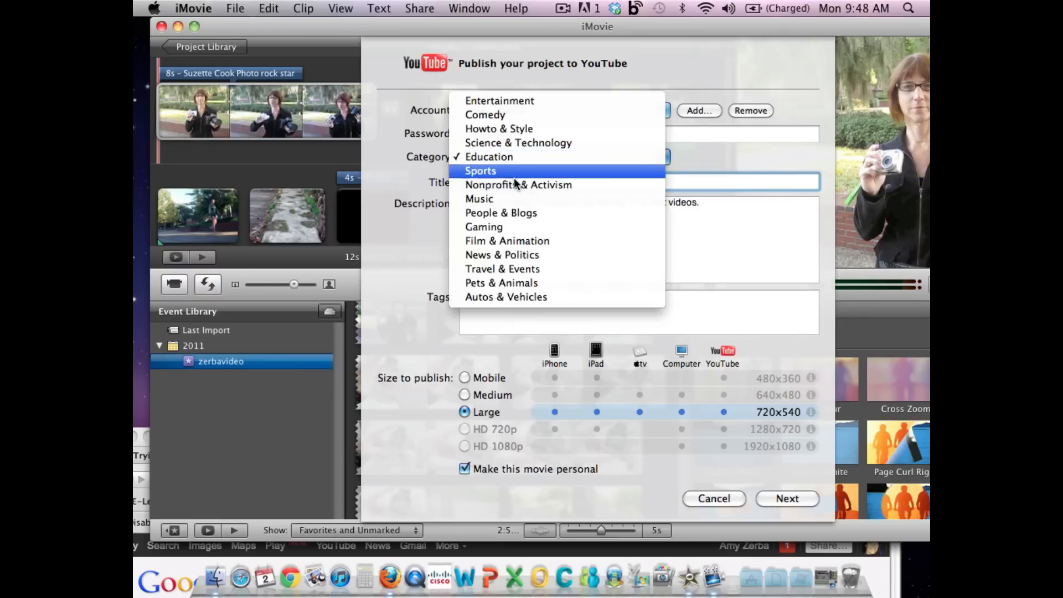
mouse_move(484, 226)
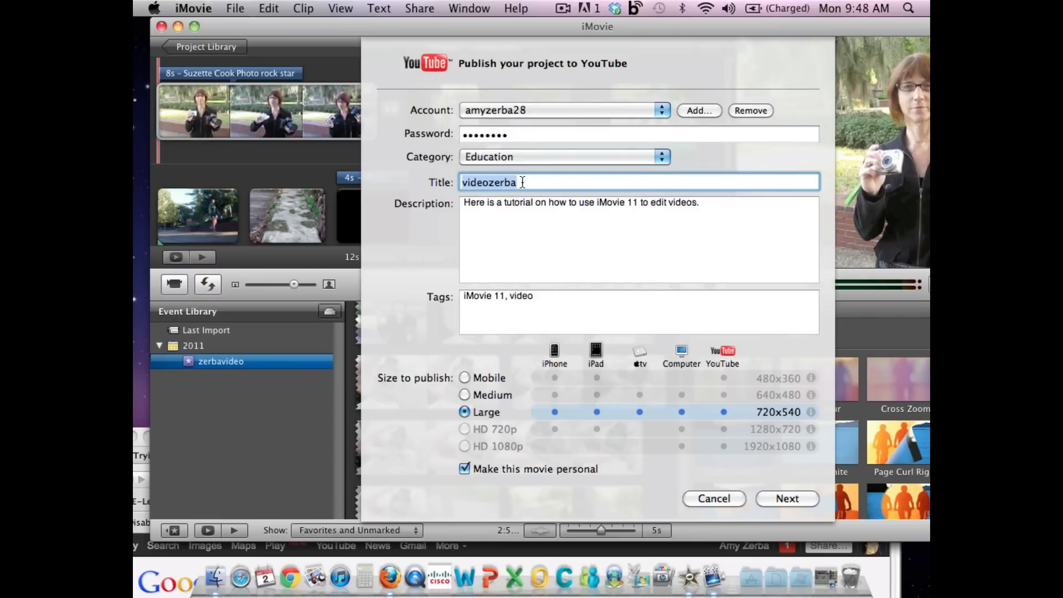
text(iMovie 11:)
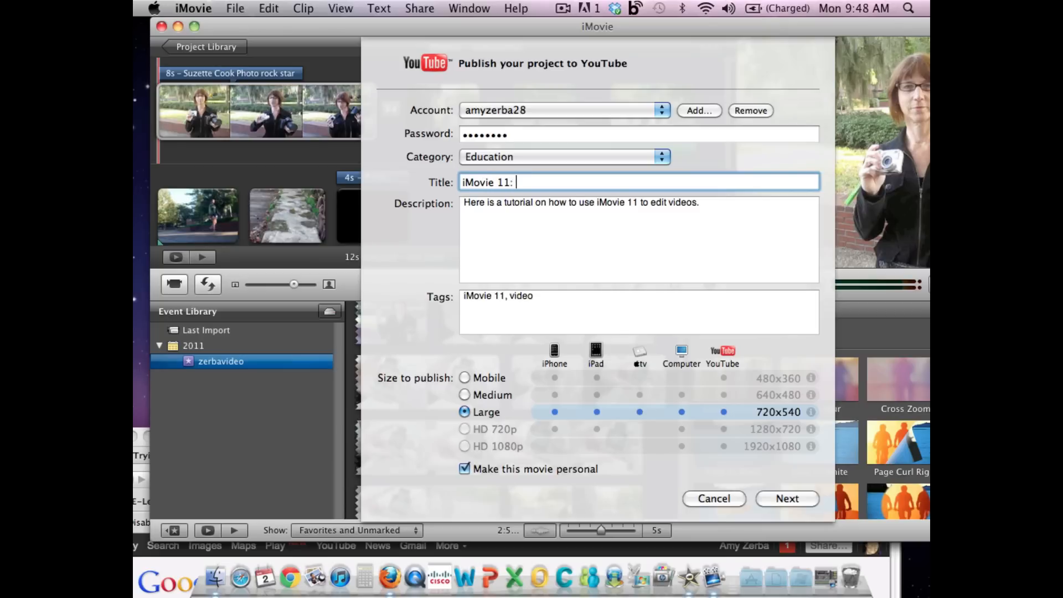
text(How to edit video)
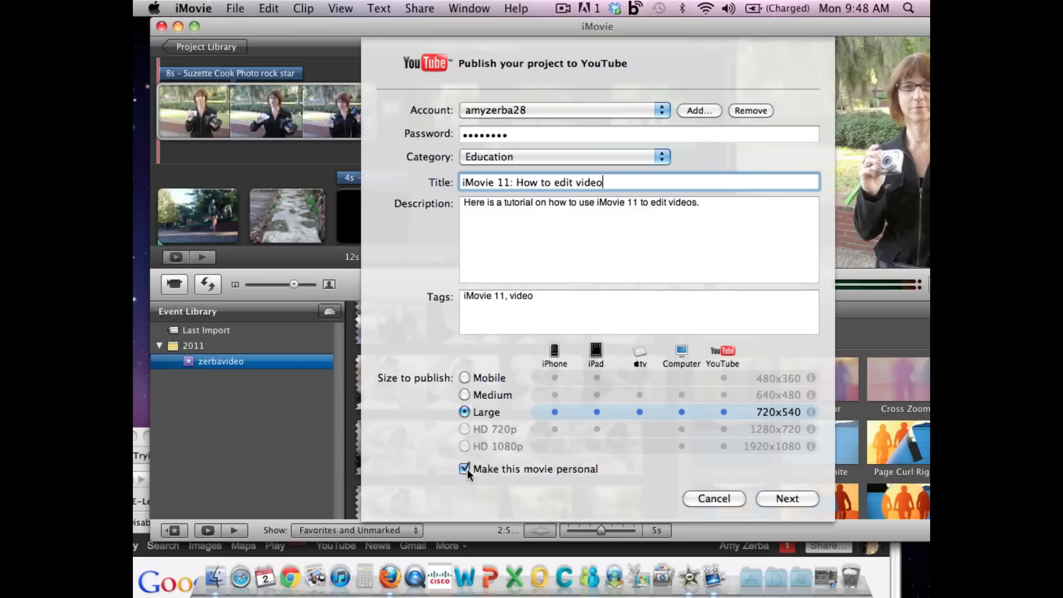
click(465, 469)
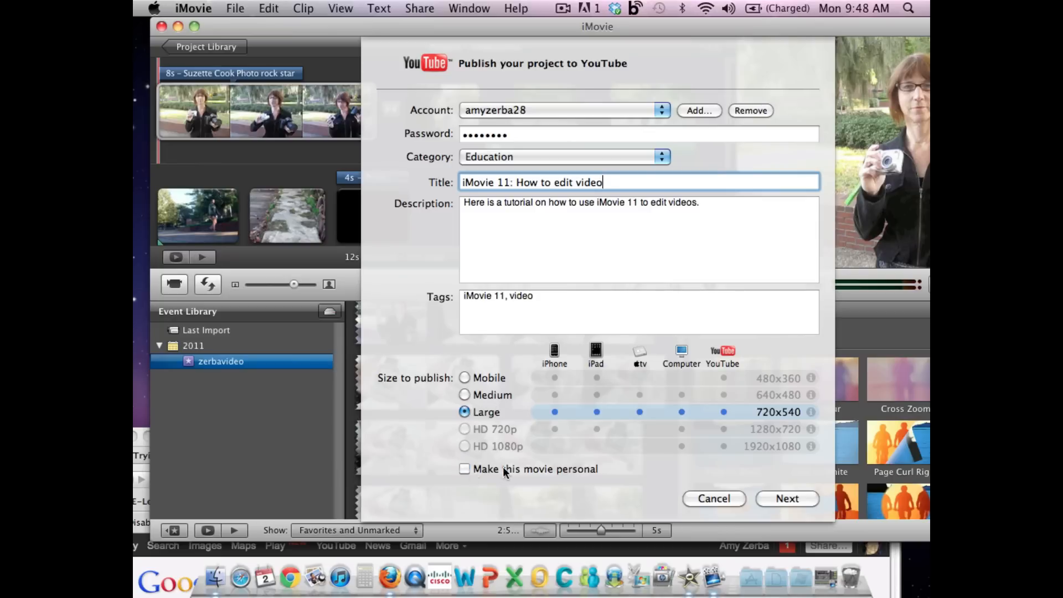
click(786, 498)
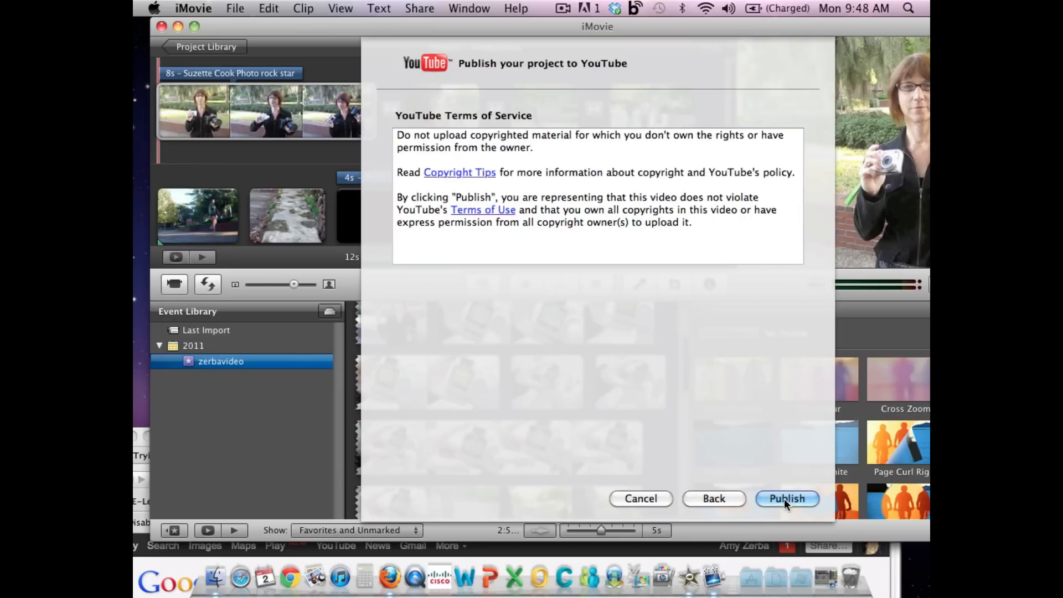
mouse_move(753, 450)
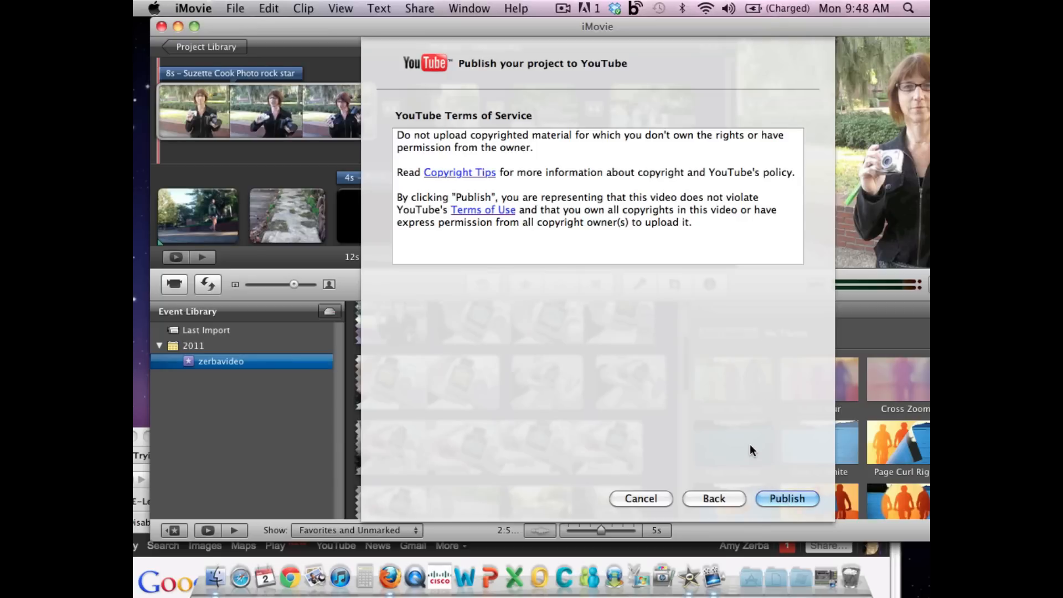
click(787, 499)
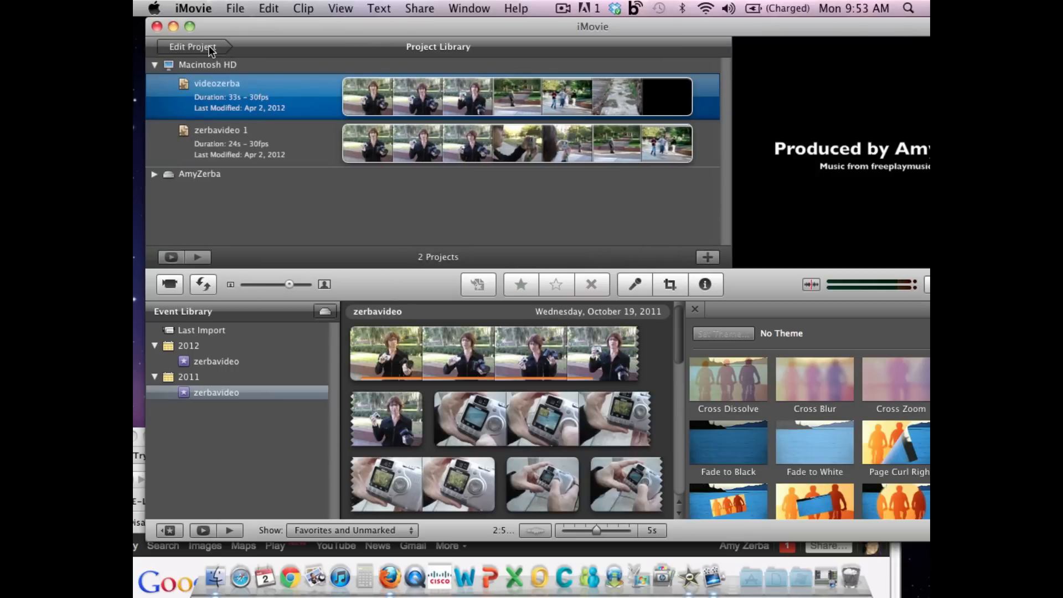
mouse_move(215, 75)
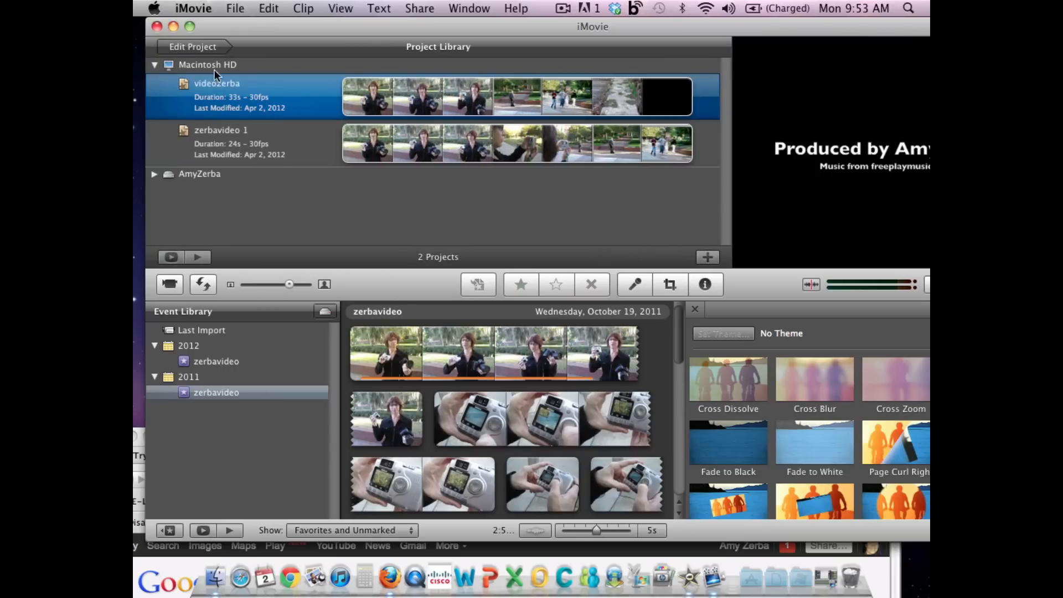
mouse_move(202, 181)
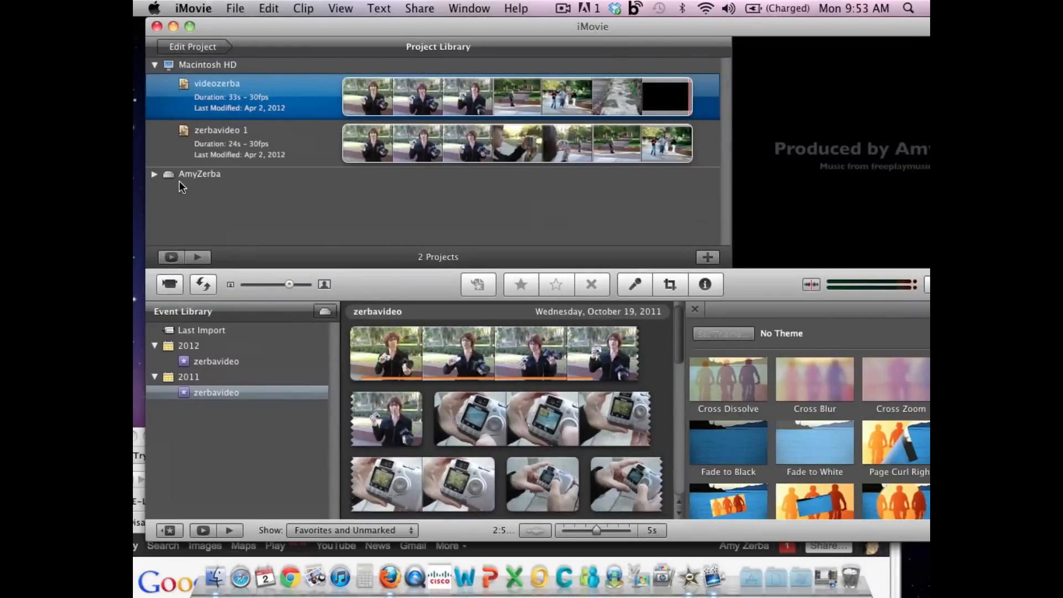
mouse_move(212, 167)
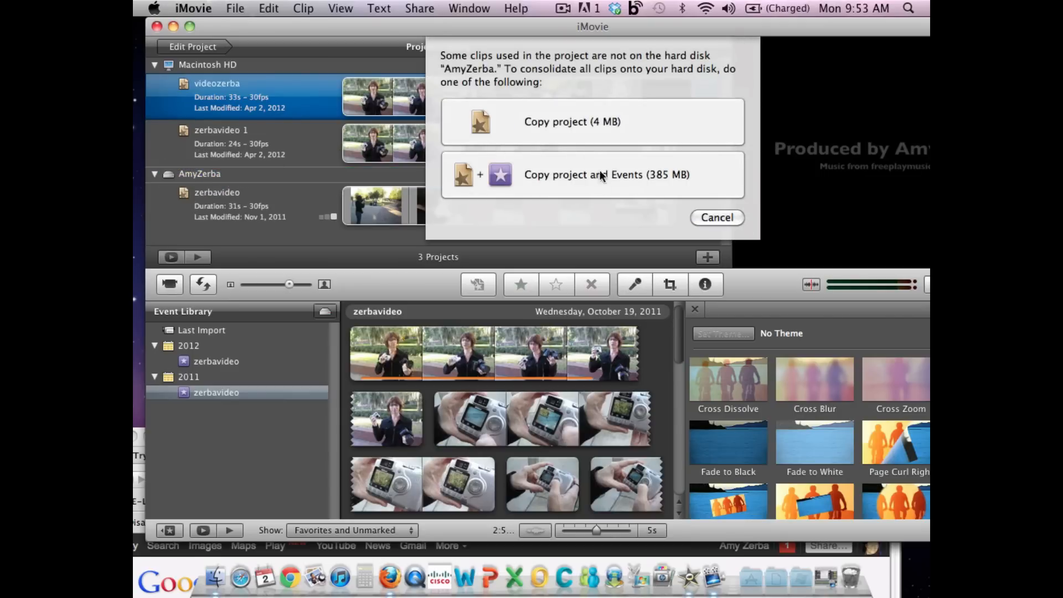
Confirm copying the videozerba project and its events onto the thumb drive
click(717, 217)
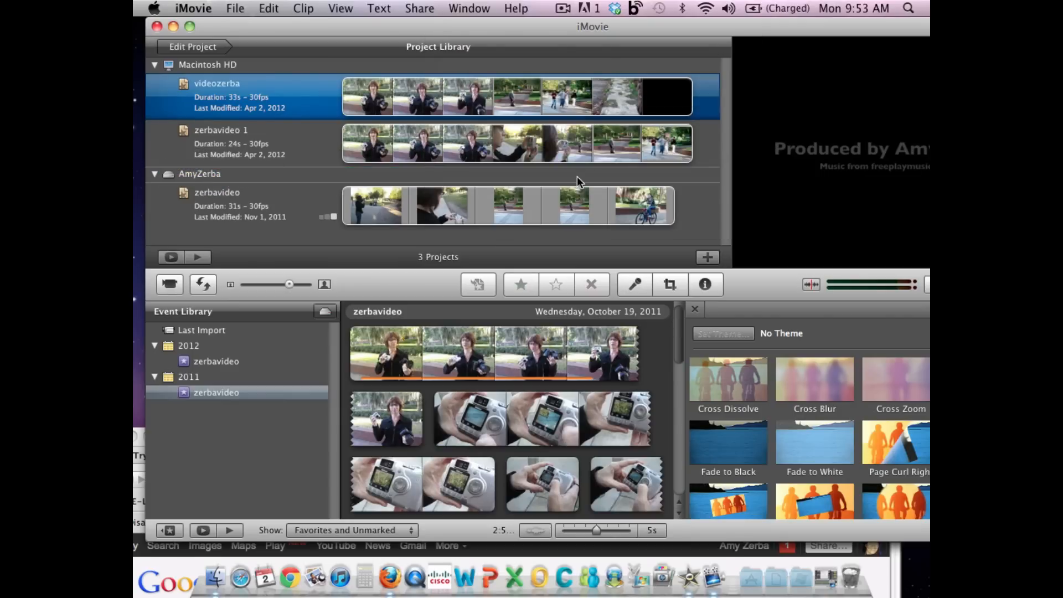